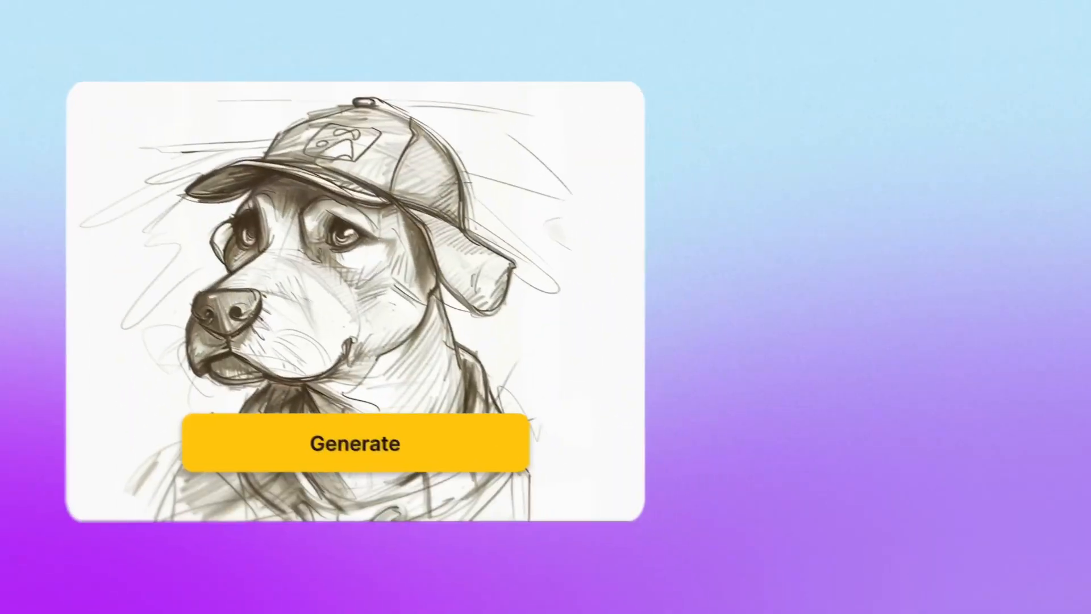
Dismiss the project size settings and start the Image-to-Image style catalog for the street portrait
{"action": "left_click", "coordinate": [353, 442]}
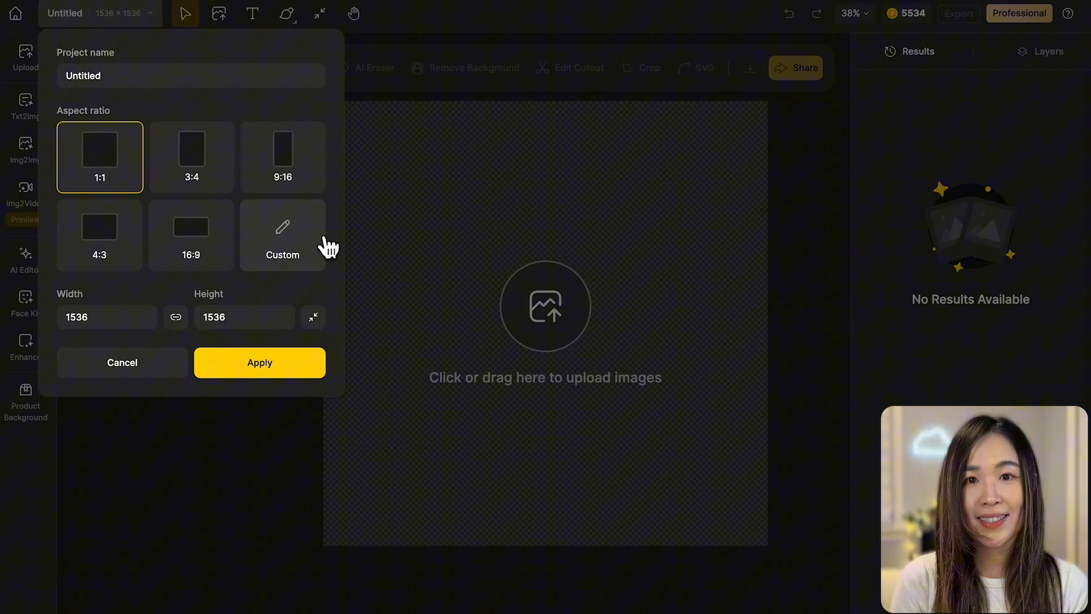
{"action": "left_click", "coordinate": [259, 362]}
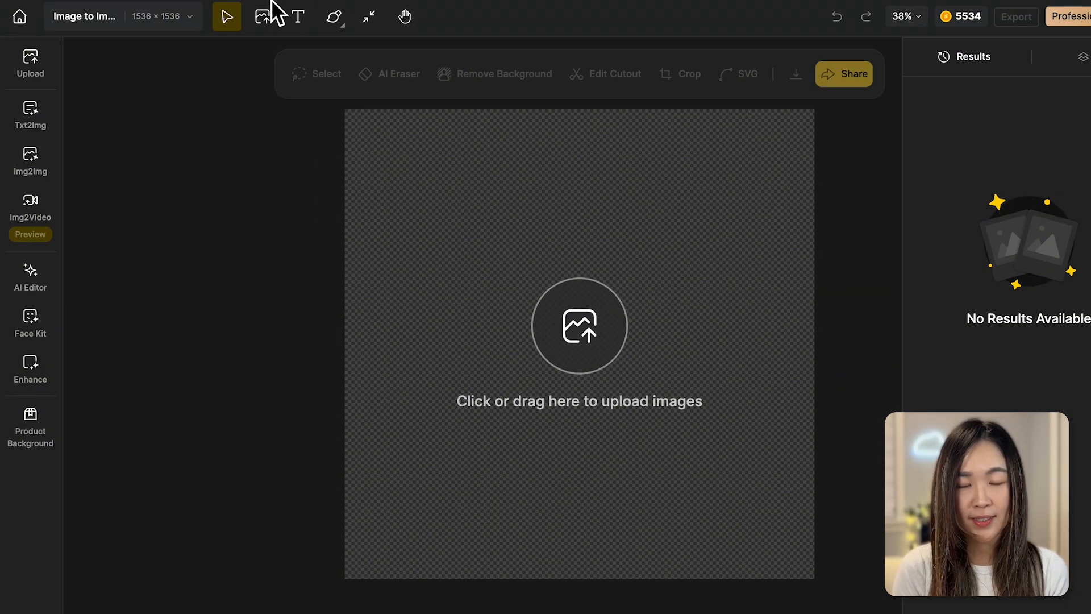
{"action": "left_click", "coordinate": [30, 160]}
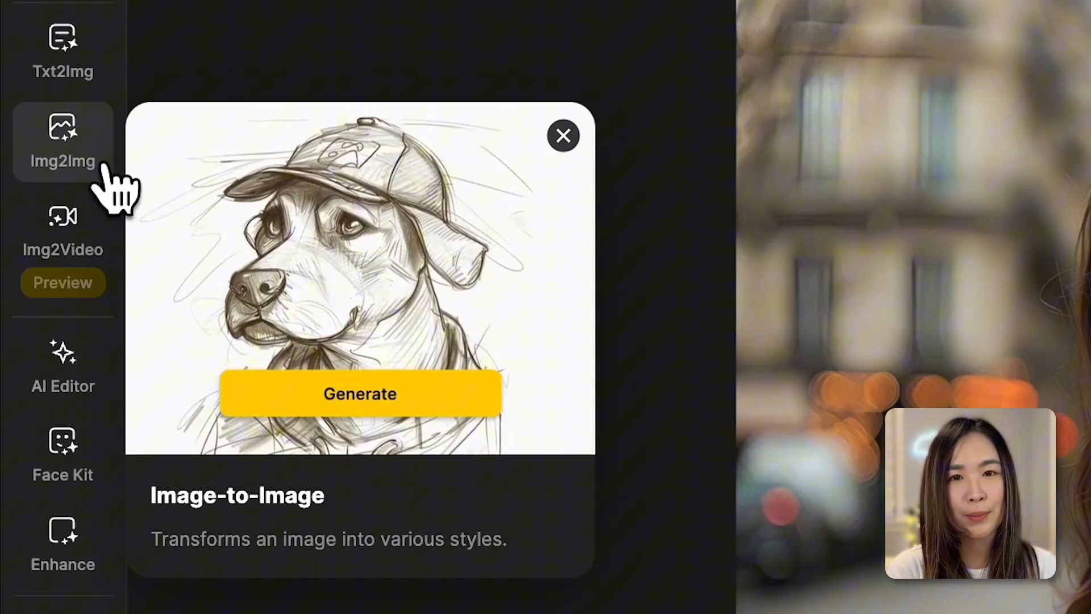
{"action": "left_click", "coordinate": [361, 393]}
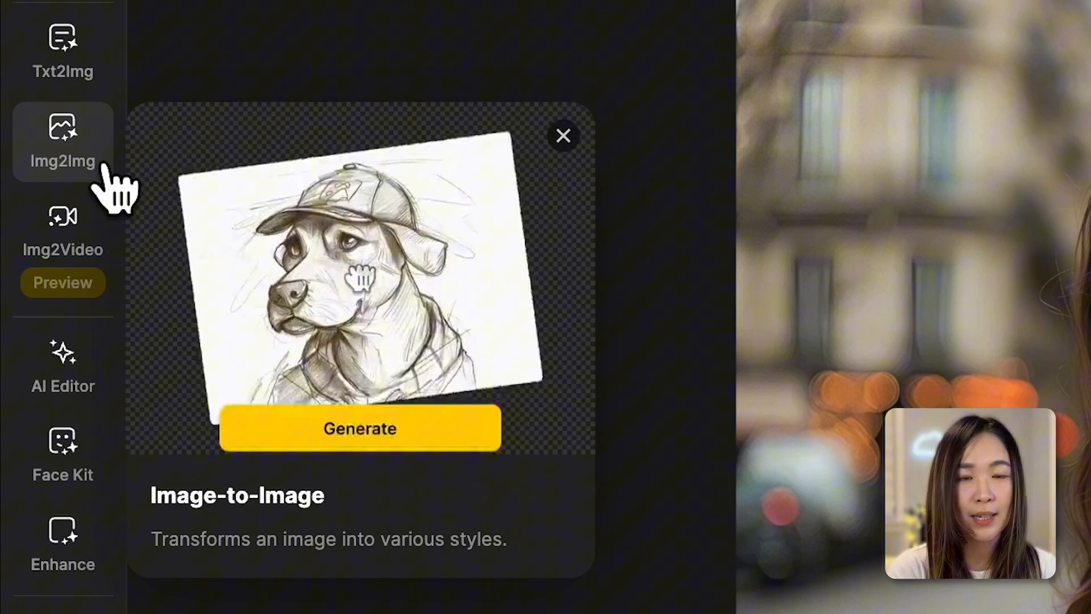
{"action": "left_click", "coordinate": [564, 135]}
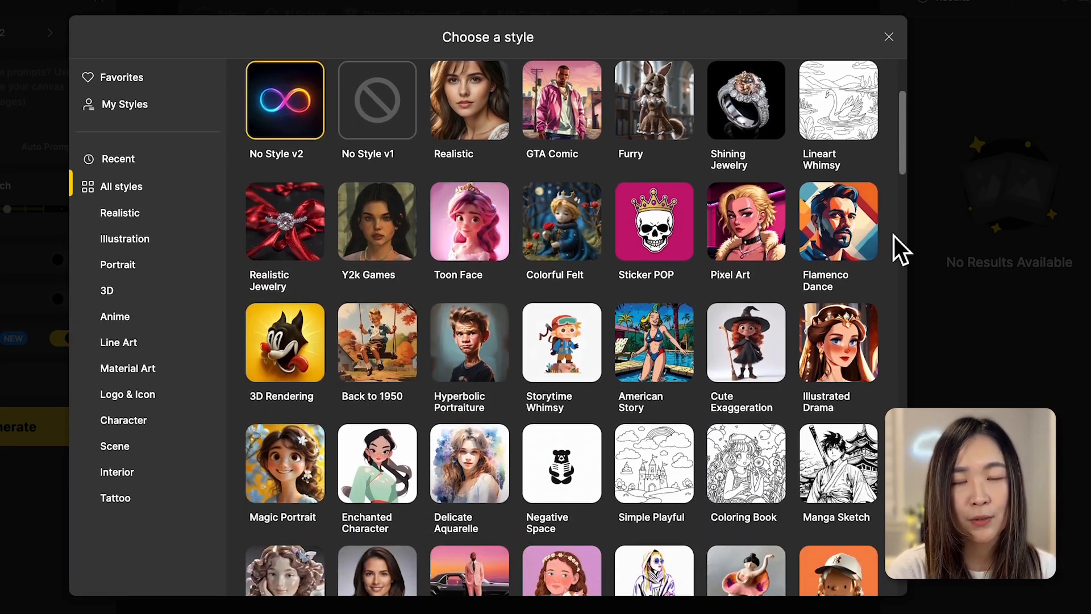
Browse the style catalog through the Portrait and Anime categories, then show all styles again
{"action": "scroll", "scroll_direction": "down", "scroll_amount": 3}
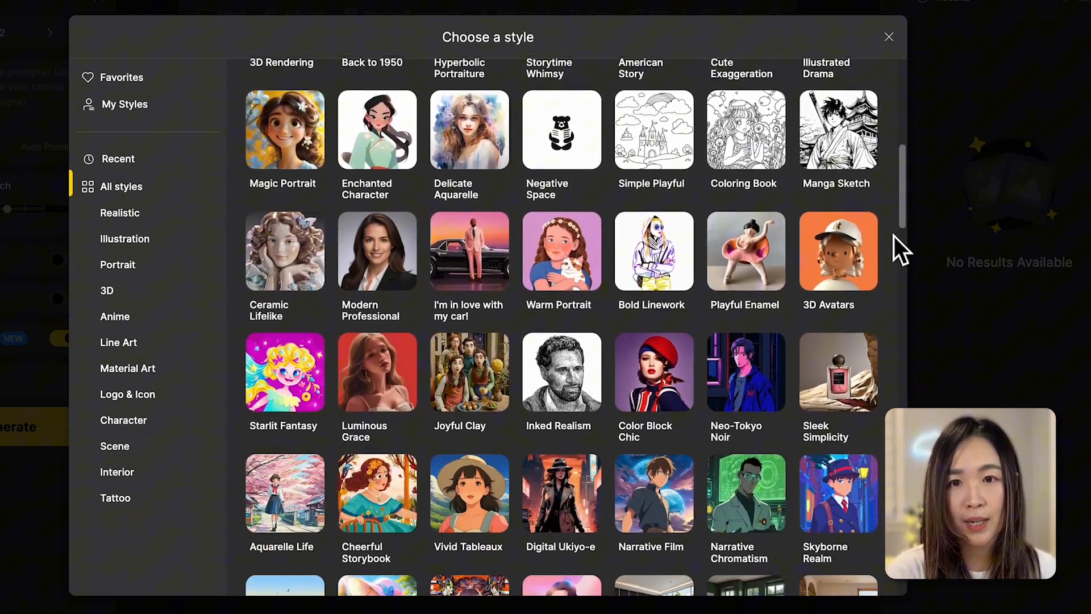
{"action": "scroll", "scroll_direction": "up", "scroll_amount": 3}
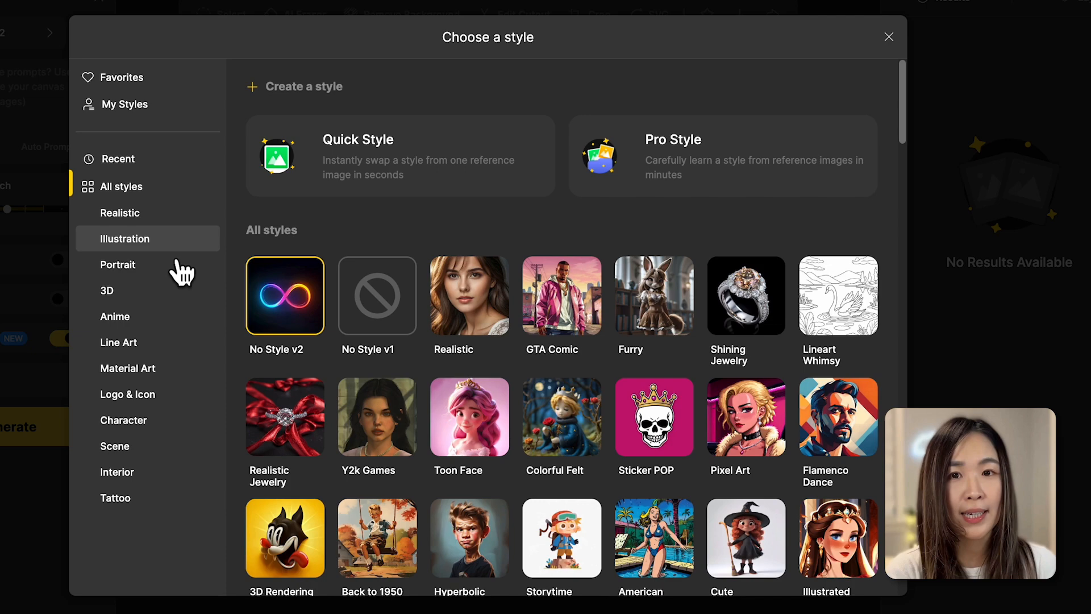
{"action": "left_click", "coordinate": [117, 265]}
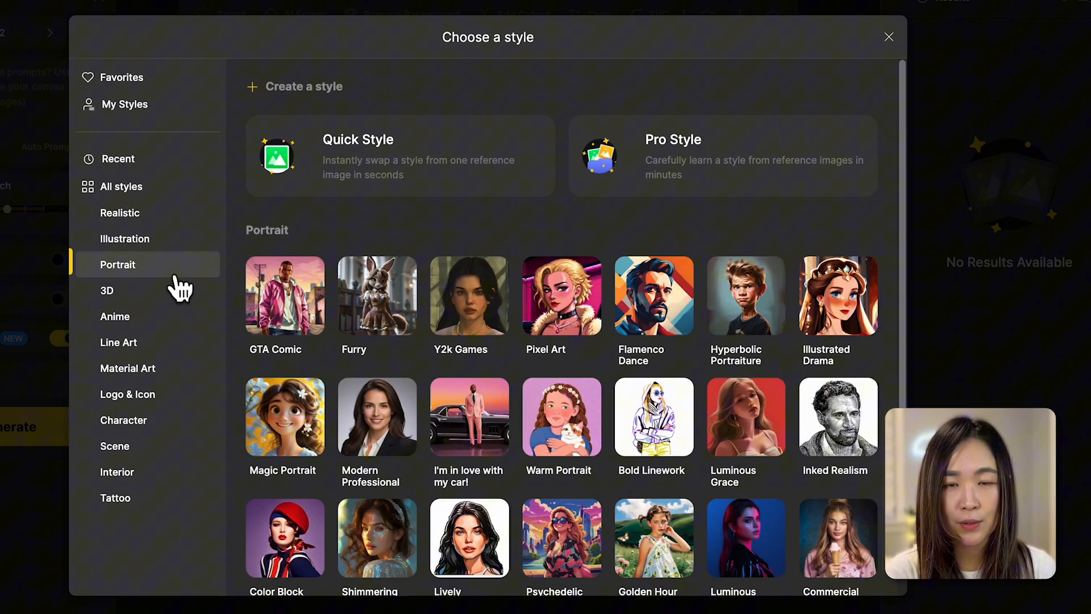
{"action": "left_click", "coordinate": [114, 316]}
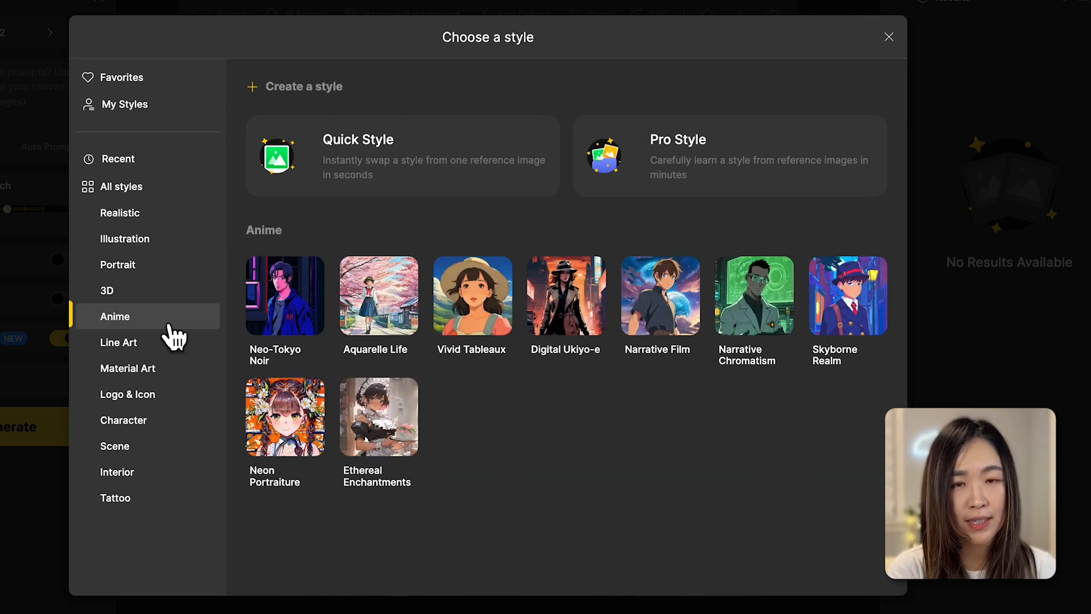
{"action": "left_click", "coordinate": [121, 185]}
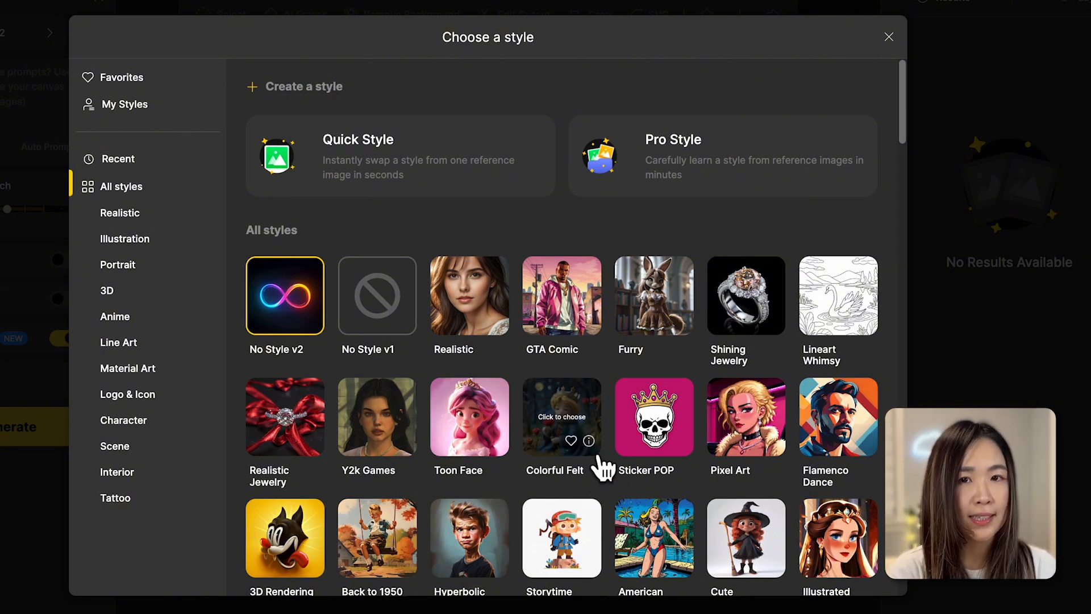
Check the Colorful Felt style details, go back, and choose Toon Face as the style
{"action": "left_click", "coordinate": [561, 417]}
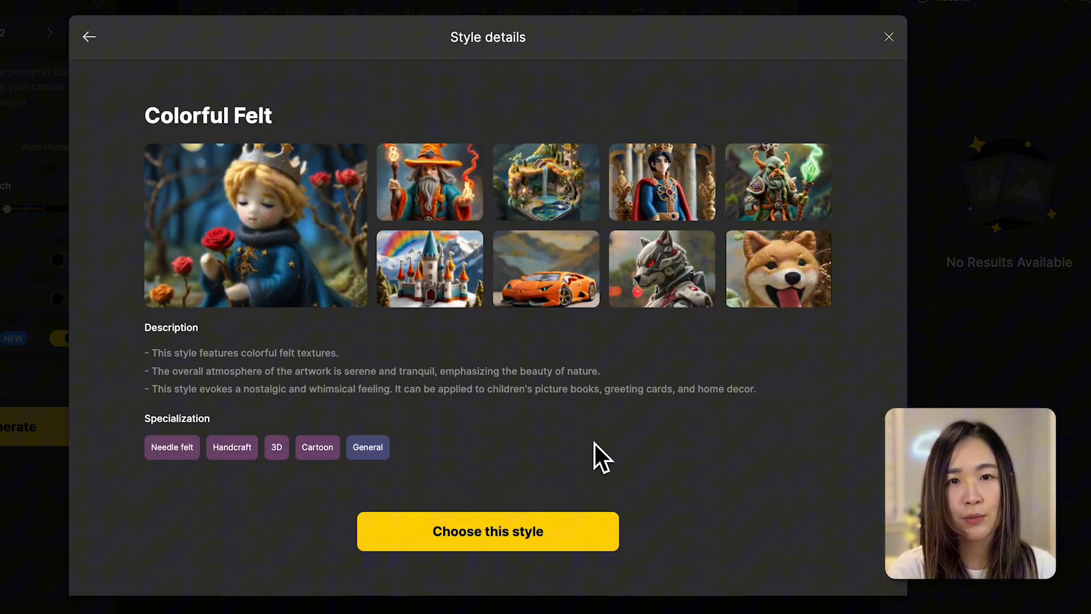
{"action": "left_click", "coordinate": [88, 37]}
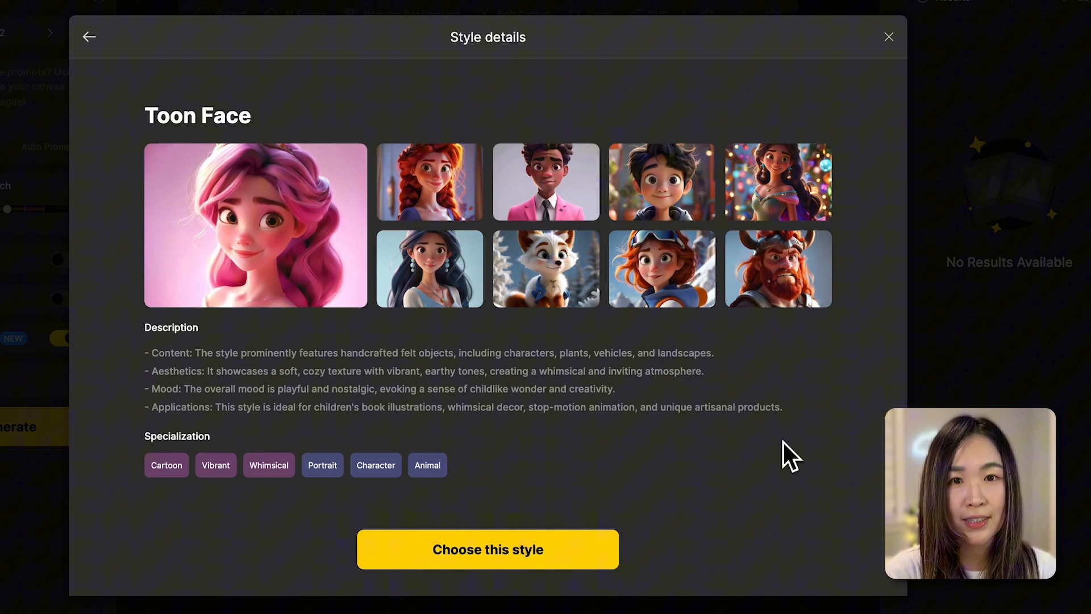
{"action": "mouse_move", "coordinate": [571, 557]}
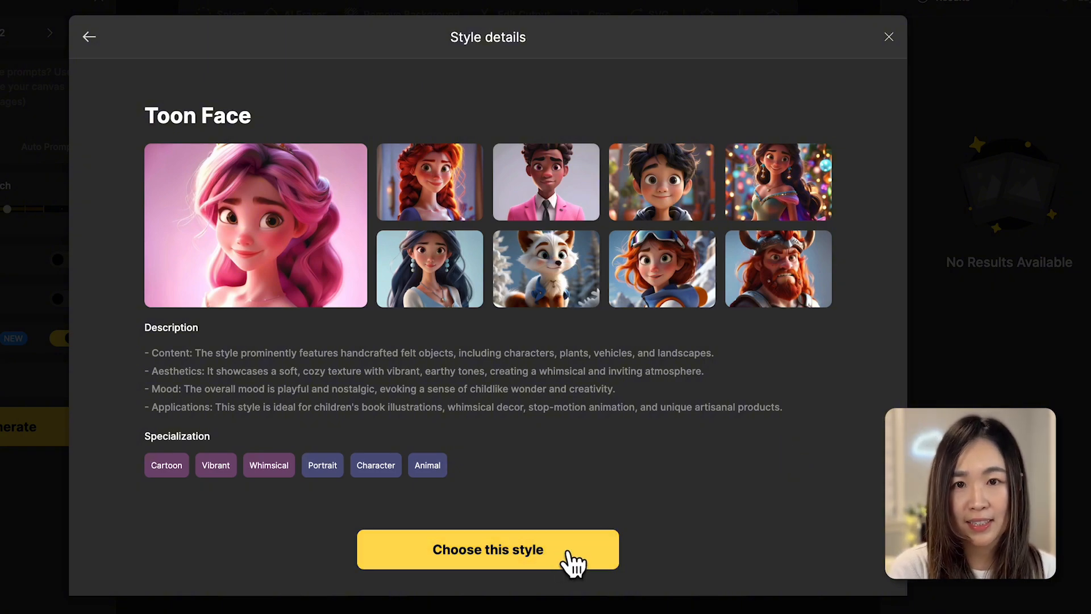
{"action": "left_click", "coordinate": [488, 549]}
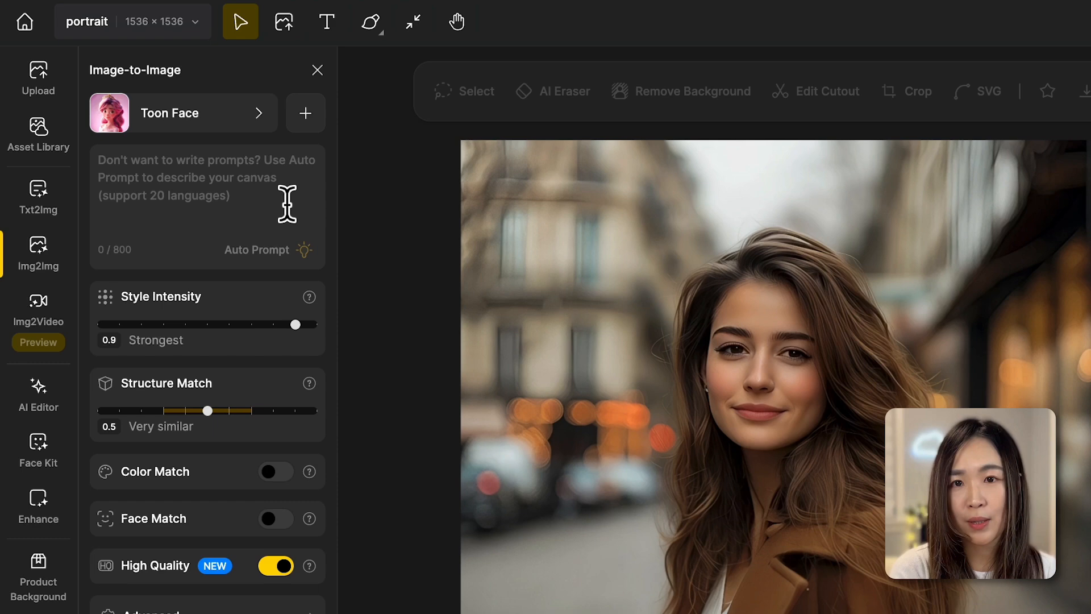
Auto-generate a prompt for the portrait and remove extra details like hair colour and parked cars
{"action": "left_click", "coordinate": [202, 203]}
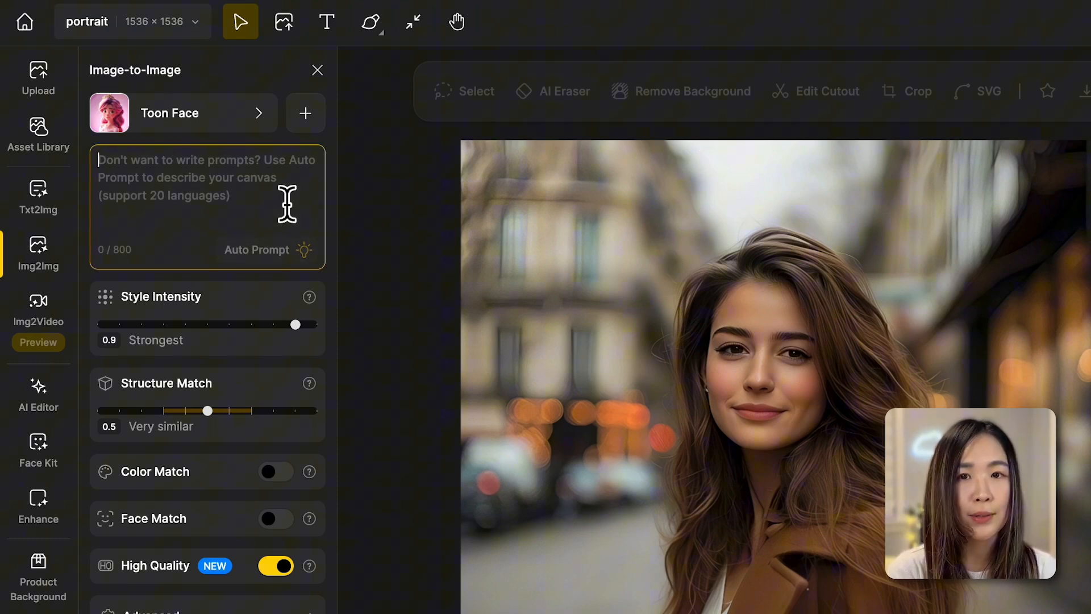
{"action": "mouse_move", "coordinate": [348, 248]}
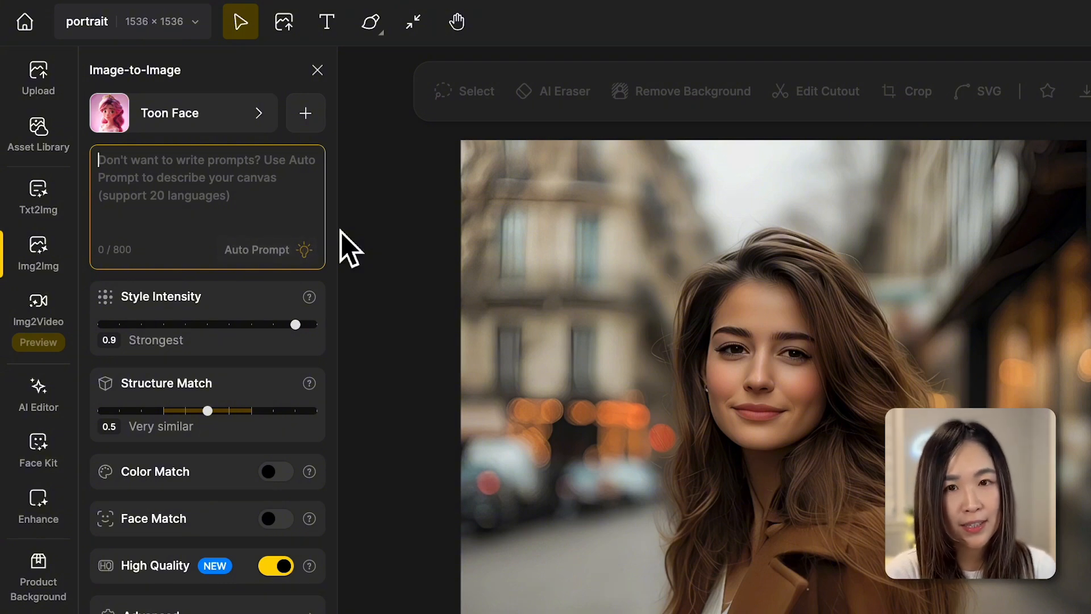
{"action": "mouse_move", "coordinate": [295, 278]}
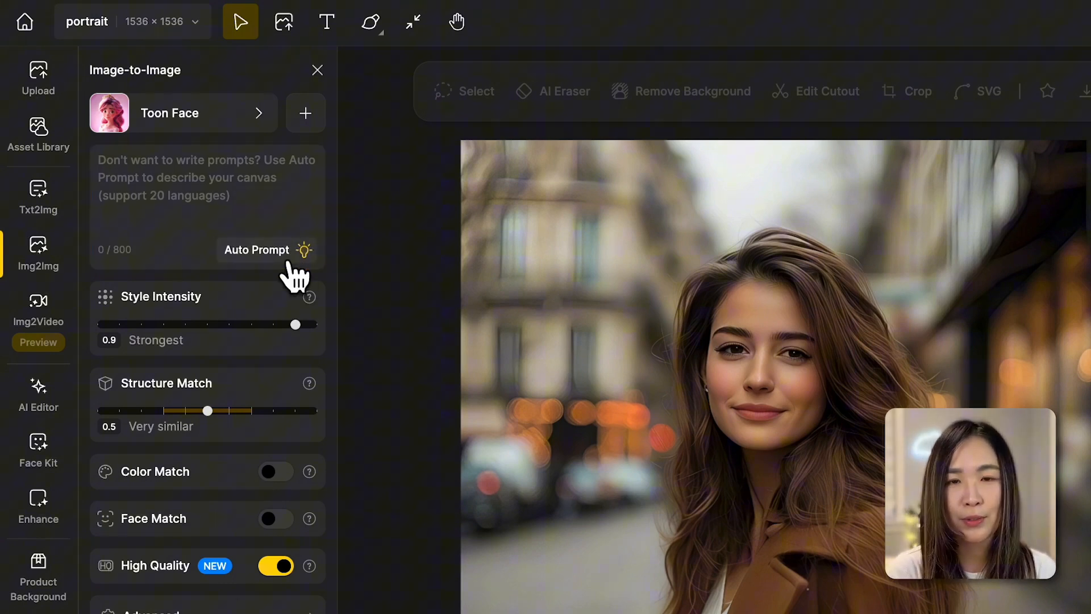
{"action": "left_click", "coordinate": [303, 250]}
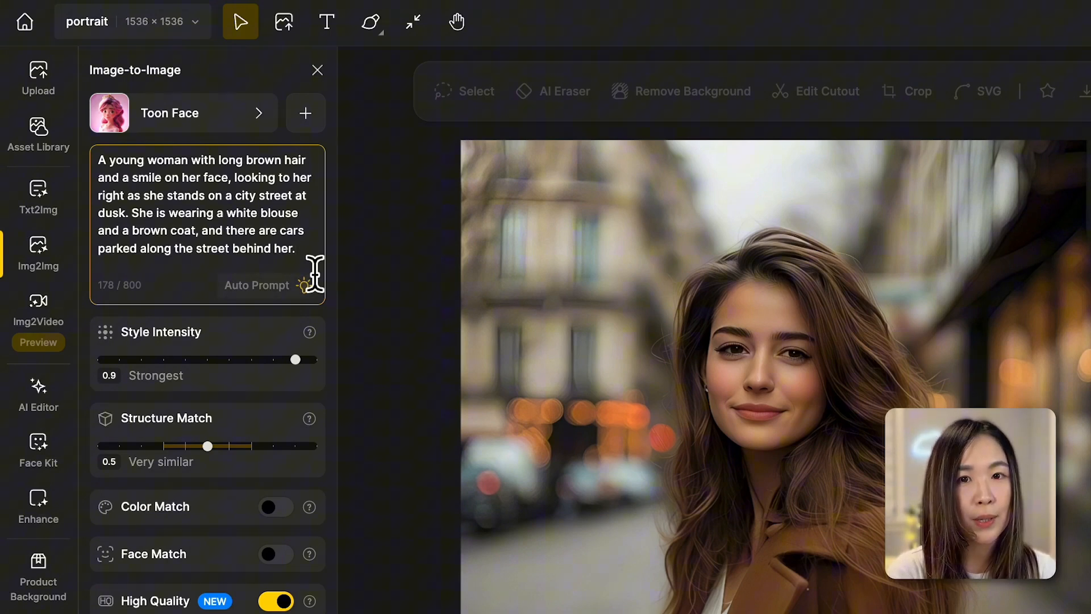
{"action": "double_click", "coordinate": [261, 159]}
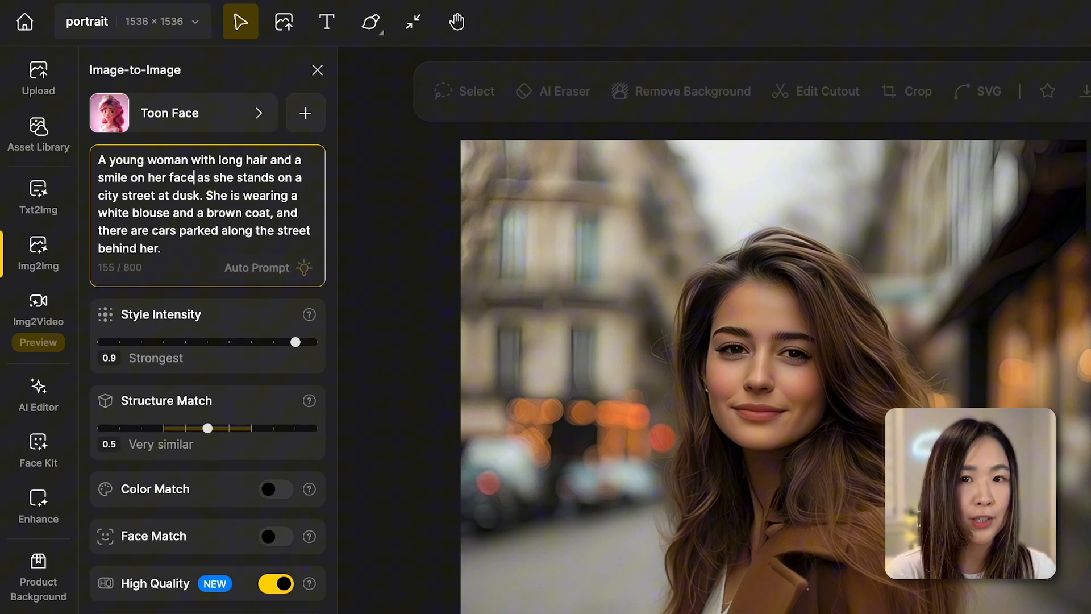
{"action": "double_click", "coordinate": [182, 195]}
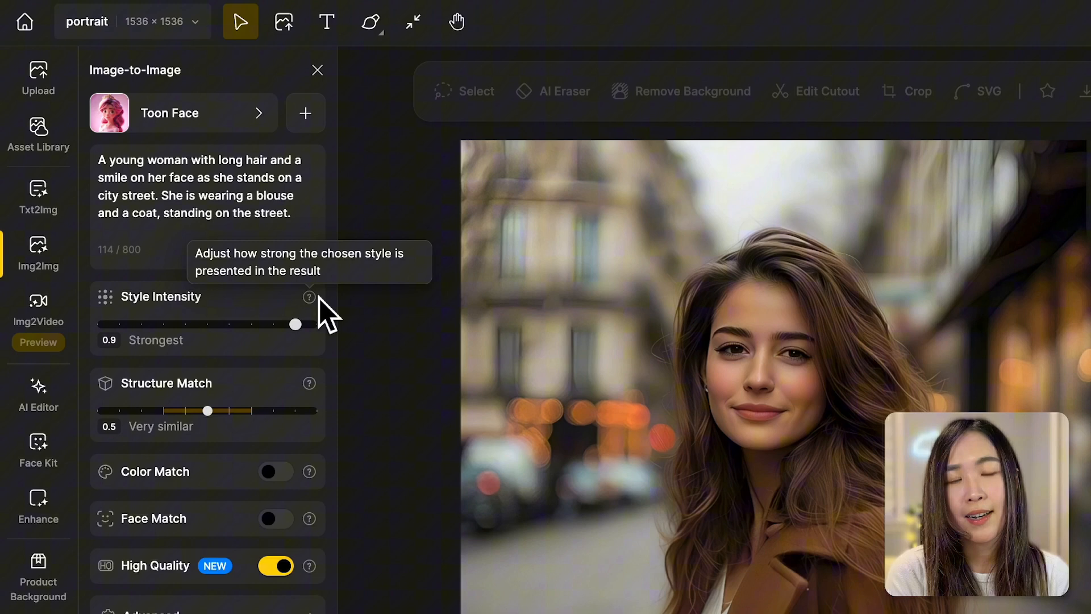
{"action": "mouse_move", "coordinate": [265, 346]}
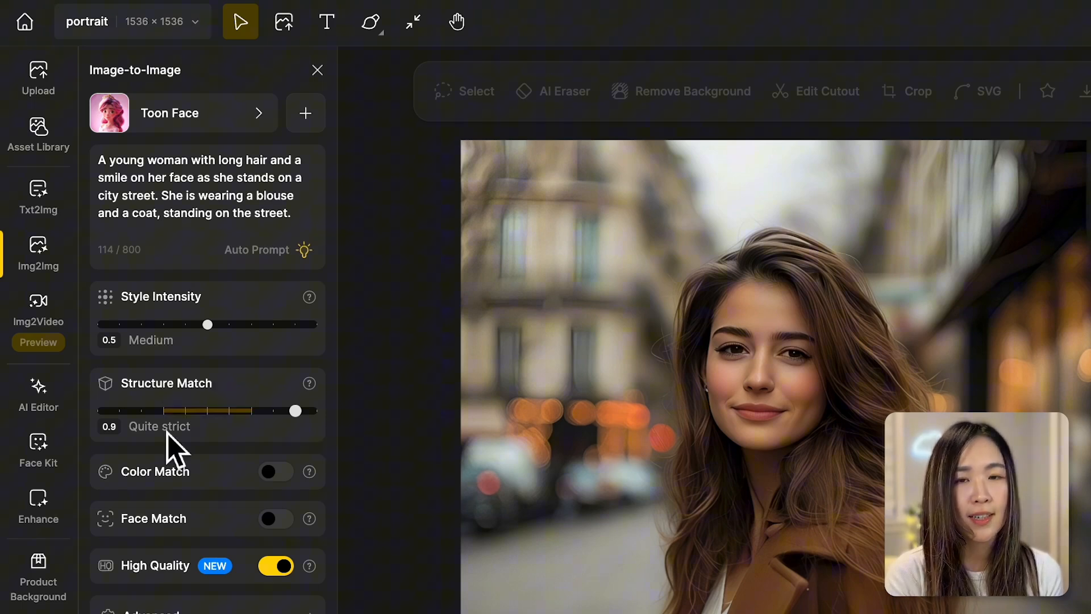
{"action": "mouse_move", "coordinate": [263, 436]}
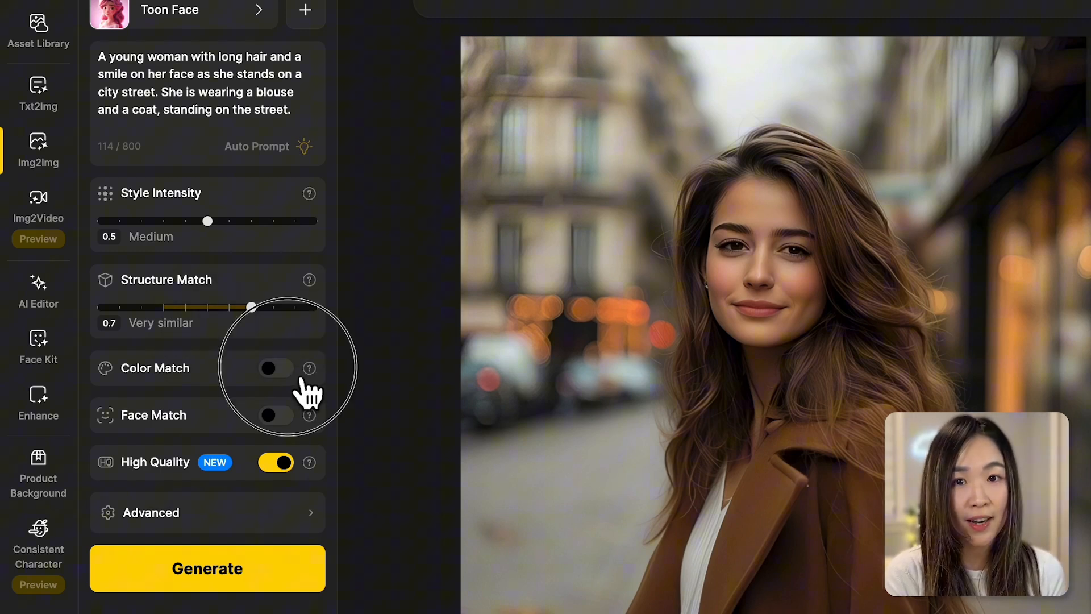
Try Color Match and Face Match on, then leave both off with intensity 0.5 and structure 0.7
{"action": "left_click", "coordinate": [275, 368]}
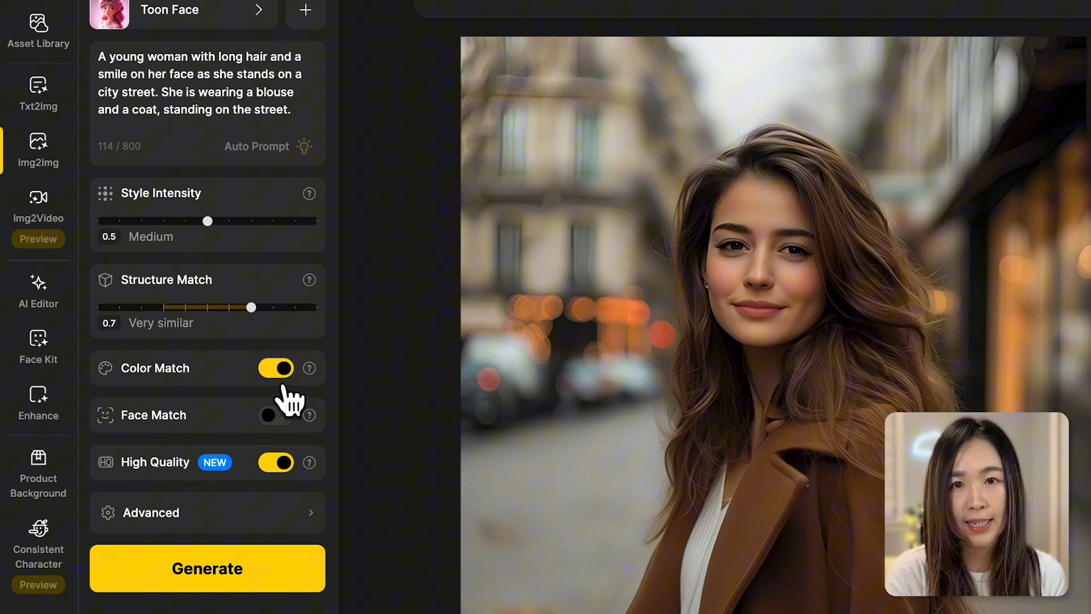
{"action": "left_click", "coordinate": [275, 367]}
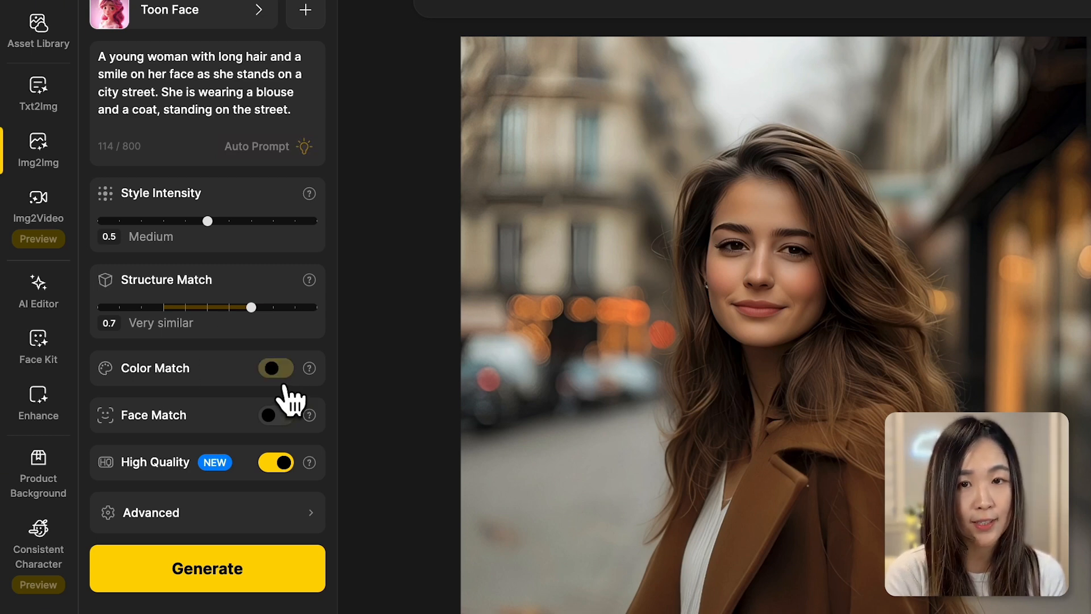
{"action": "left_click", "coordinate": [275, 367]}
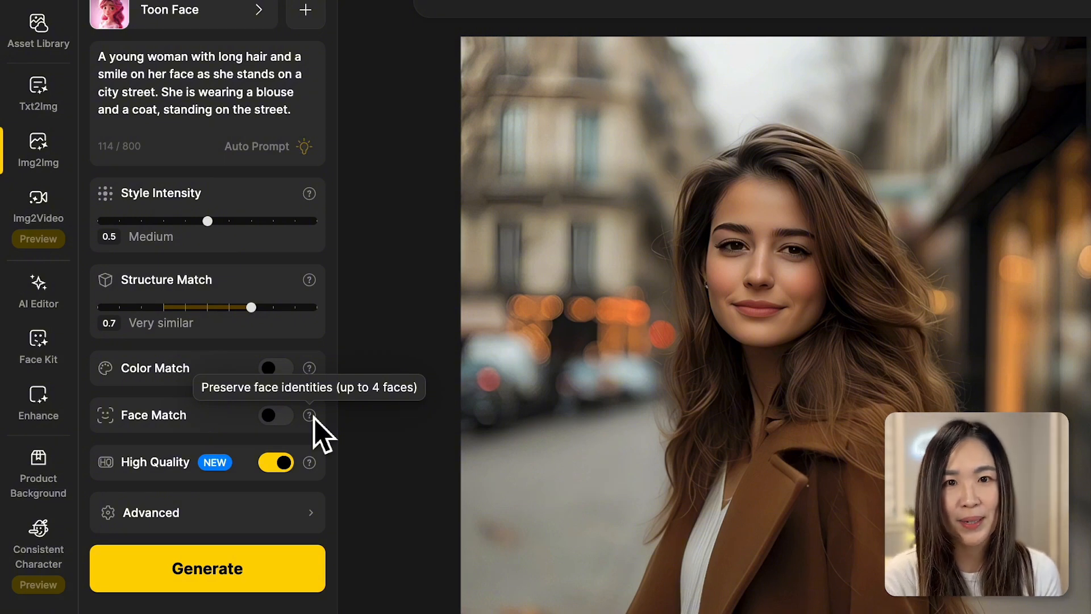
{"action": "left_click", "coordinate": [275, 415]}
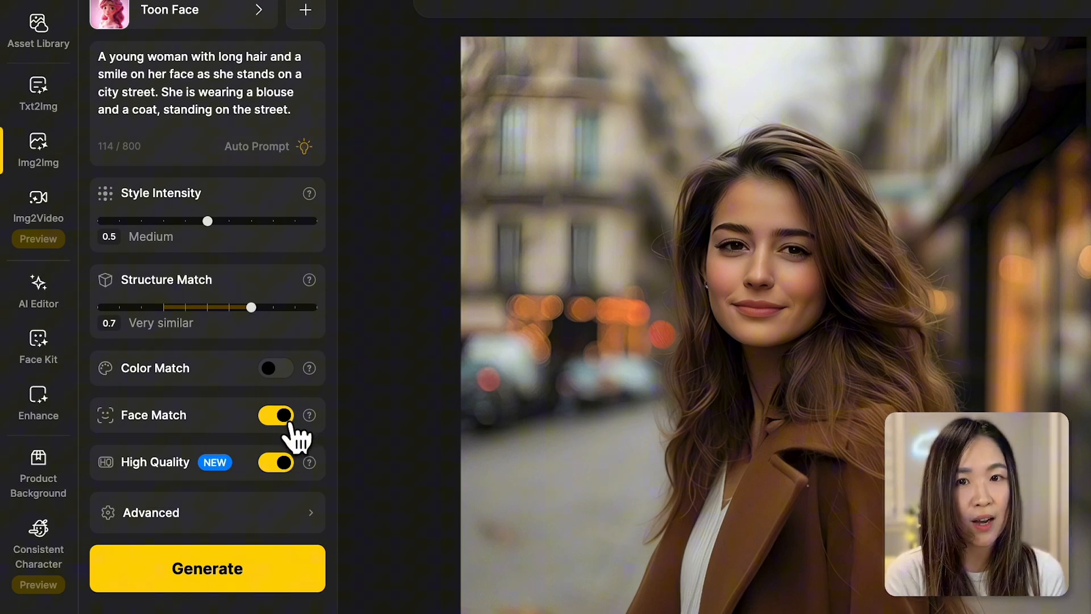
{"action": "left_click", "coordinate": [276, 415]}
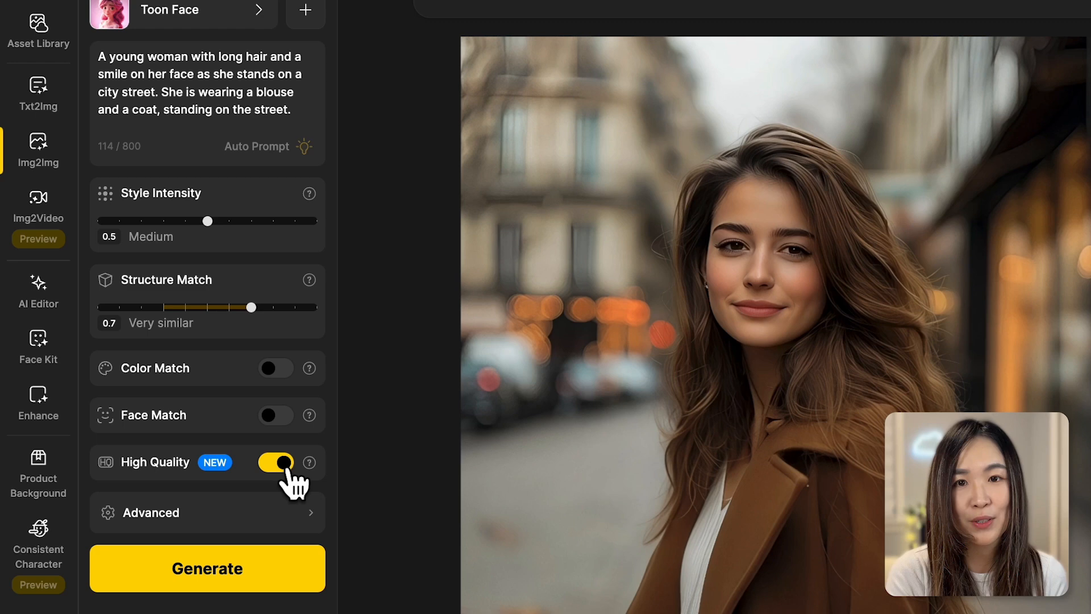
{"action": "mouse_move", "coordinate": [308, 463]}
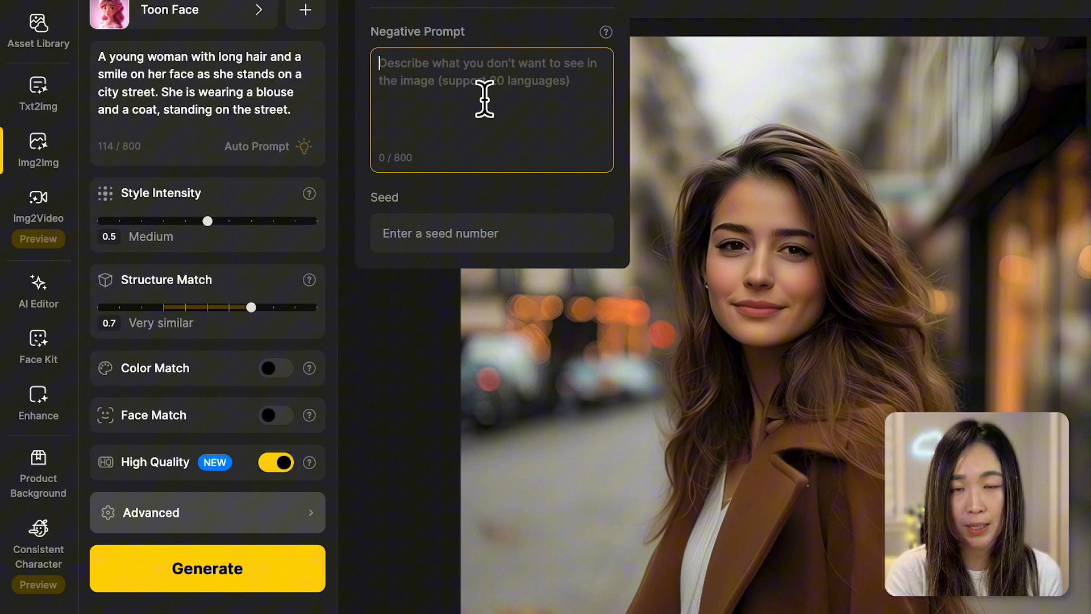
Set the negative prompt to 'distorted, low quality, pixelated, cars' in Advanced settings
{"action": "type", "text": "distorted,"}
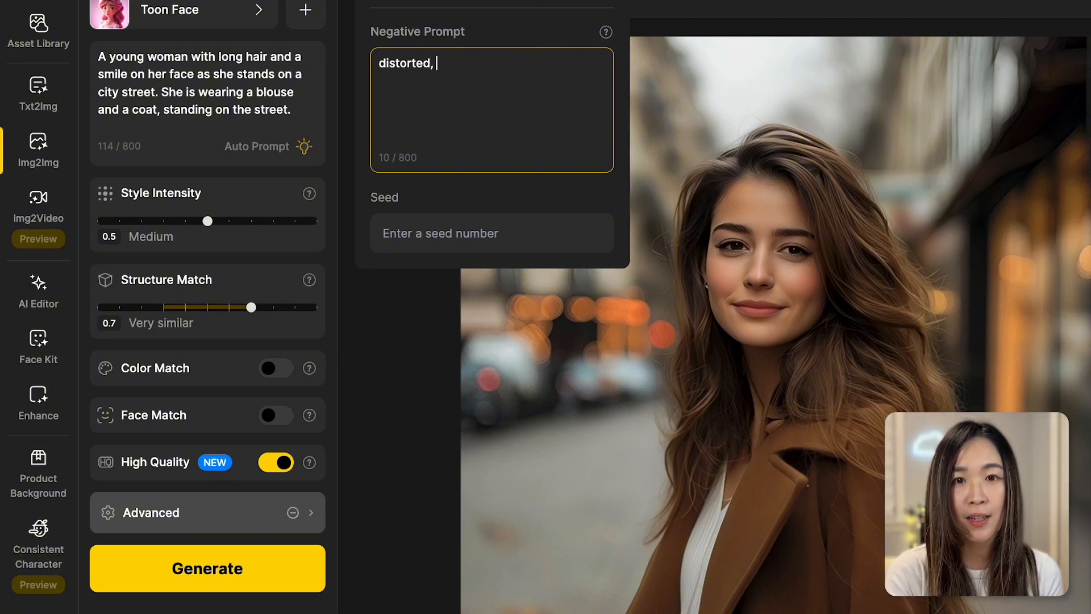
{"action": "type", "text": "low quality, pixelate"}
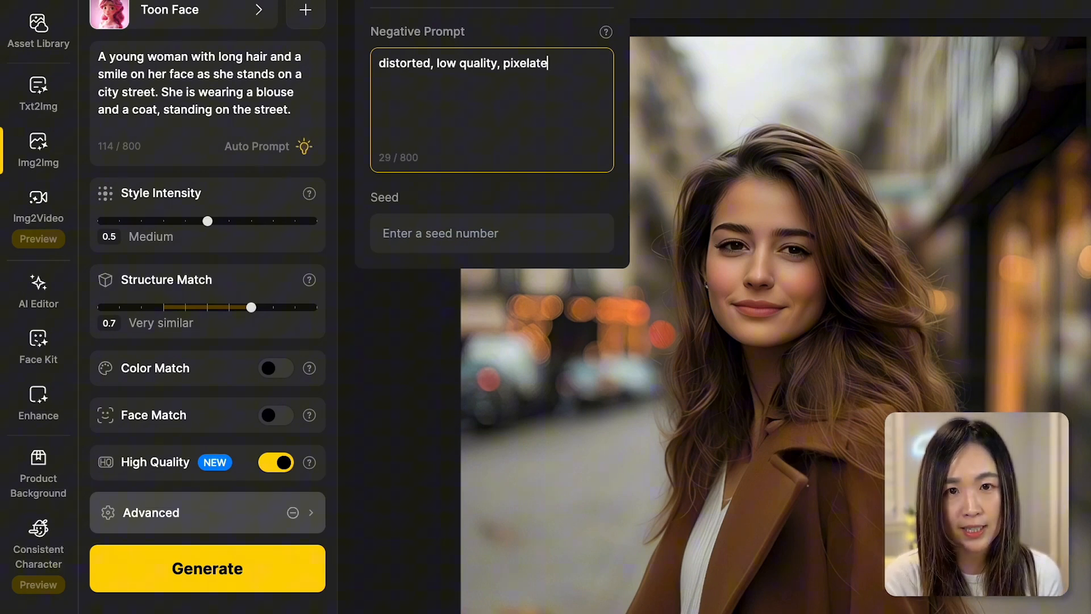
{"action": "type", "text": "d,"}
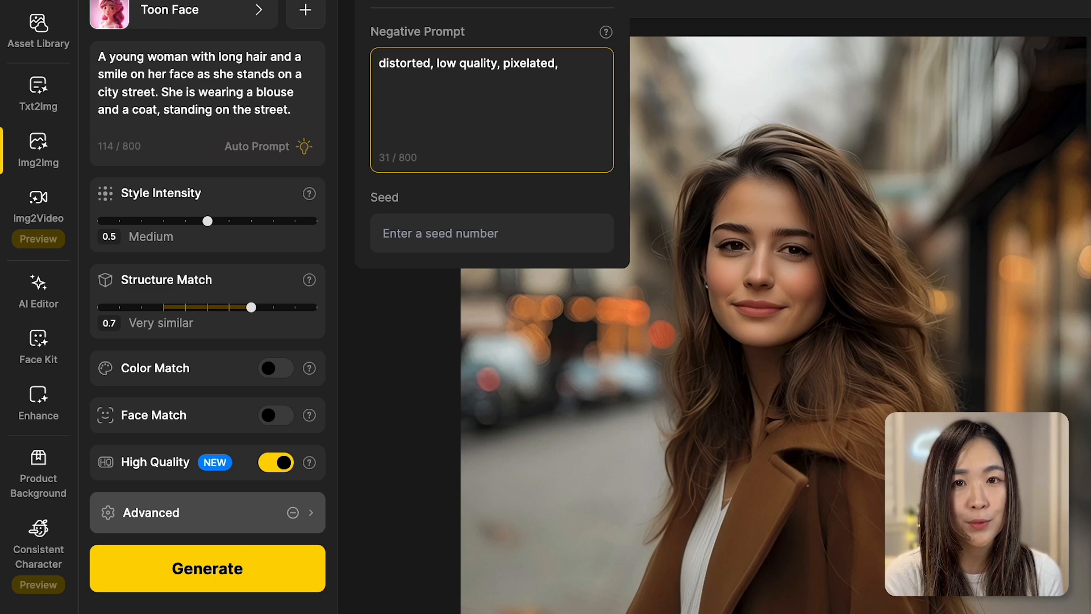
{"action": "type", "text": "ca"}
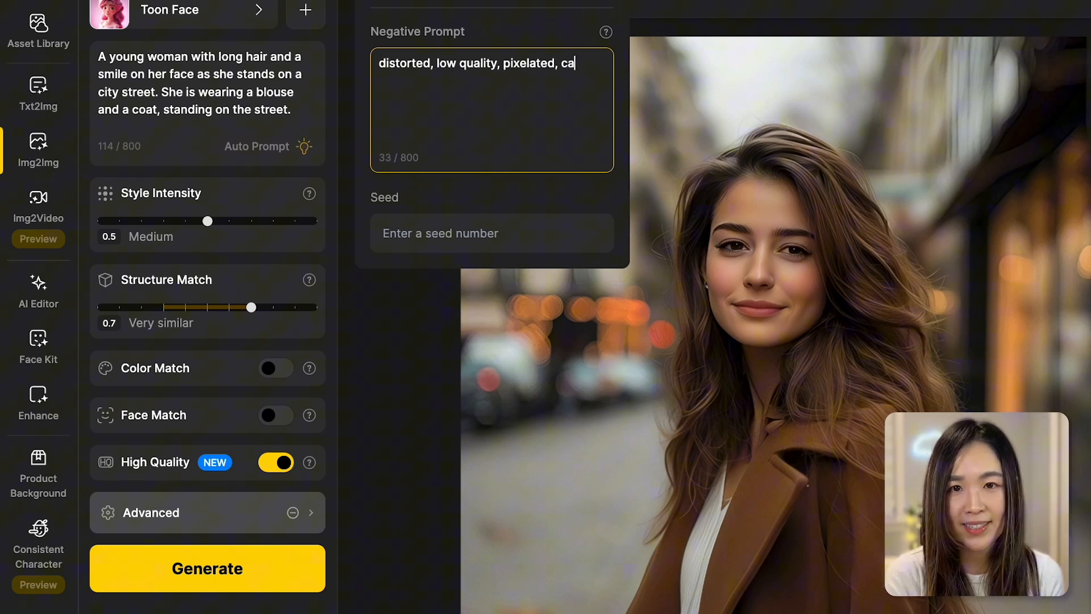
{"action": "type", "text": "rs"}
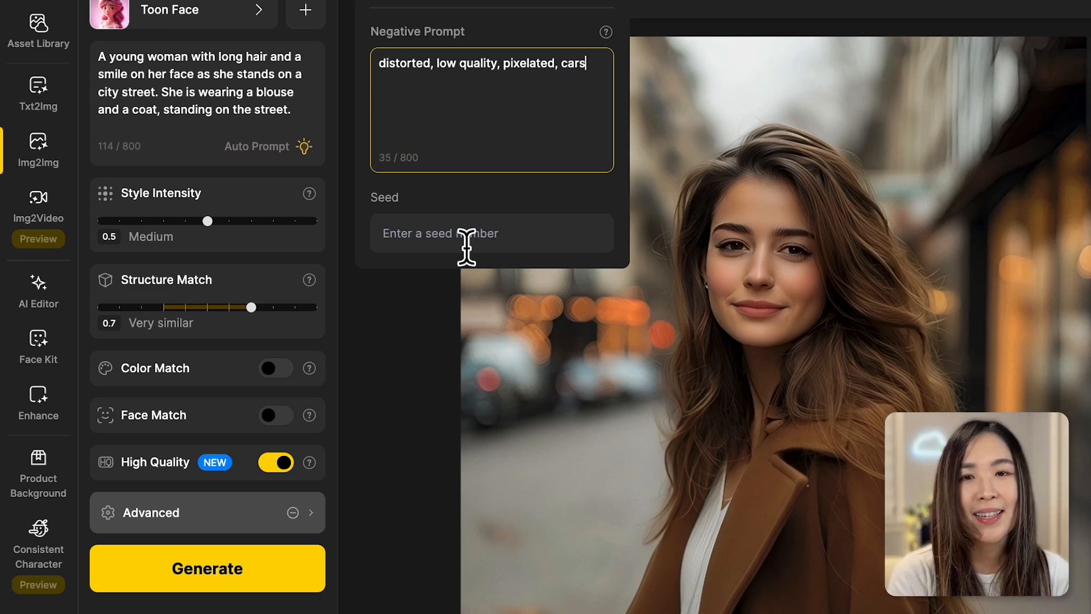
{"action": "left_click", "coordinate": [491, 232]}
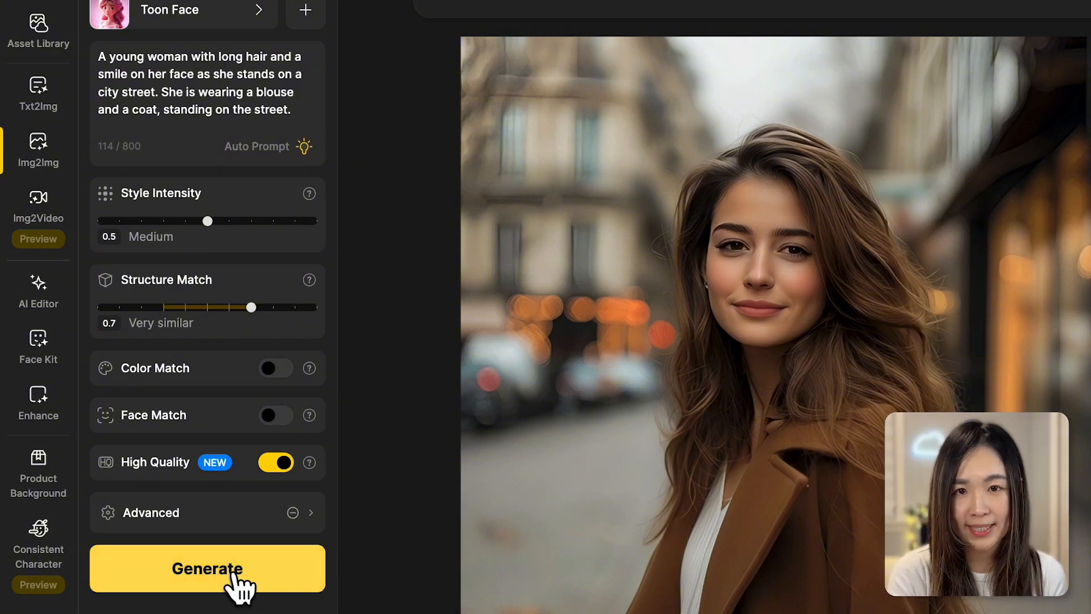
Generate four Toon Face cartoon portraits and place two results on the canvas
{"action": "left_click", "coordinate": [207, 568]}
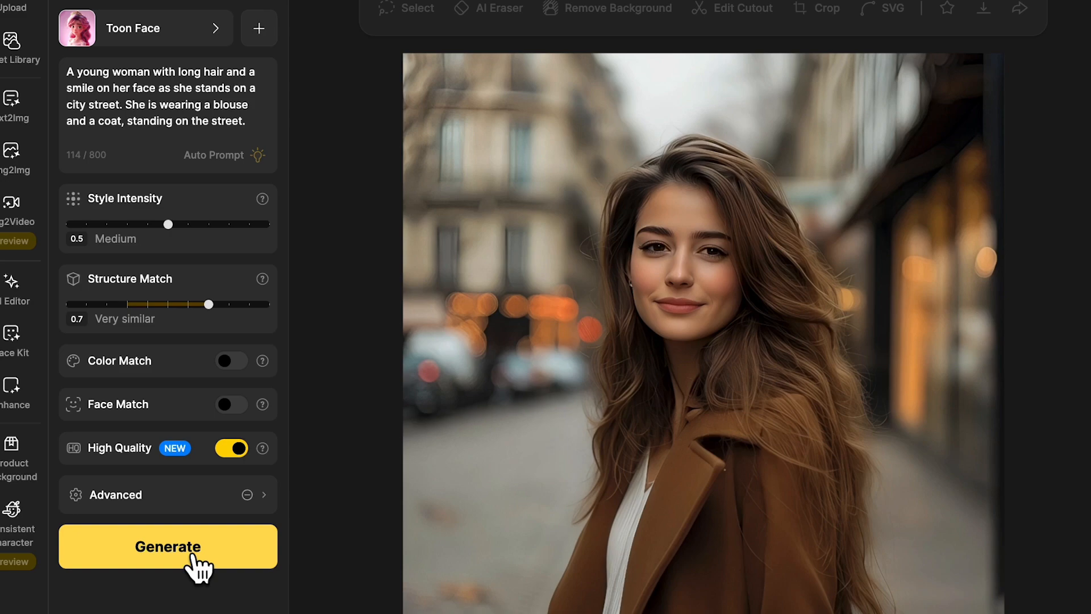
{"action": "left_click", "coordinate": [167, 546]}
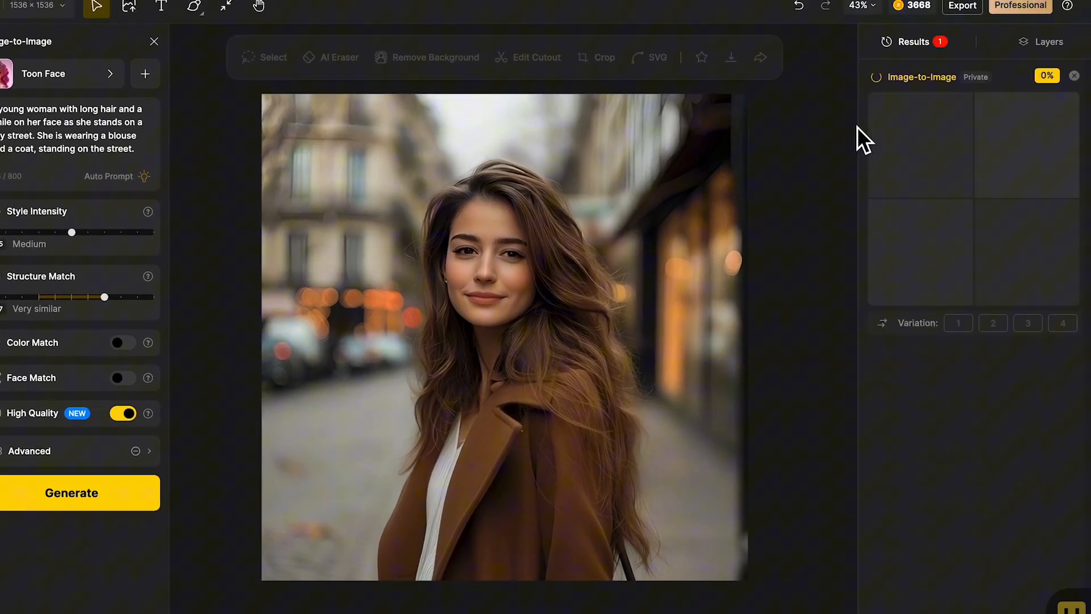
{"action": "left_click", "coordinate": [80, 492]}
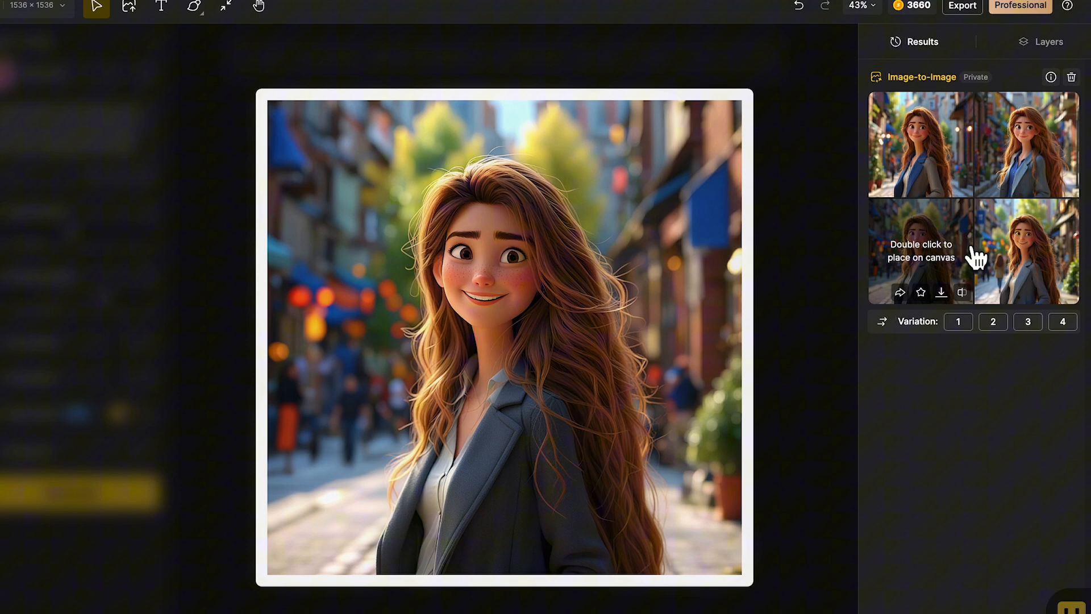
{"action": "mouse_move", "coordinate": [960, 292]}
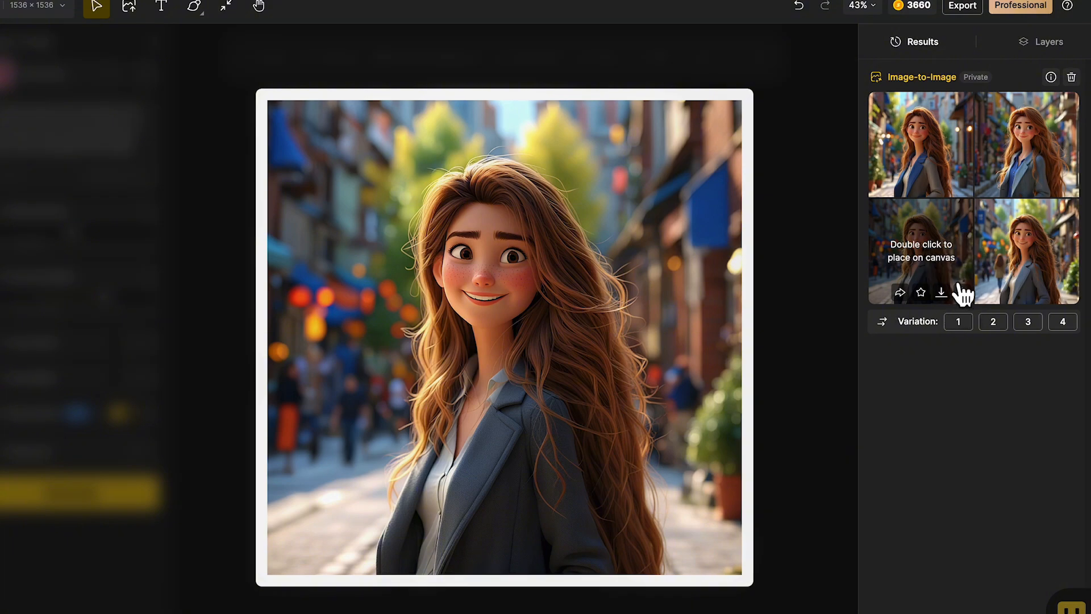
{"action": "mouse_move", "coordinate": [962, 292]}
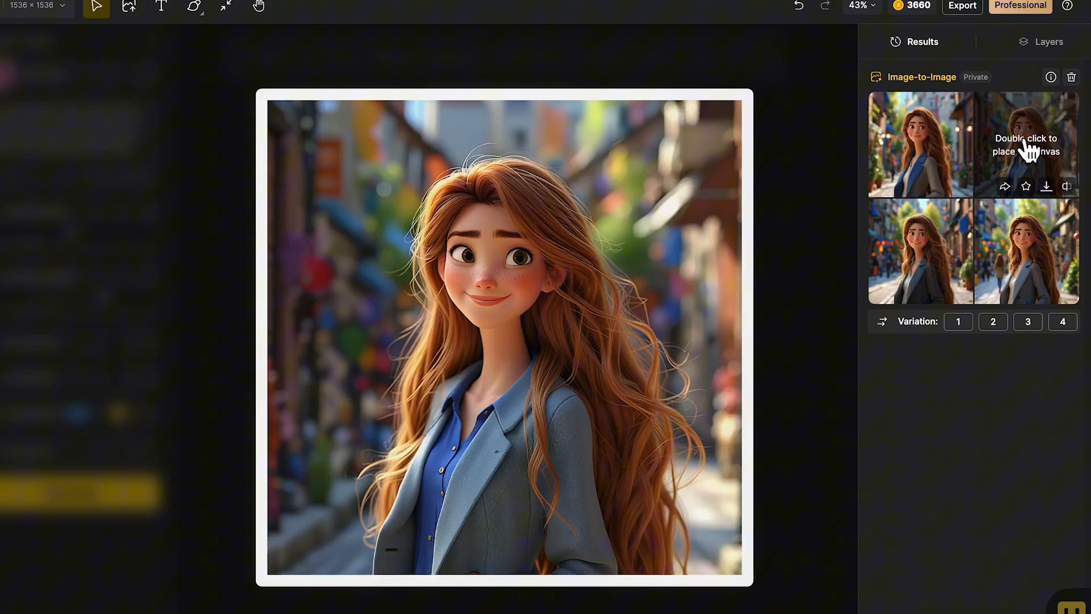
{"action": "double_click", "coordinate": [1024, 251]}
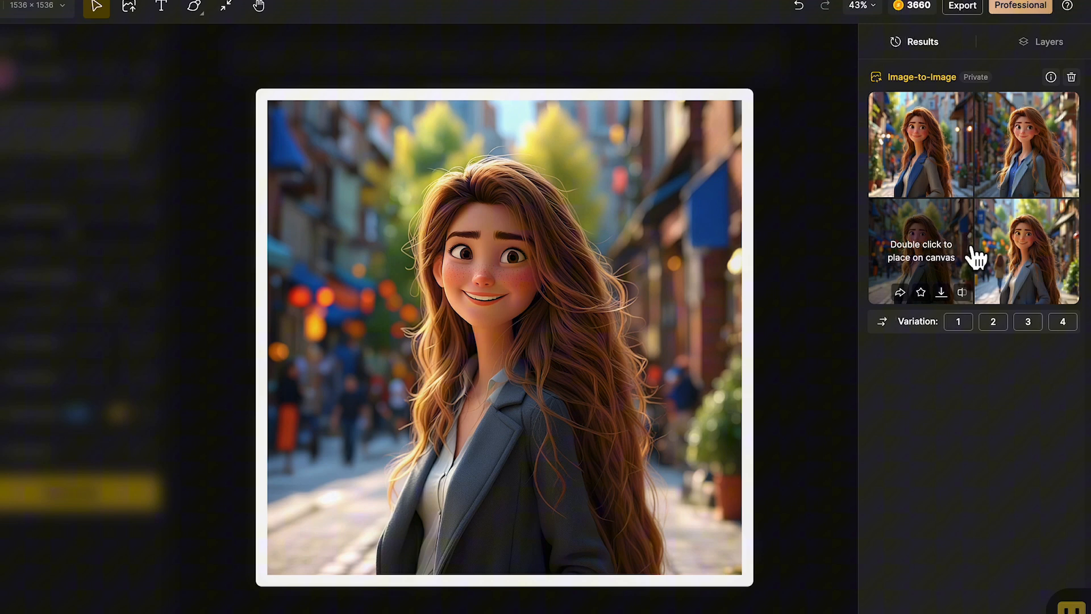
{"action": "double_click", "coordinate": [921, 144]}
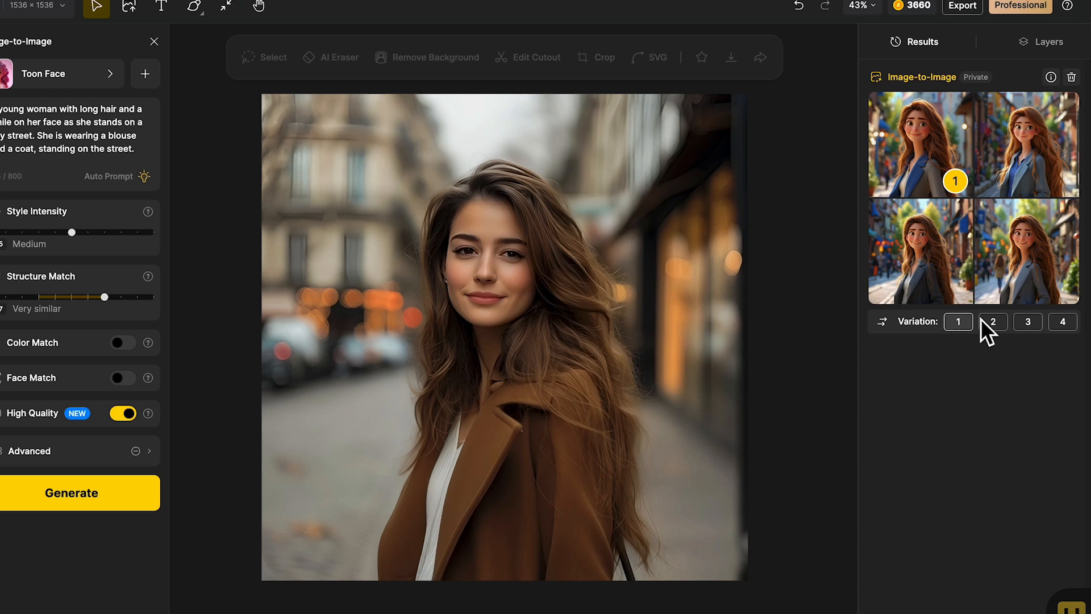
Generate a set of variations of the third cartoon result
{"action": "left_click", "coordinate": [1027, 322]}
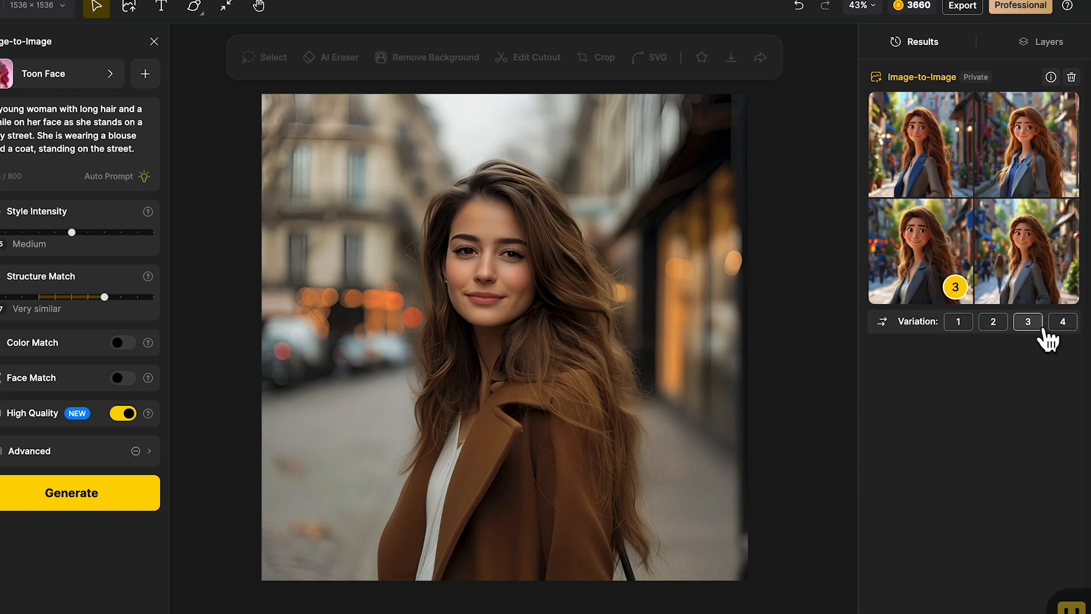
{"action": "left_click", "coordinate": [1027, 321]}
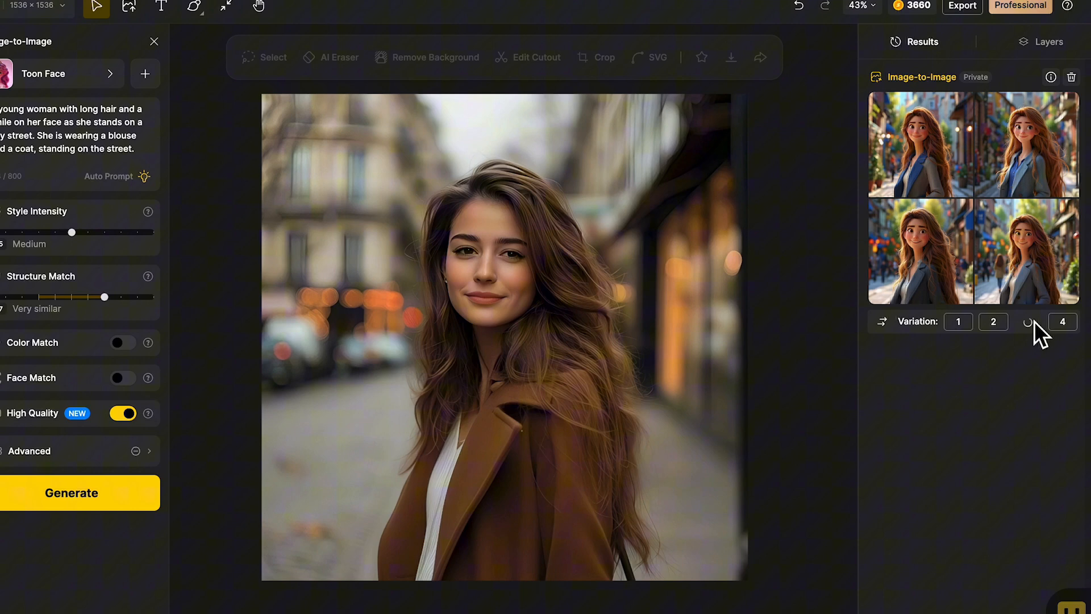
{"action": "left_click", "coordinate": [1027, 322]}
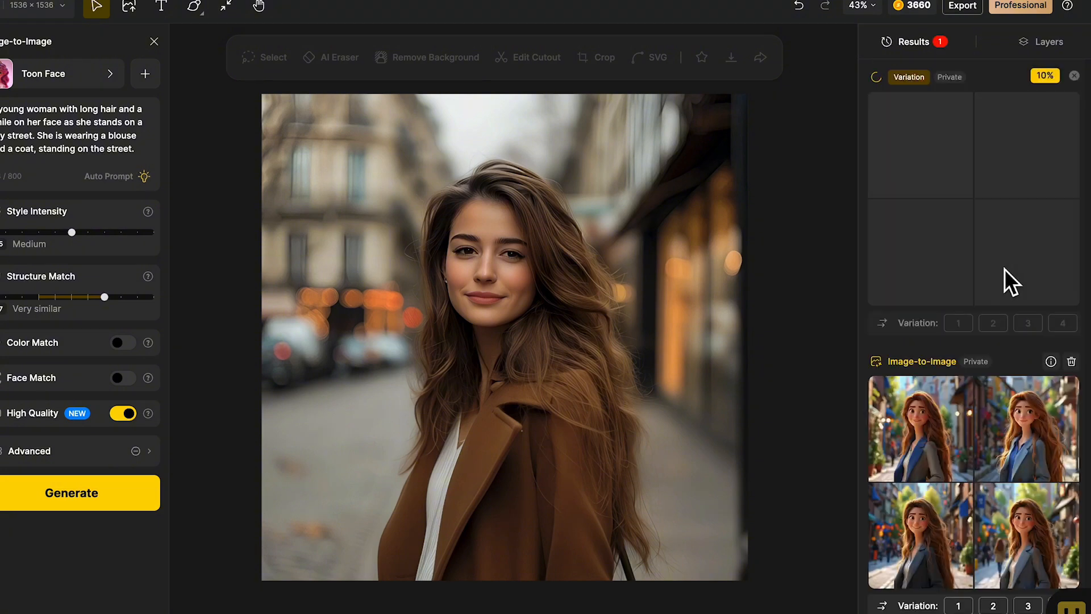
{"action": "left_click", "coordinate": [993, 321]}
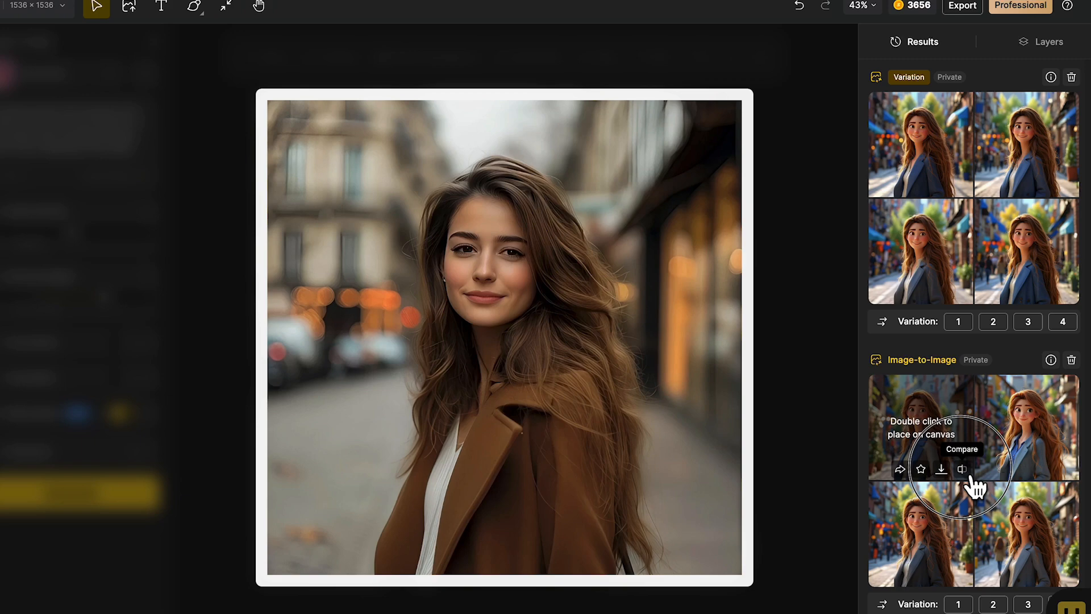
{"action": "mouse_move", "coordinate": [1075, 488]}
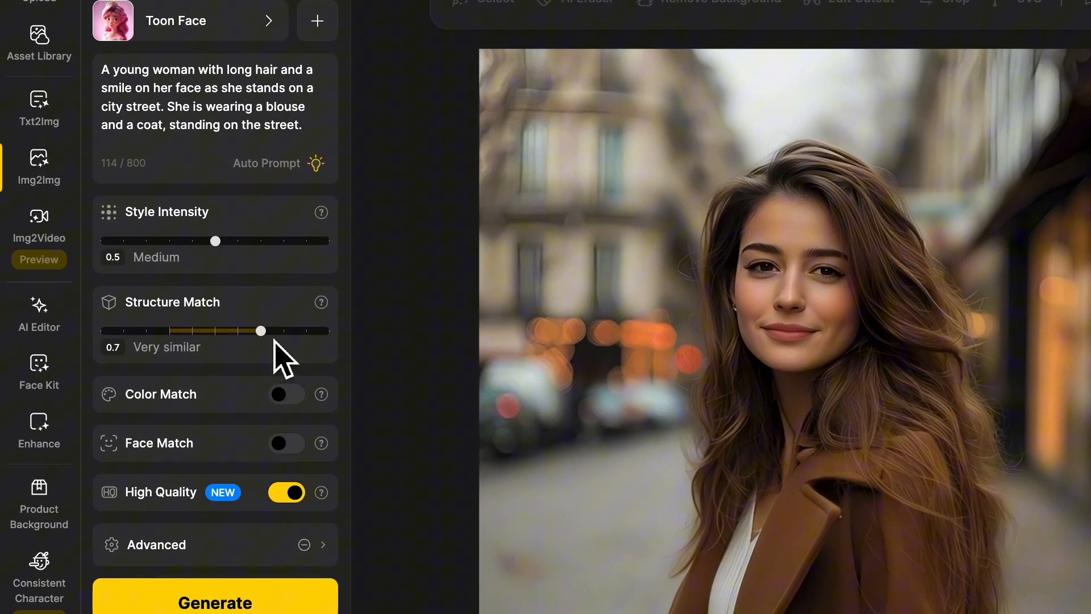
{"action": "mouse_move", "coordinate": [288, 396]}
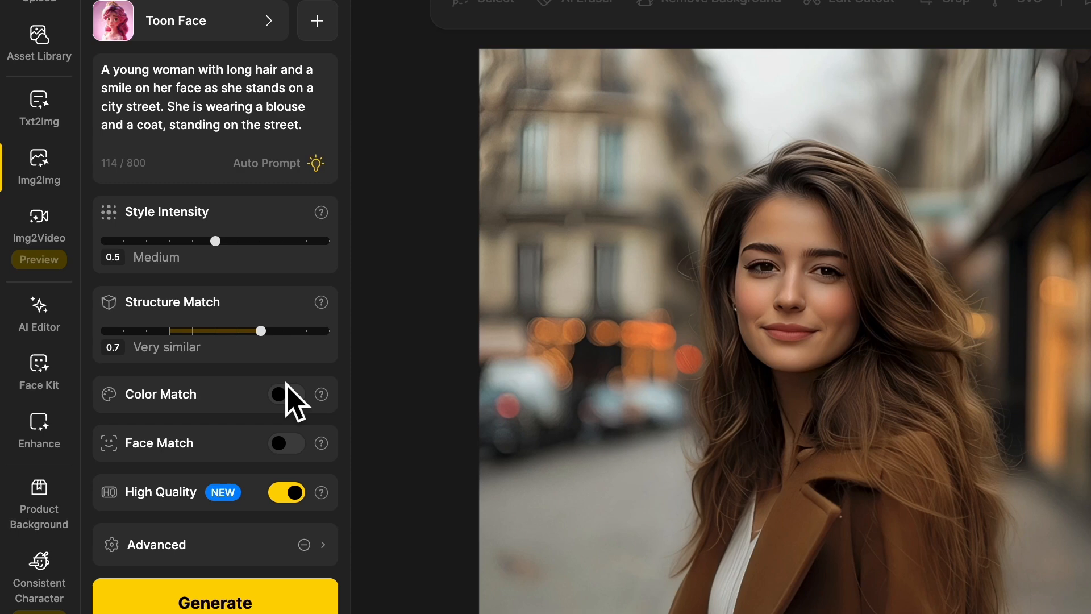
Enable Color Match and Face Match and regenerate four cartoons keeping her brown coat
{"action": "left_click", "coordinate": [285, 394]}
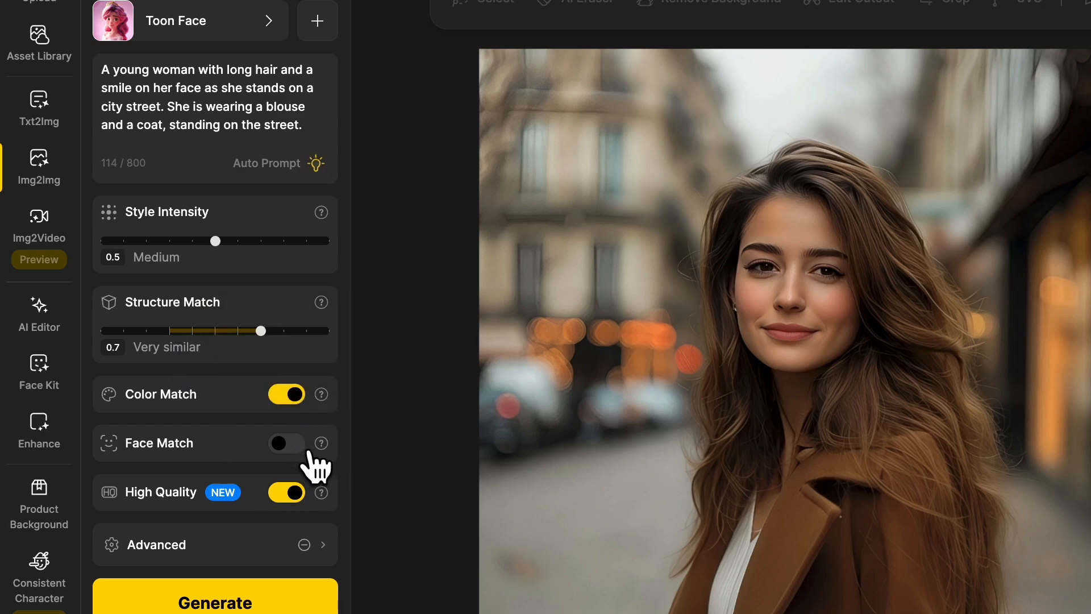
{"action": "left_click", "coordinate": [286, 443]}
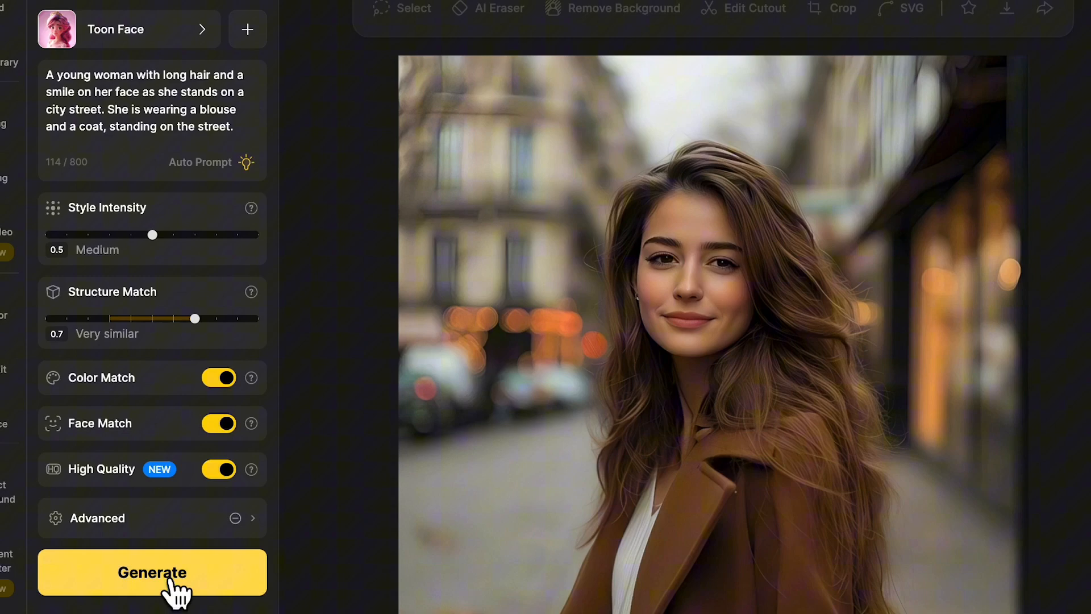
{"action": "left_click", "coordinate": [151, 572]}
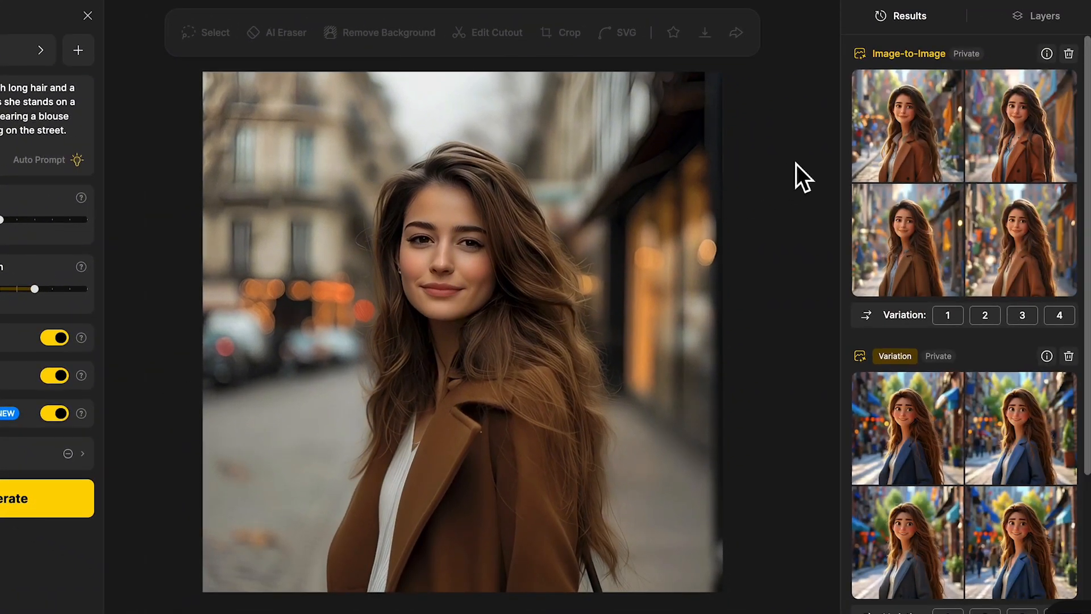
{"action": "left_click", "coordinate": [906, 125]}
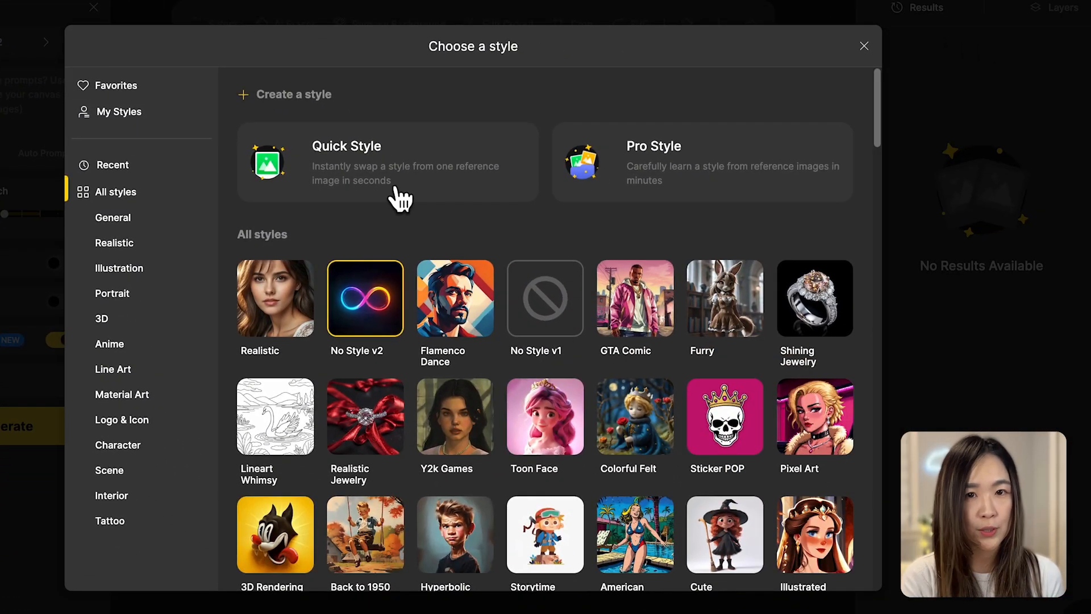
{"action": "mouse_move", "coordinate": [764, 184]}
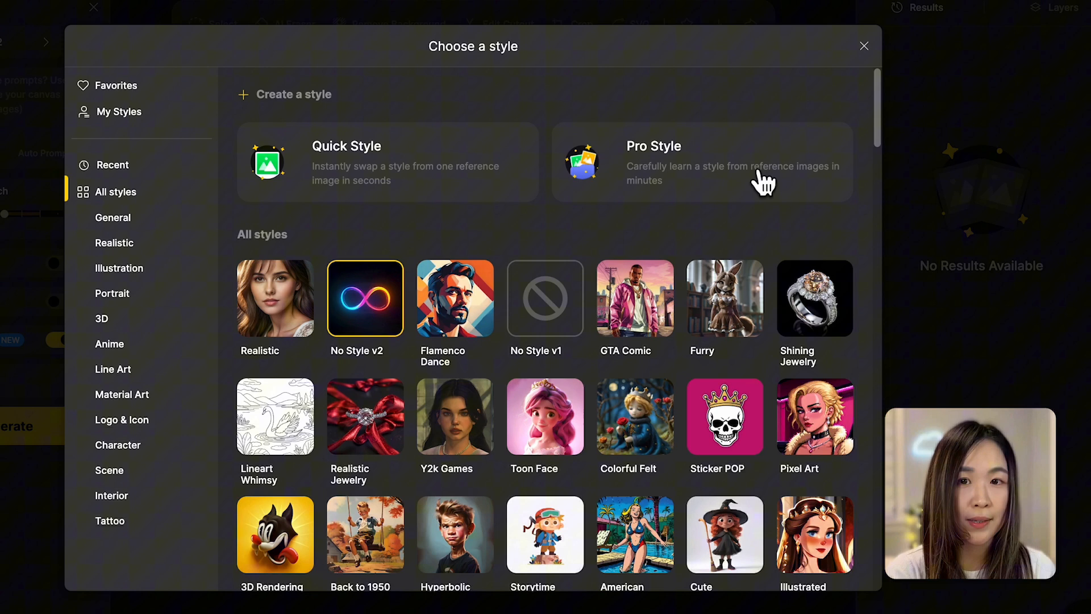
{"action": "mouse_move", "coordinate": [456, 206]}
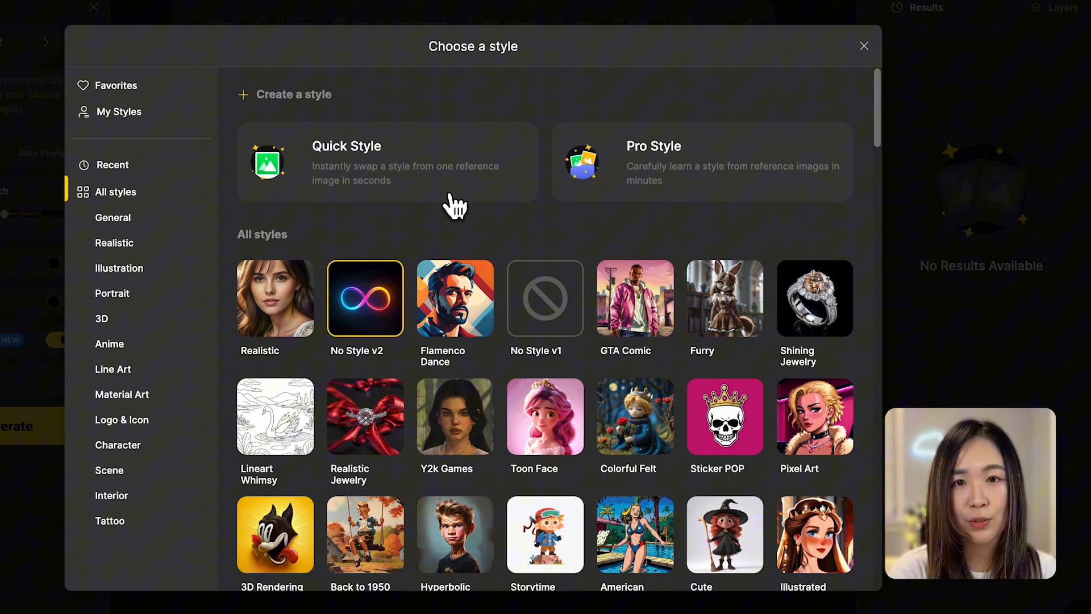
{"action": "mouse_move", "coordinate": [485, 216]}
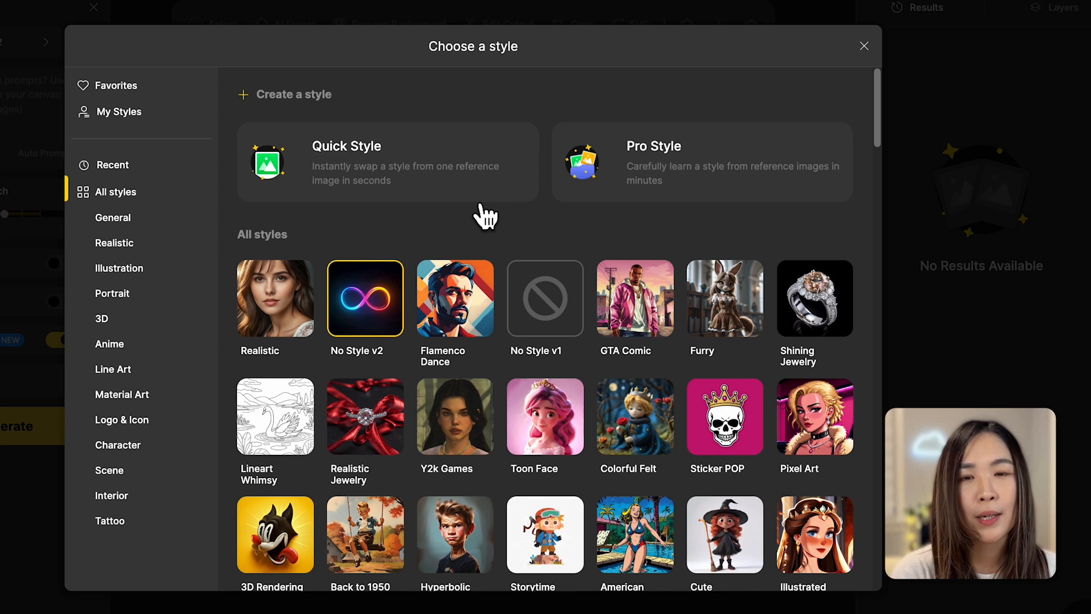
{"action": "mouse_move", "coordinate": [764, 209]}
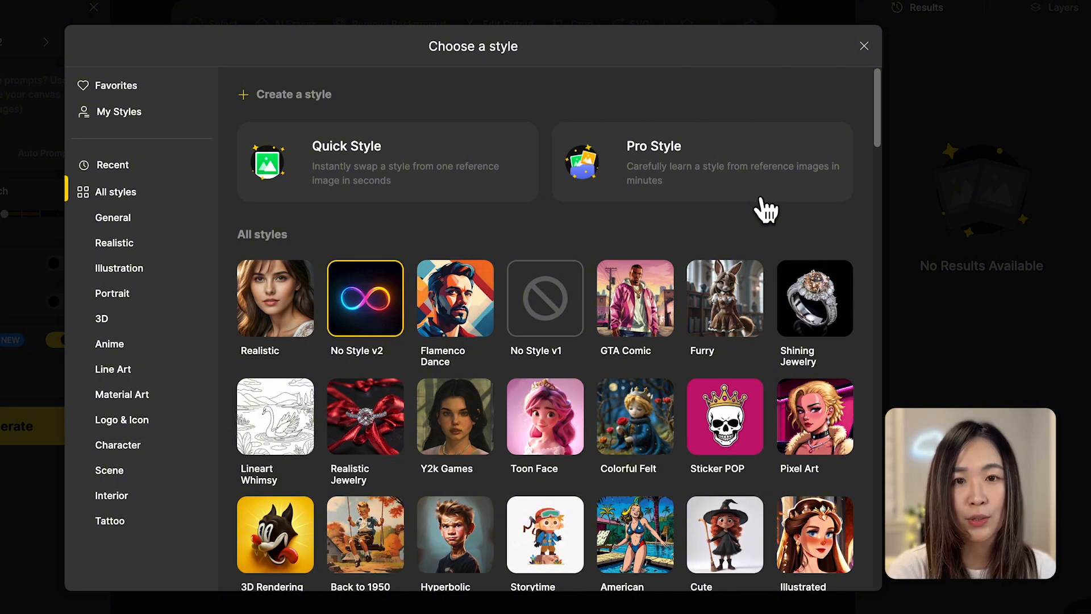
Create a Quick Style from a chosen reference image for the corgi beach photo
{"action": "left_click", "coordinate": [386, 162]}
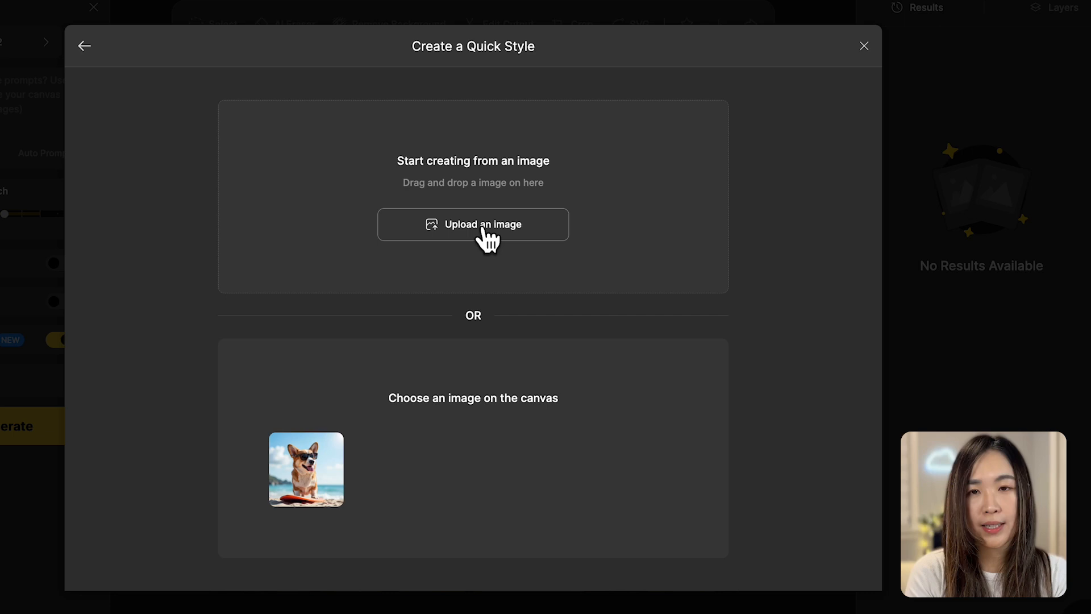
{"action": "mouse_move", "coordinate": [473, 473]}
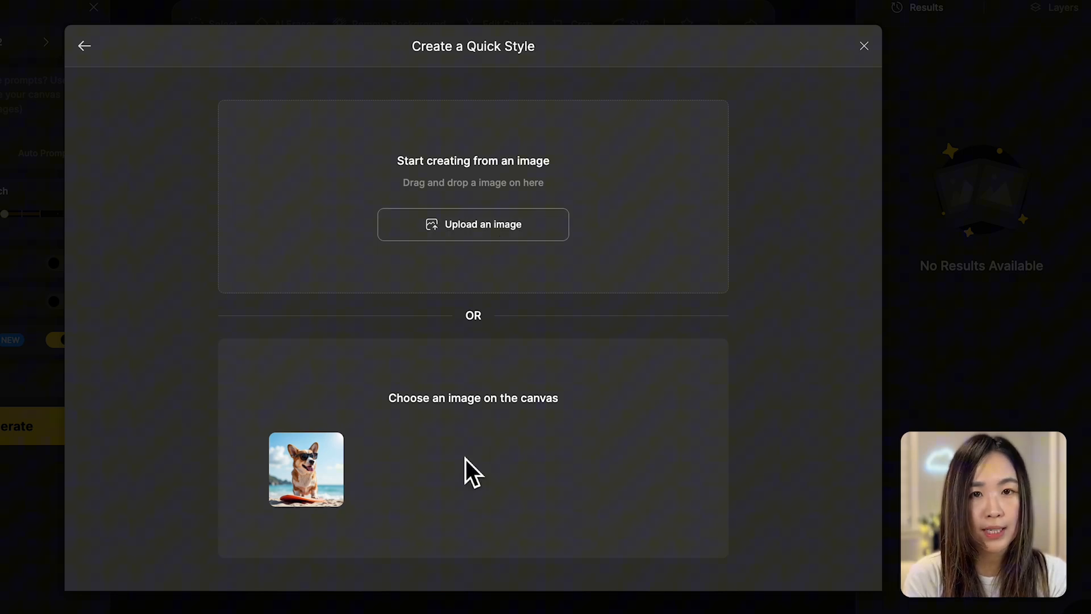
{"action": "left_click", "coordinate": [473, 224]}
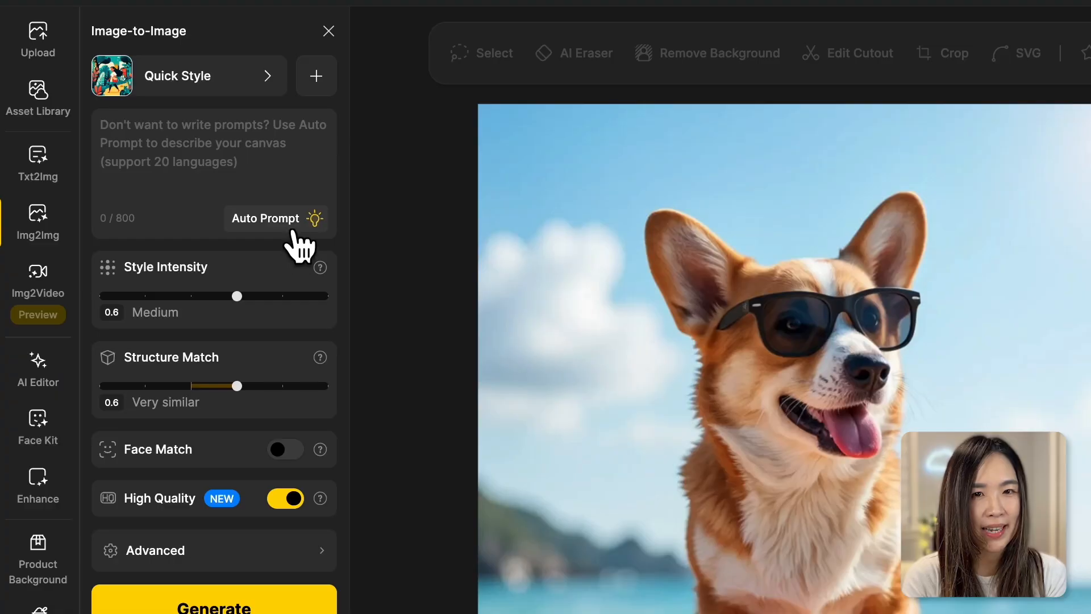
Prompt 'A cute corgi wearing sunglasses on the beach with a surfboard', generate four results and place the first
{"action": "type", "text": "A cute corgi wearing sunglasses on the beach with a surfboard."}
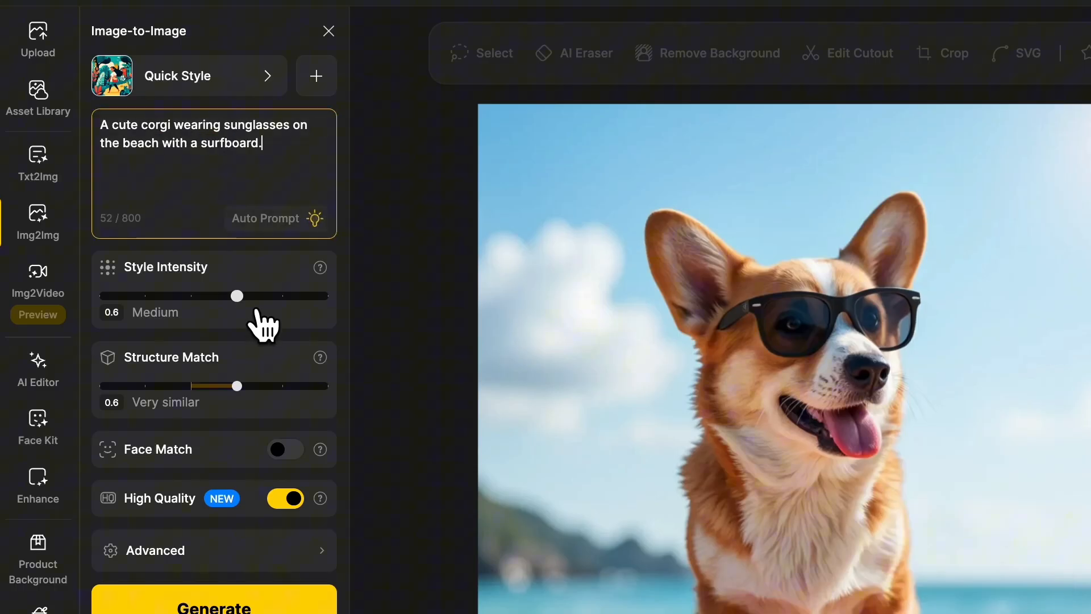
{"action": "scroll", "scroll_direction": "down", "scroll_amount": 3}
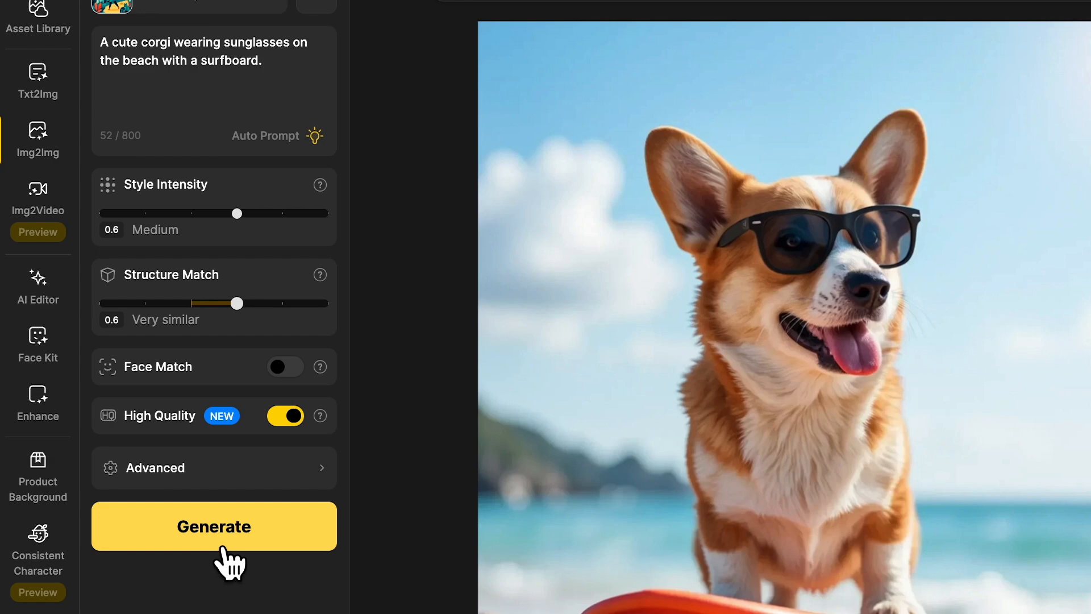
{"action": "left_click", "coordinate": [213, 525]}
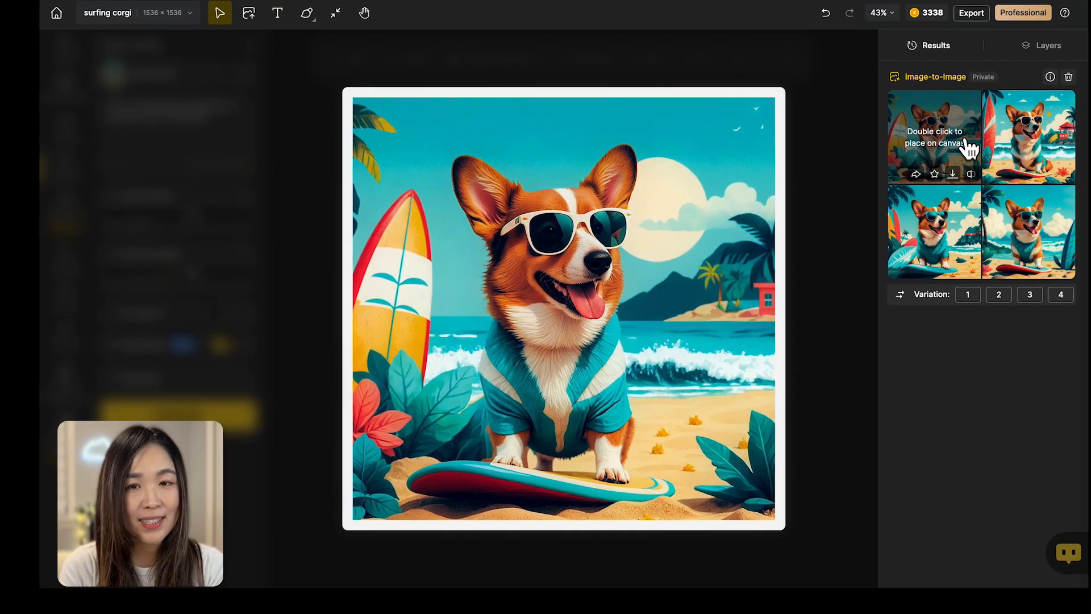
{"action": "double_click", "coordinate": [1029, 136]}
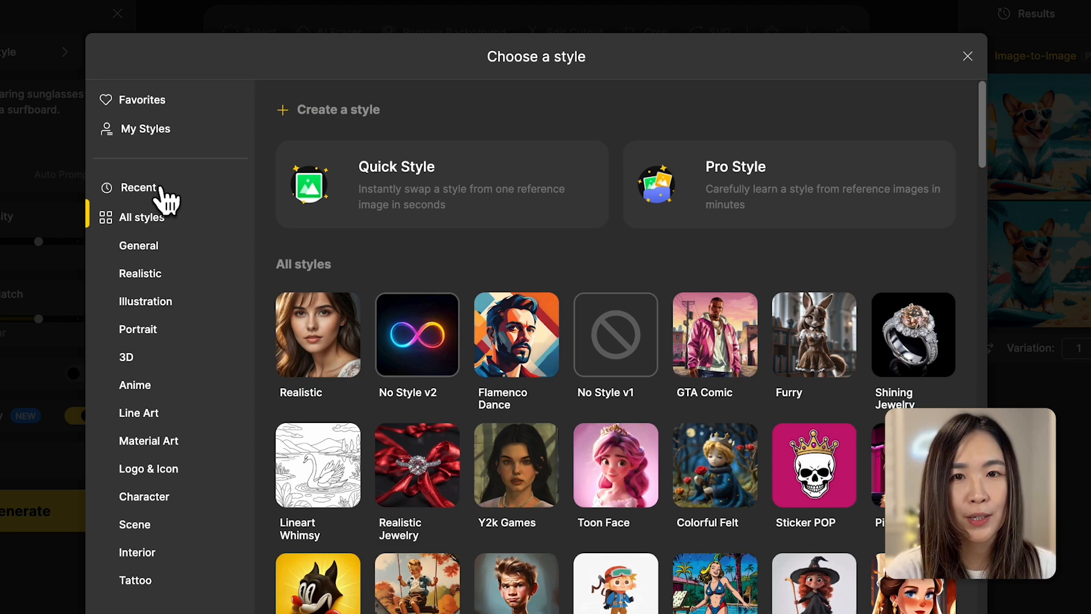
From My collection, begin training a Pro Style learned from several reference images
{"action": "left_click", "coordinate": [144, 129]}
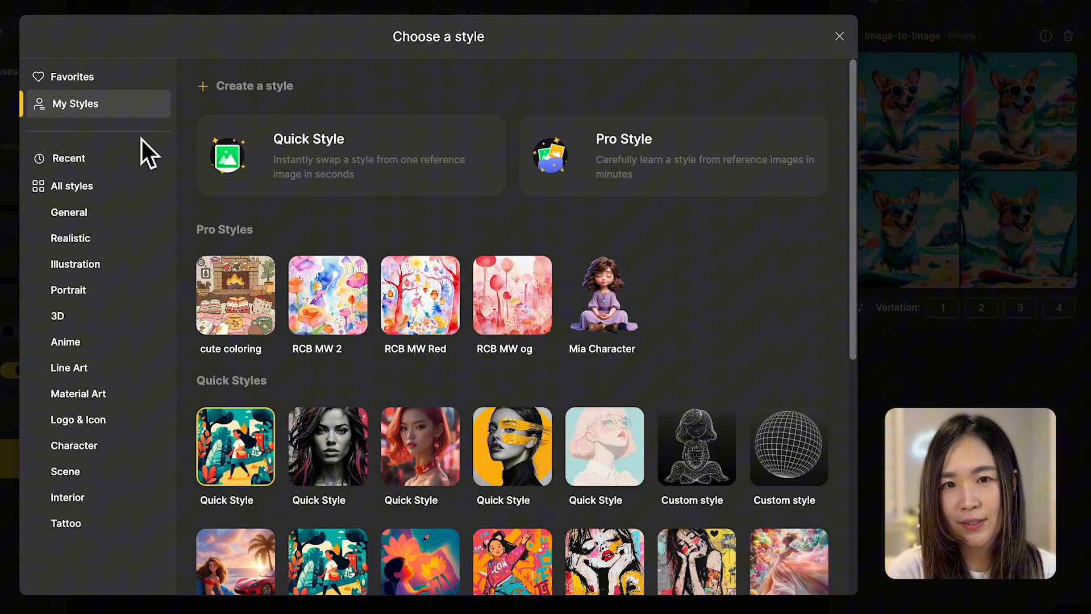
{"action": "mouse_move", "coordinate": [328, 340]}
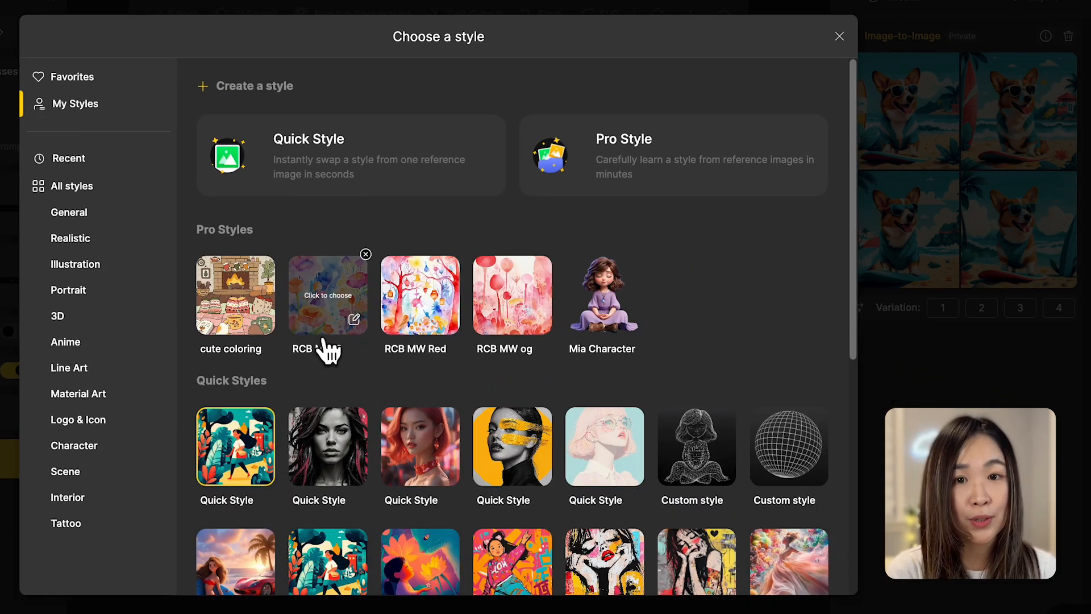
{"action": "mouse_move", "coordinate": [610, 410]}
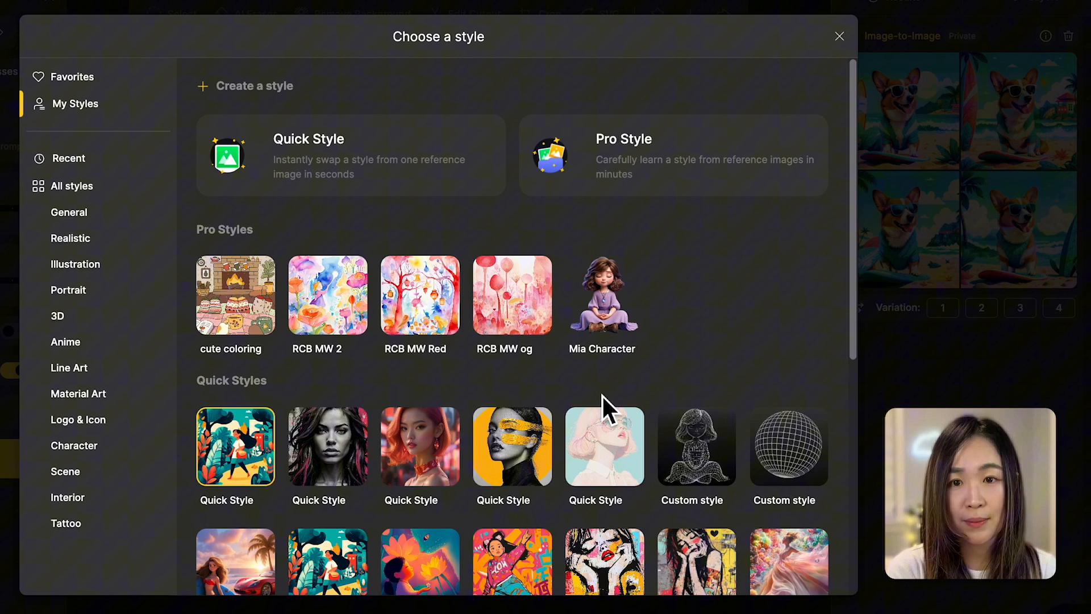
{"action": "mouse_move", "coordinate": [672, 190]}
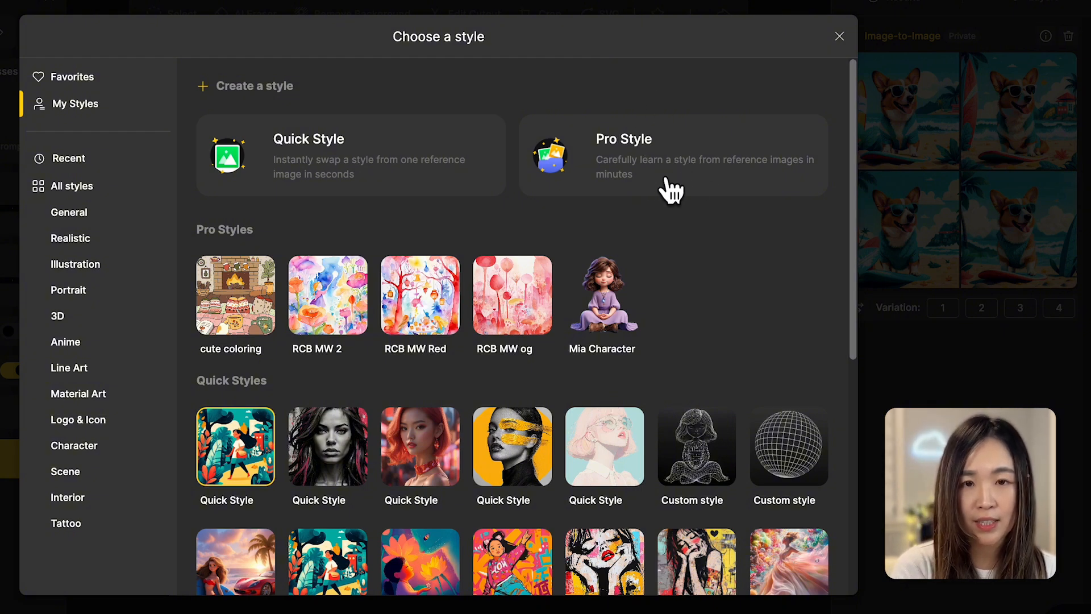
{"action": "left_click", "coordinate": [672, 156]}
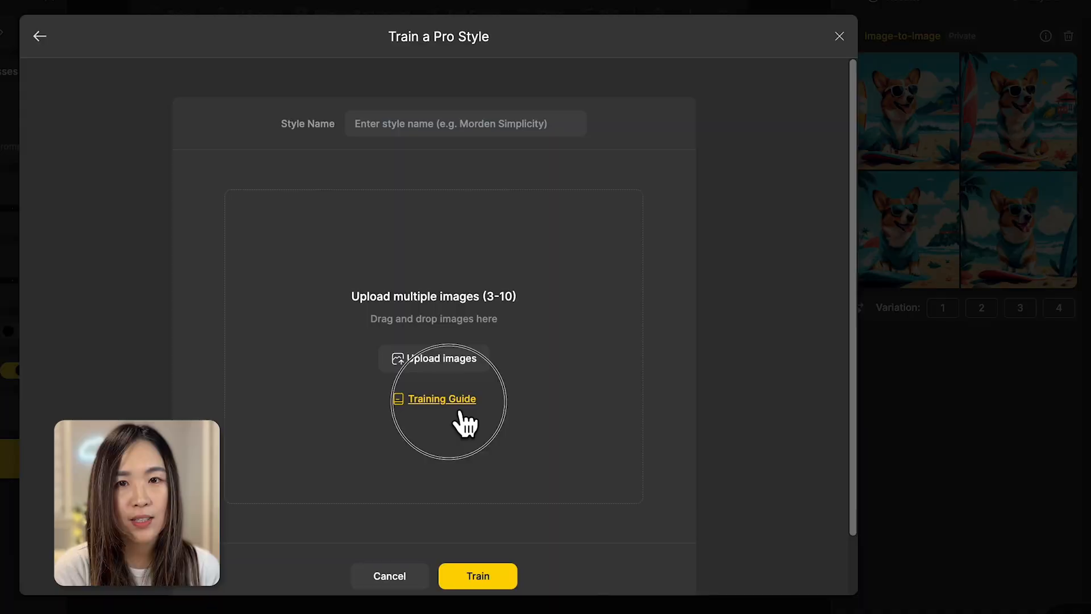
Review the Training Guide tips and close them before adding the five graffiti reference images
{"action": "left_click", "coordinate": [442, 399]}
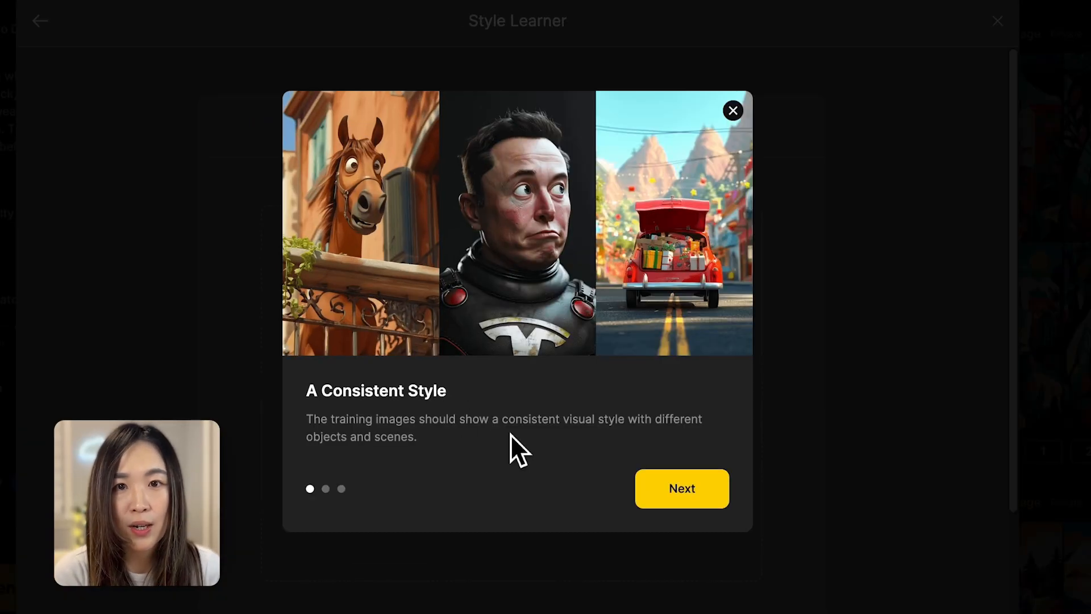
{"action": "mouse_move", "coordinate": [574, 479]}
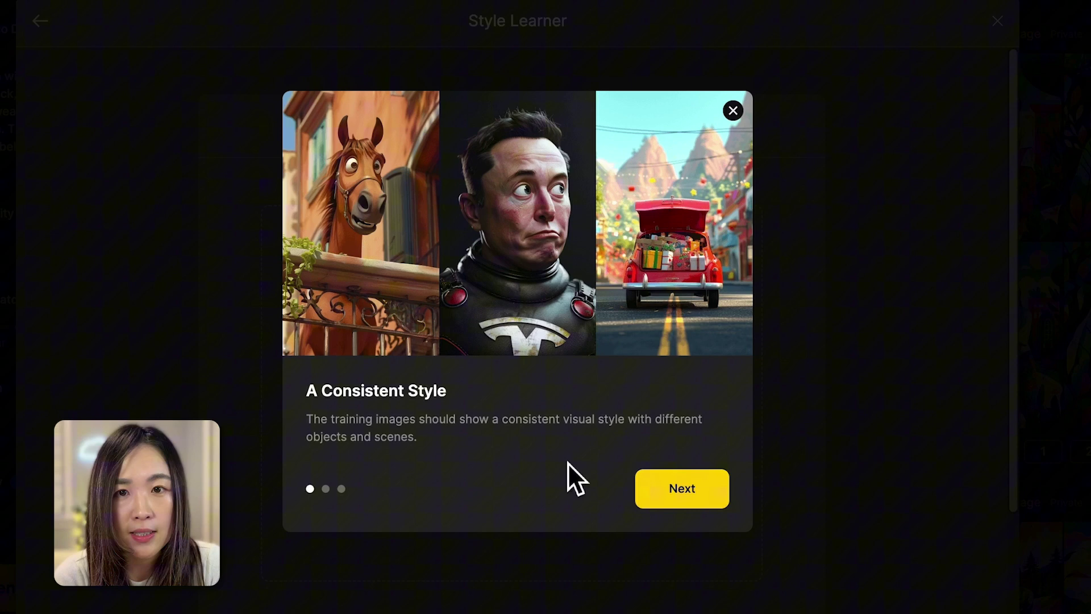
{"action": "left_click", "coordinate": [681, 487]}
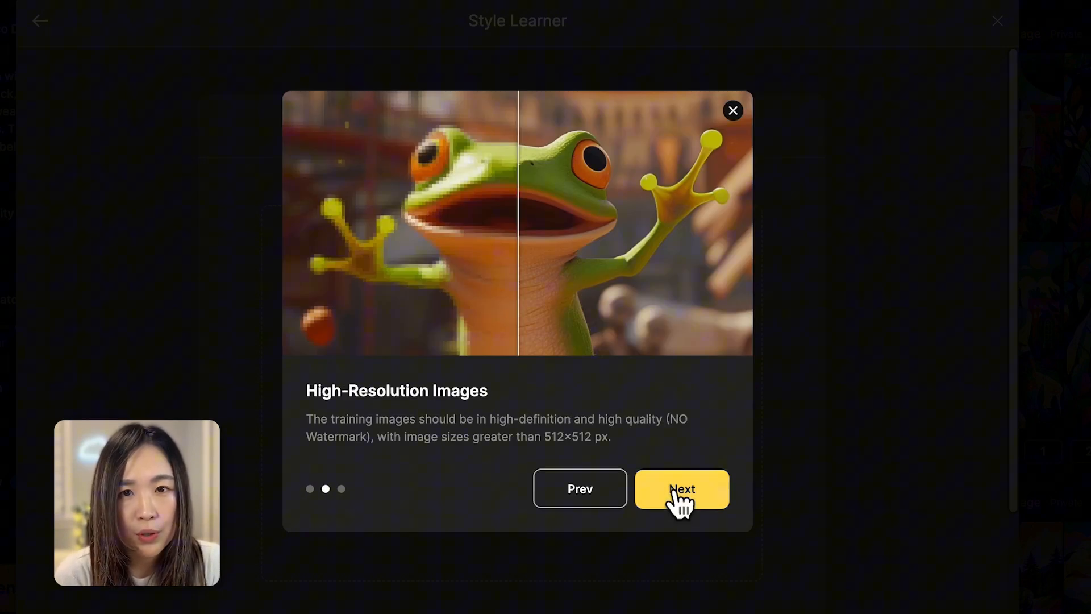
{"action": "left_click", "coordinate": [680, 489]}
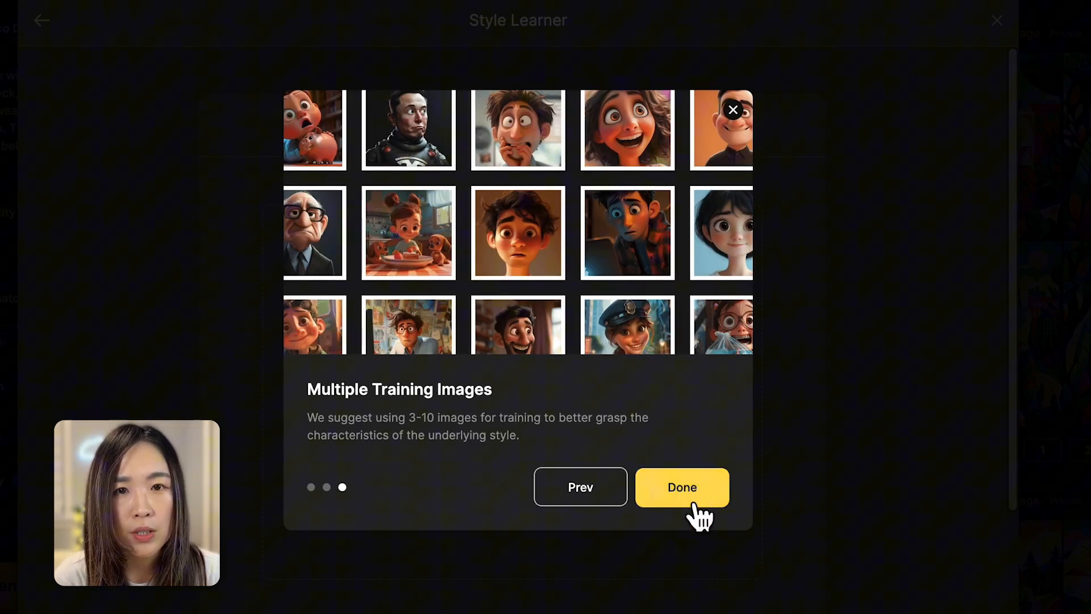
{"action": "left_click", "coordinate": [681, 486]}
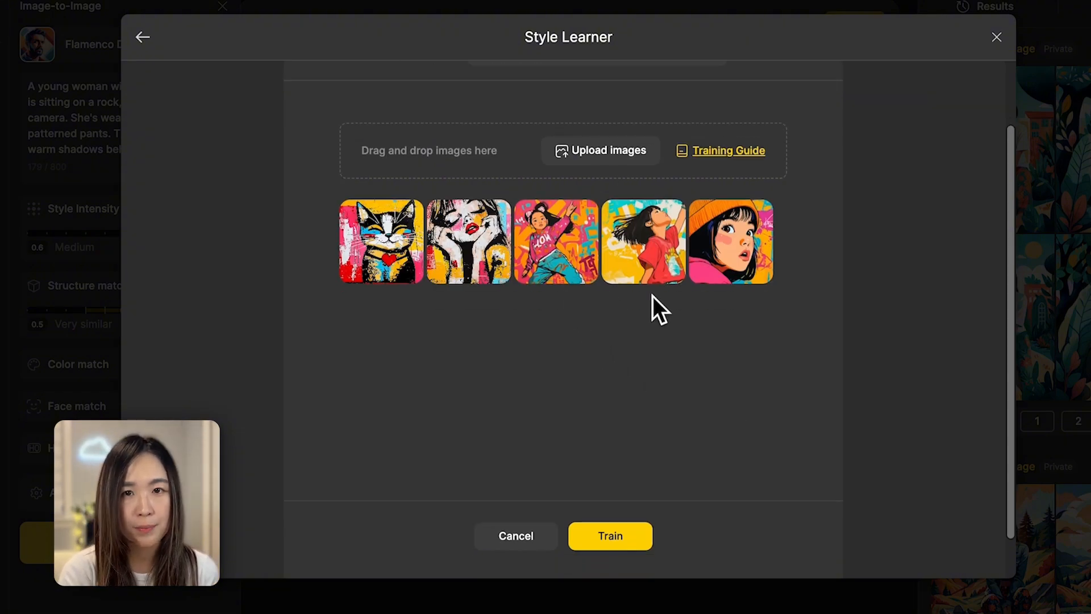
{"action": "mouse_move", "coordinate": [746, 327]}
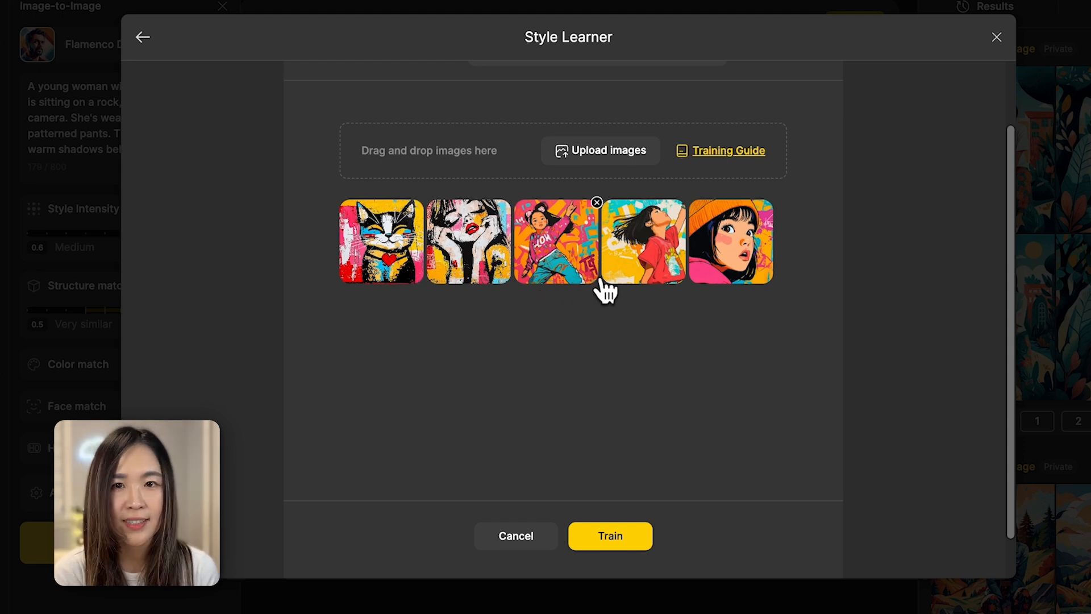
{"action": "mouse_move", "coordinate": [413, 302]}
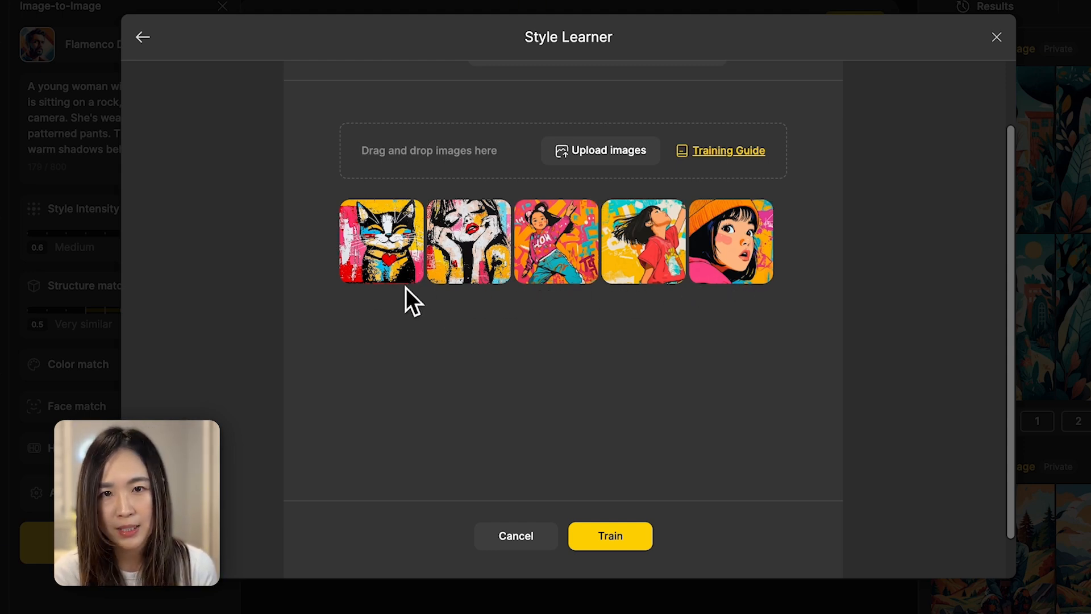
Start training the Graffiti girl Pro Style and return to the style catalog
{"action": "scroll", "scroll_direction": "up", "scroll_amount": 3}
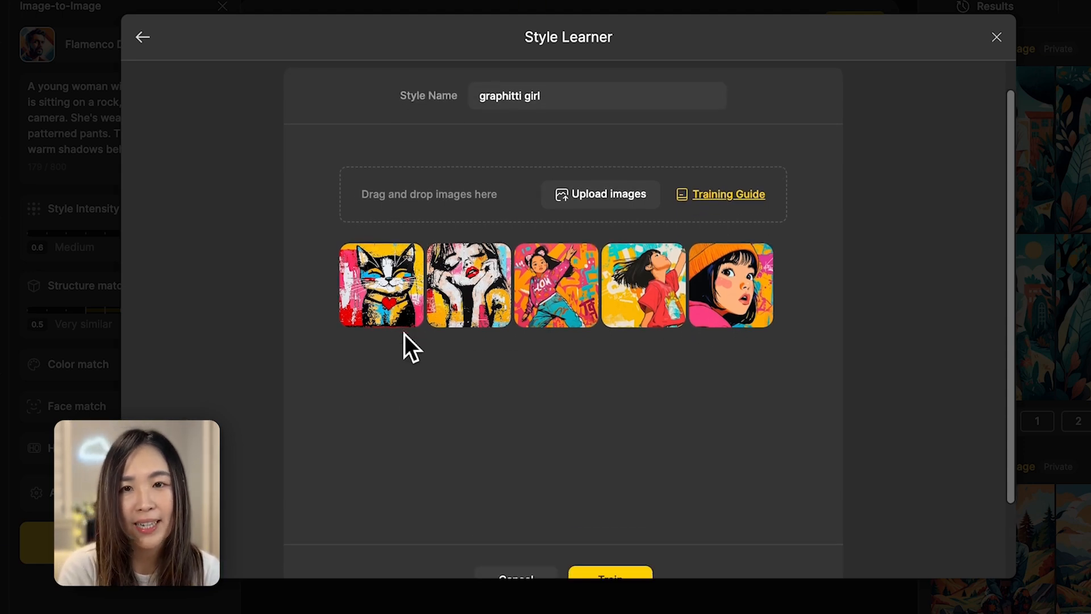
{"action": "scroll", "scroll_direction": "down", "scroll_amount": 3}
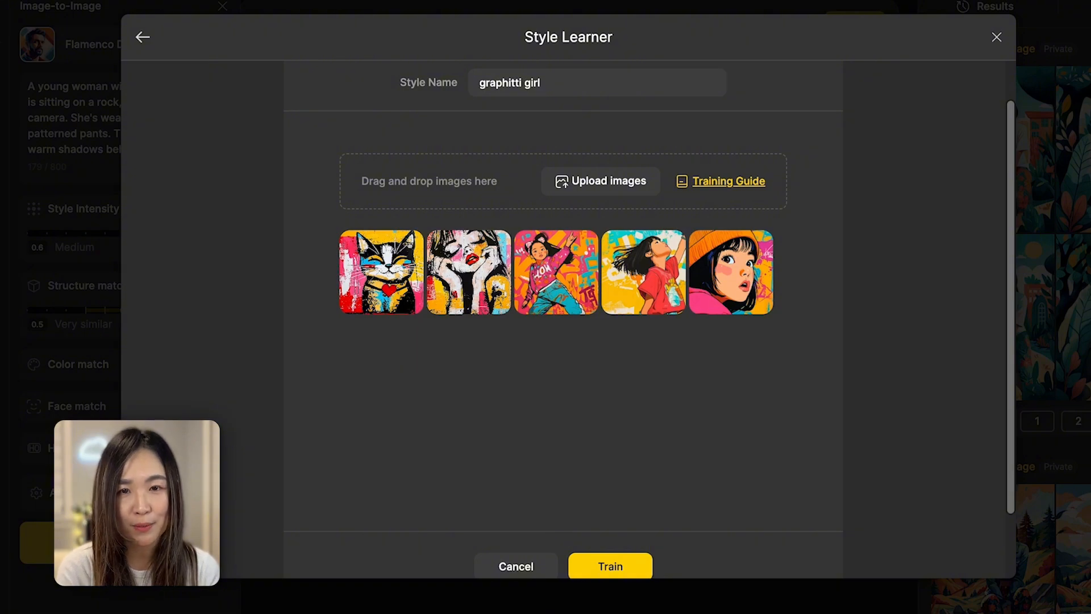
{"action": "left_click", "coordinate": [609, 566]}
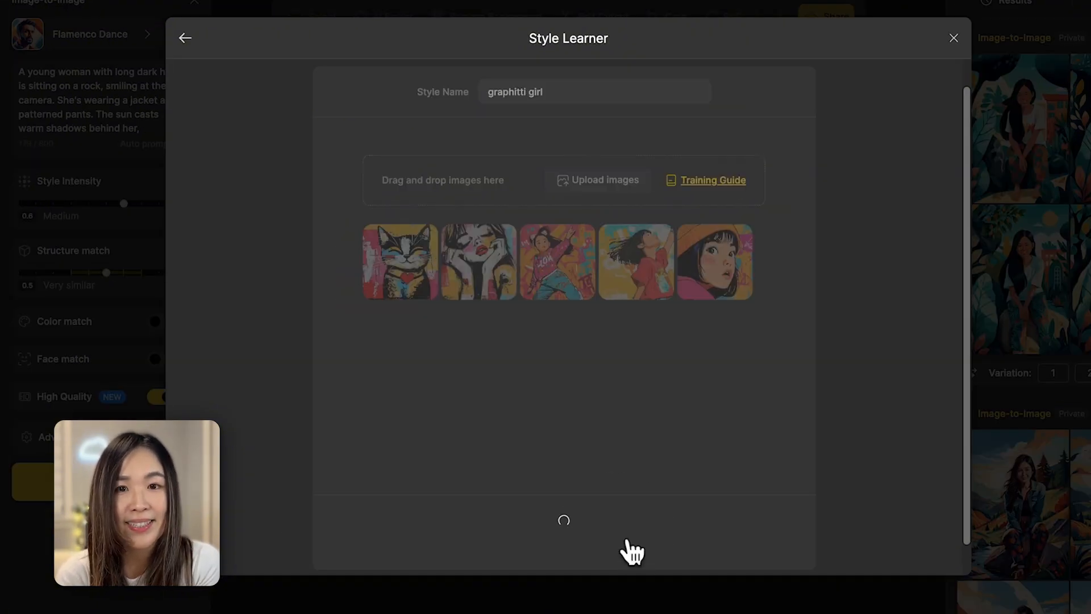
{"action": "left_click", "coordinate": [185, 38]}
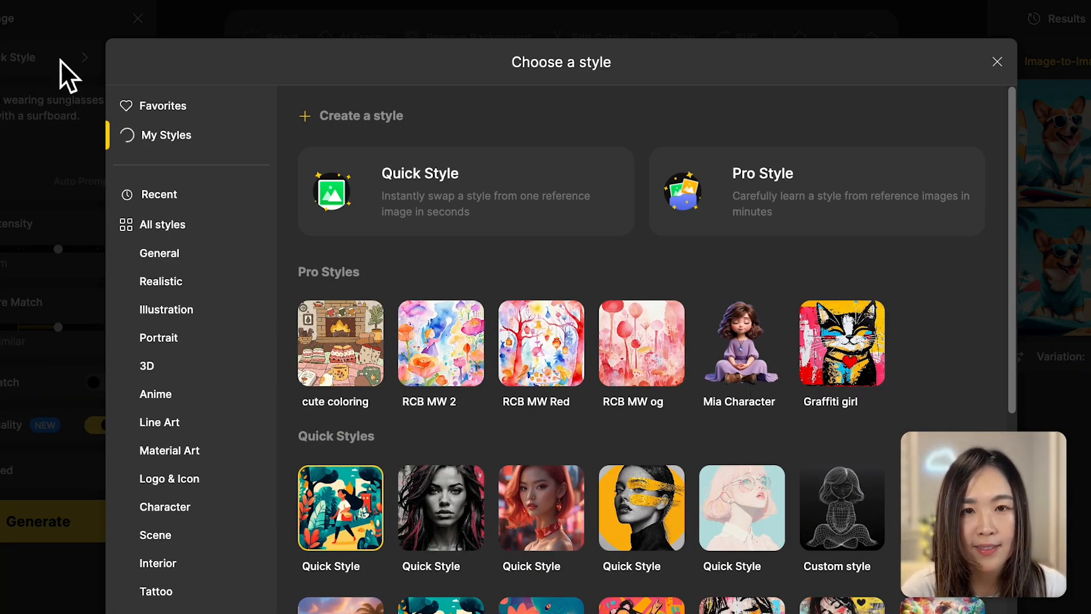
{"action": "mouse_move", "coordinate": [841, 376]}
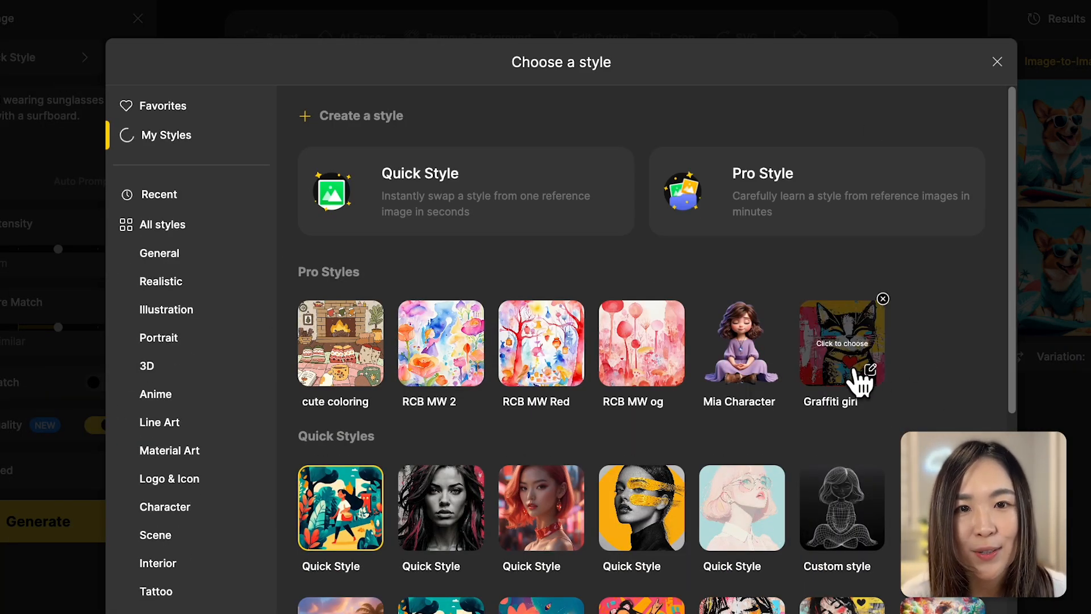
Apply the Graffiti girl style to the corgi-on-a-surfboard photo and generate it
{"action": "left_click", "coordinate": [995, 61]}
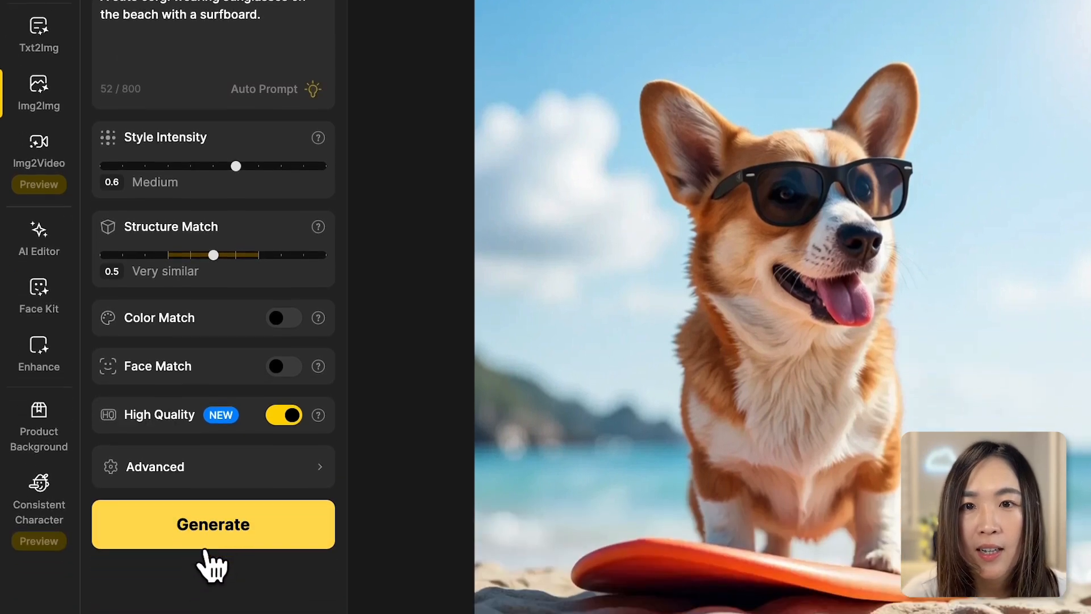
{"action": "left_click", "coordinate": [213, 524]}
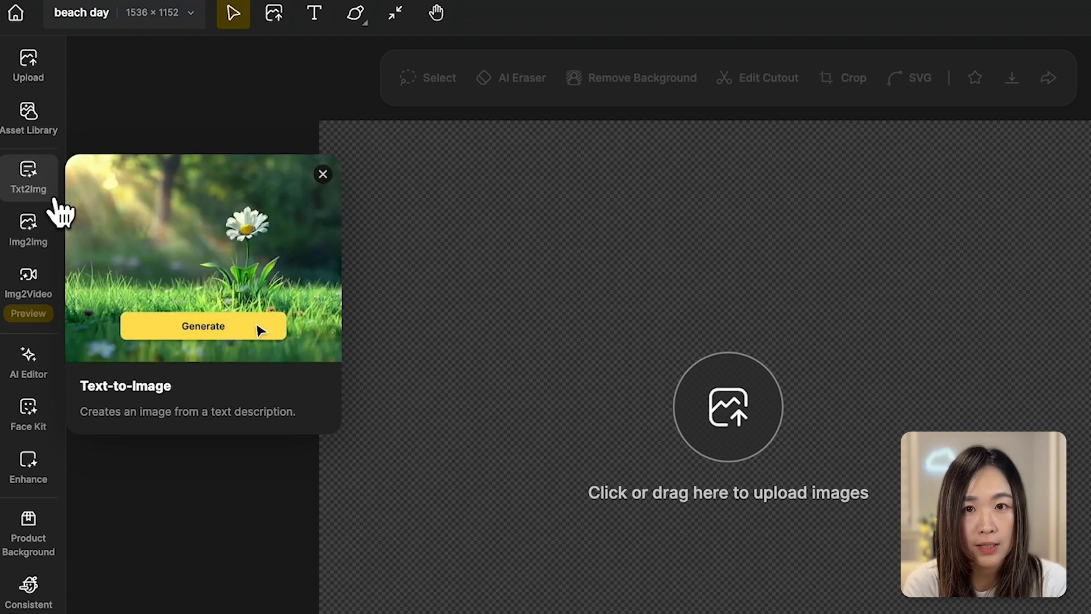
Generate 'a palm tree with white background' via Txt2Img, then remove the surfer woman's background
{"action": "left_click", "coordinate": [28, 178]}
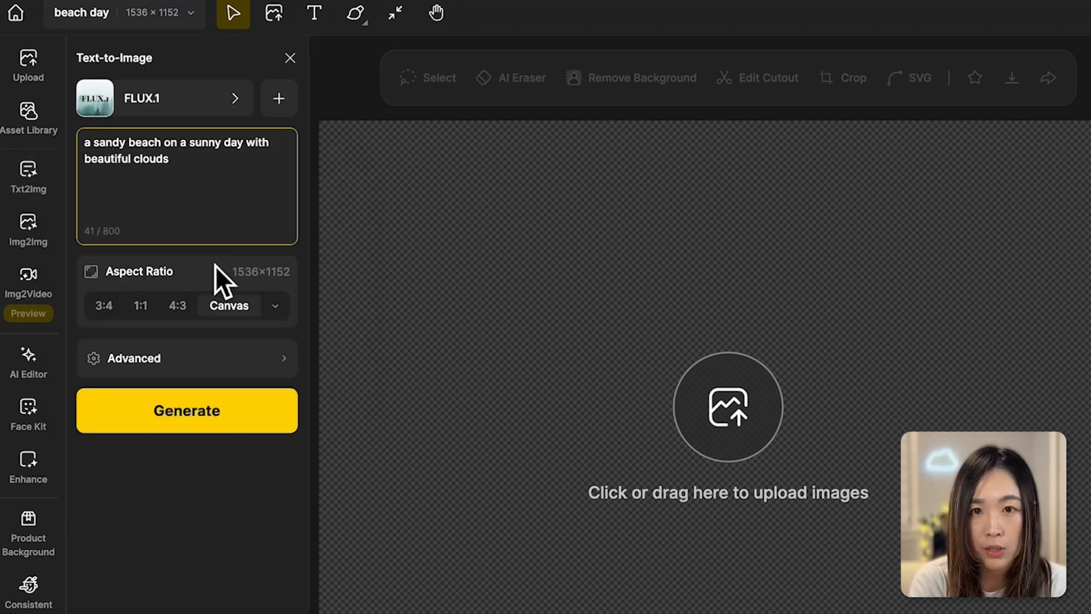
{"action": "type", "text": "a palm tree with white background"}
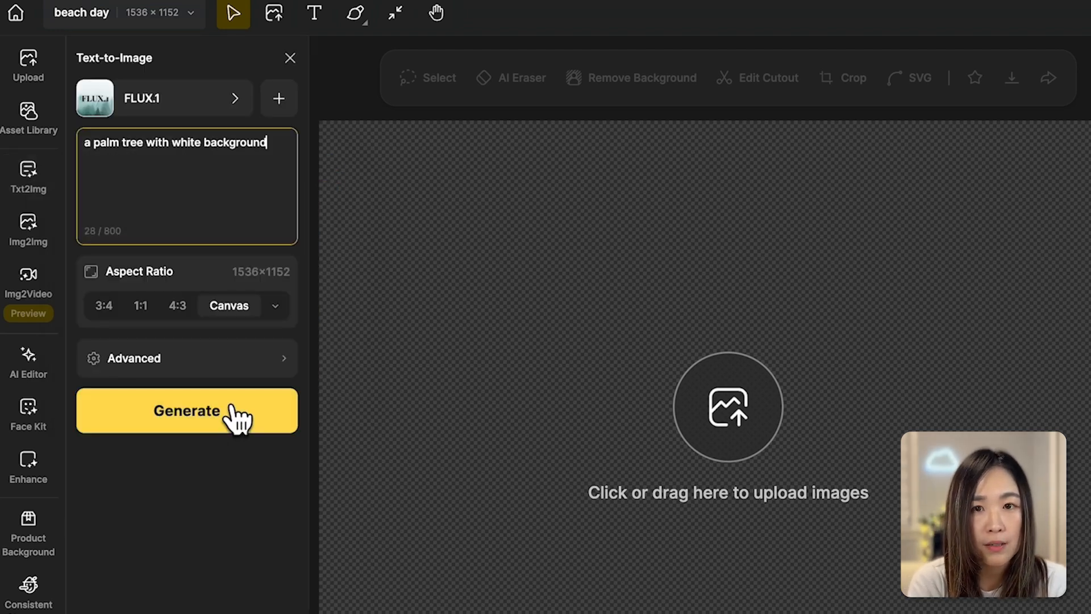
{"action": "left_click", "coordinate": [186, 410]}
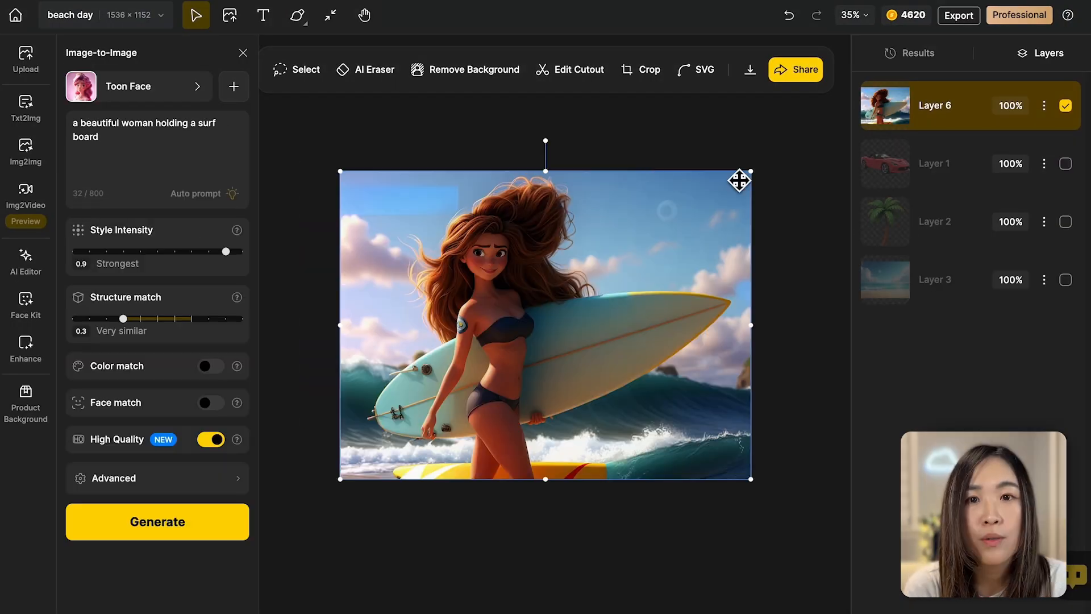
{"action": "mouse_move", "coordinate": [482, 72]}
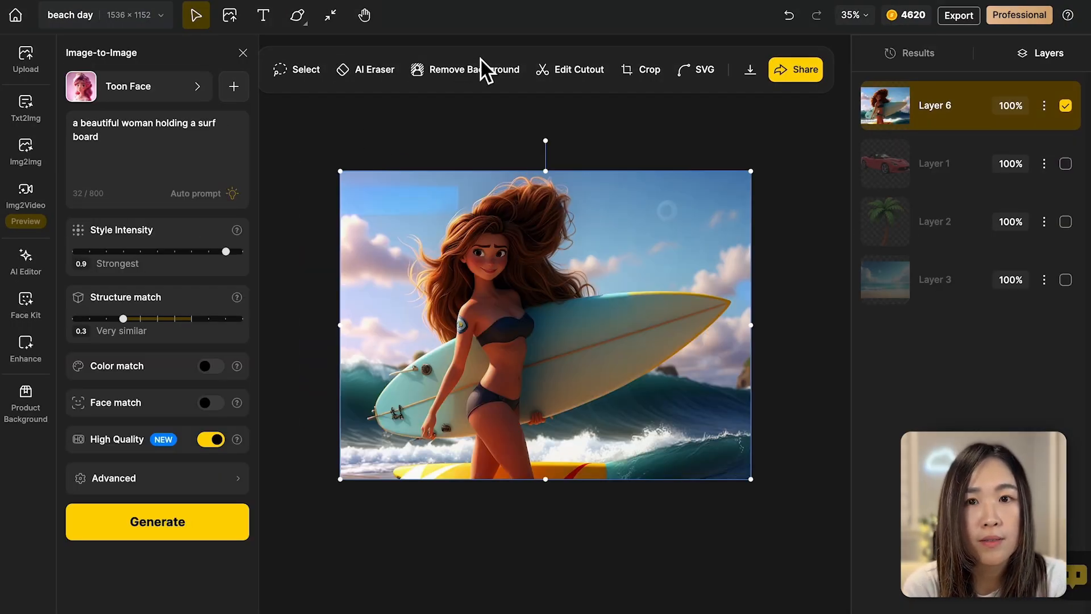
{"action": "left_click", "coordinate": [474, 70]}
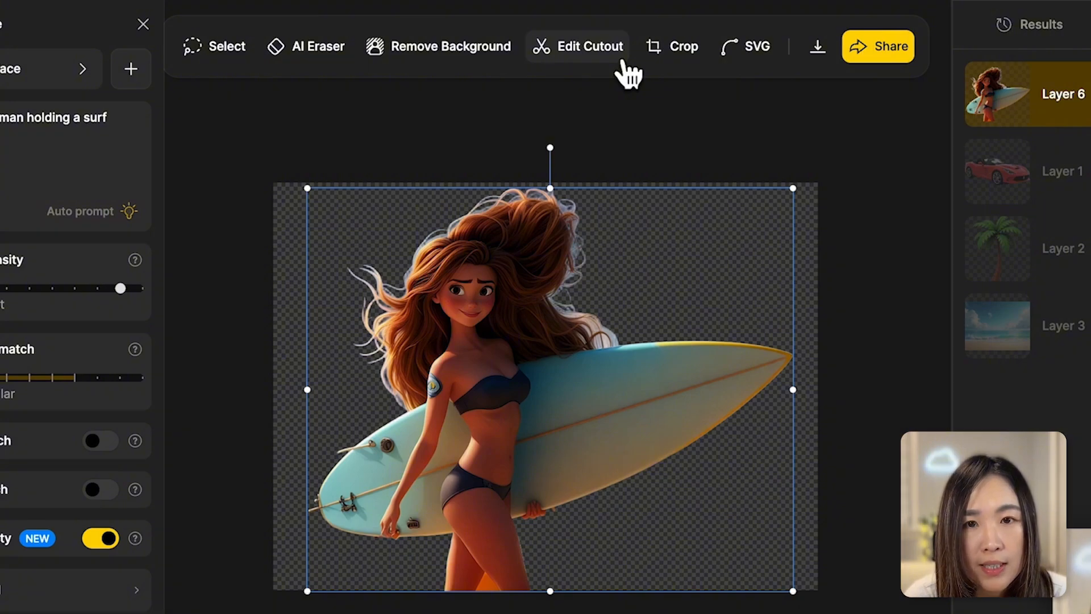
Erase leftover background around the surfer woman's hair in Edit Cutout and apply it
{"action": "left_click", "coordinate": [590, 46]}
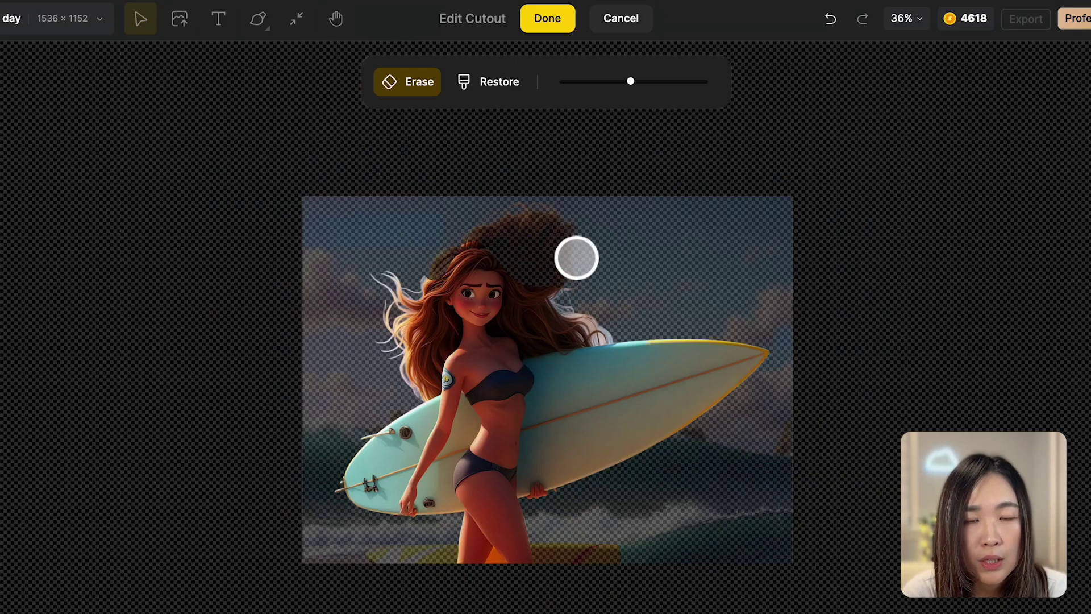
{"action": "left_click", "coordinate": [488, 81]}
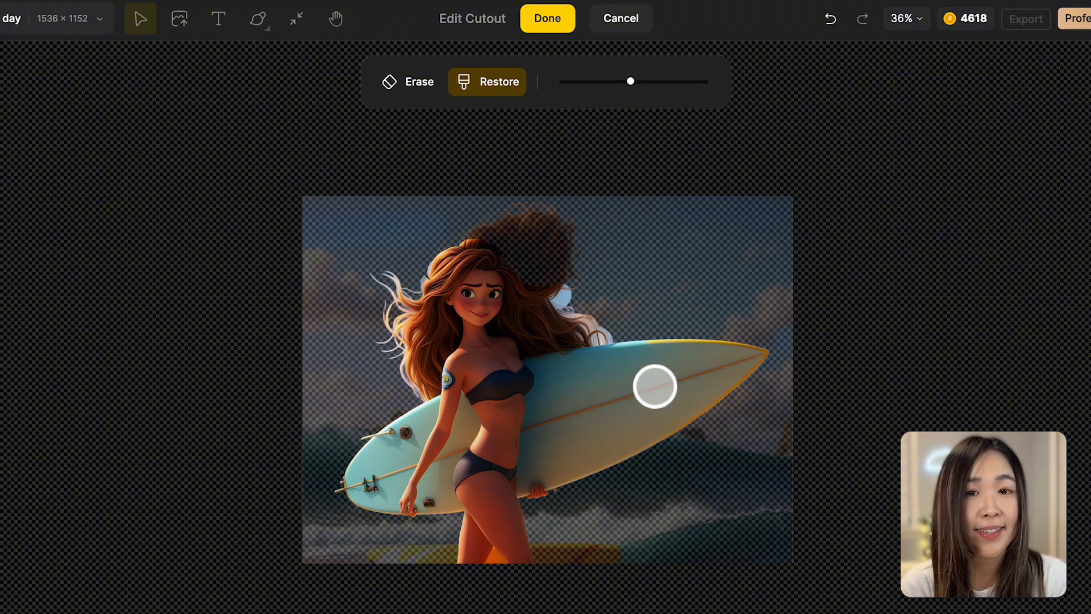
{"action": "left_click", "coordinate": [547, 18]}
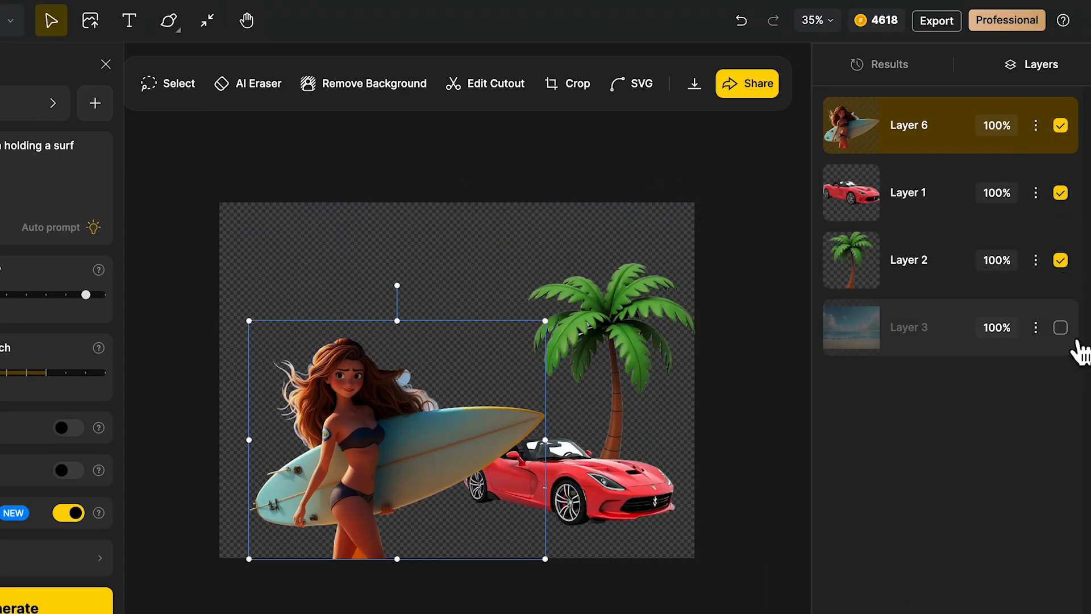
Show the beach layer, flip the red car horizontally and tilt the palm tree into place
{"action": "left_click", "coordinate": [1059, 327]}
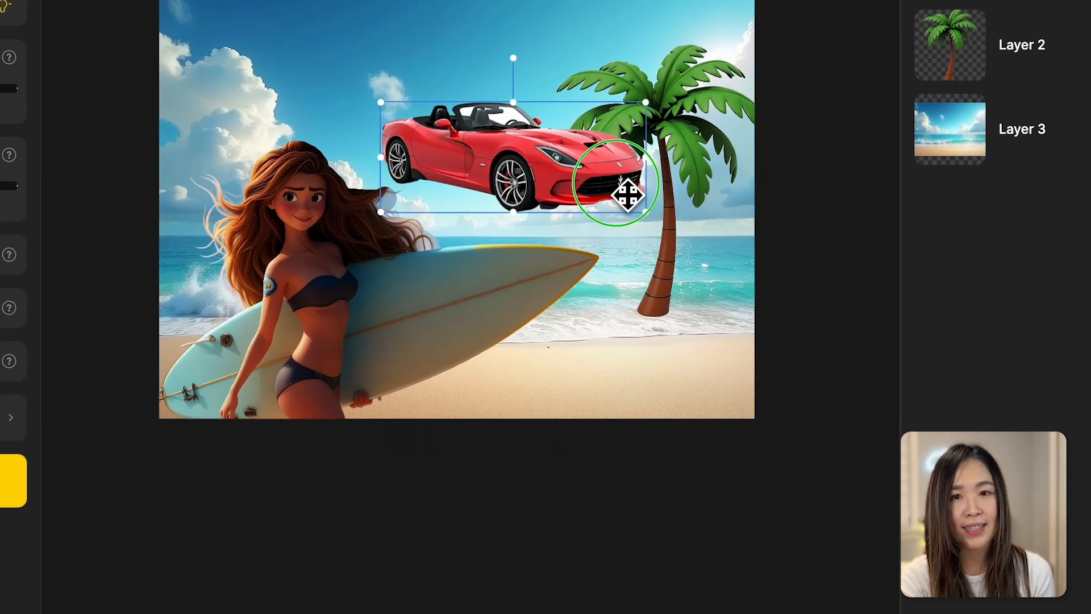
{"action": "right_click", "coordinate": [625, 189]}
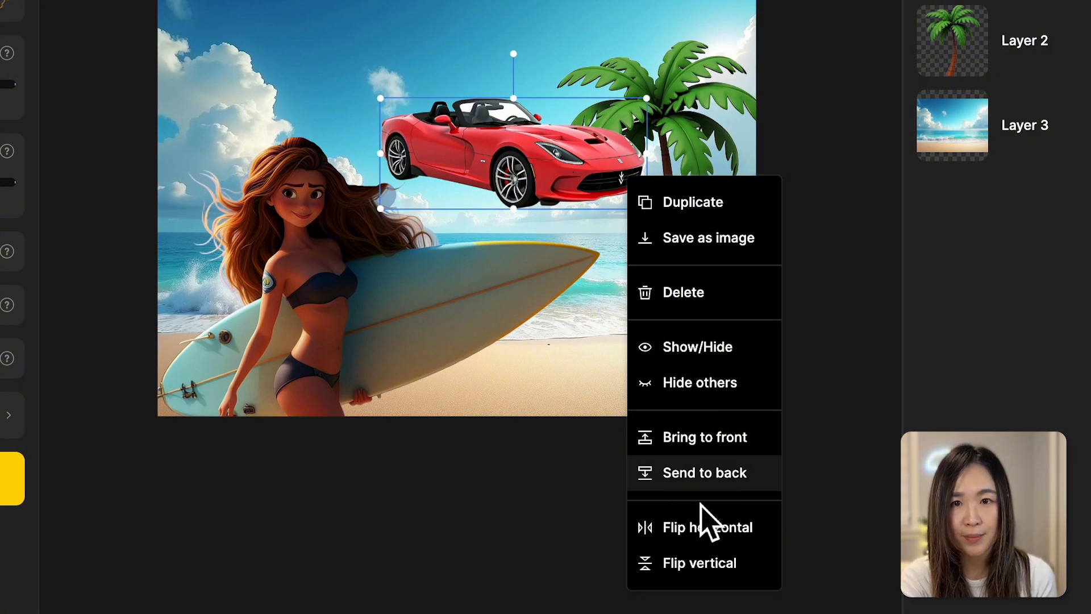
{"action": "left_click", "coordinate": [707, 526]}
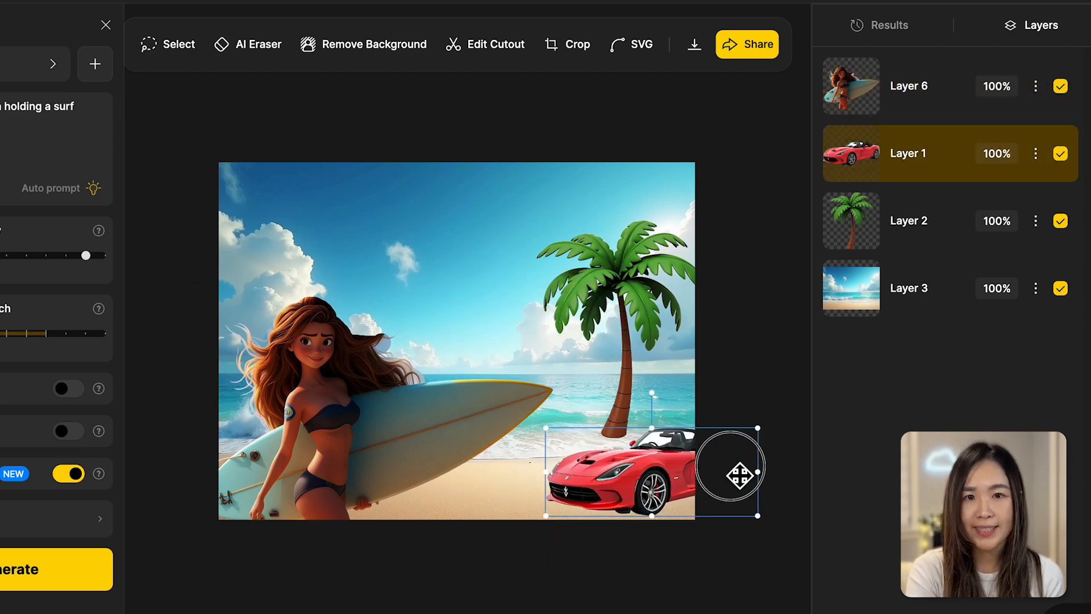
{"action": "left_click", "coordinate": [908, 219]}
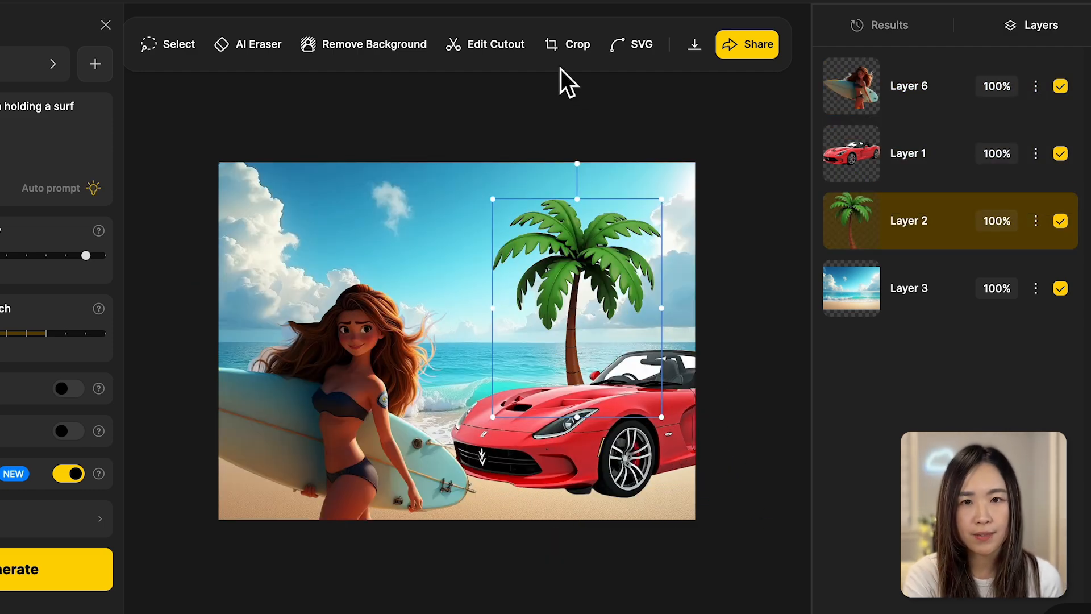
{"action": "mouse_move", "coordinate": [587, 177]}
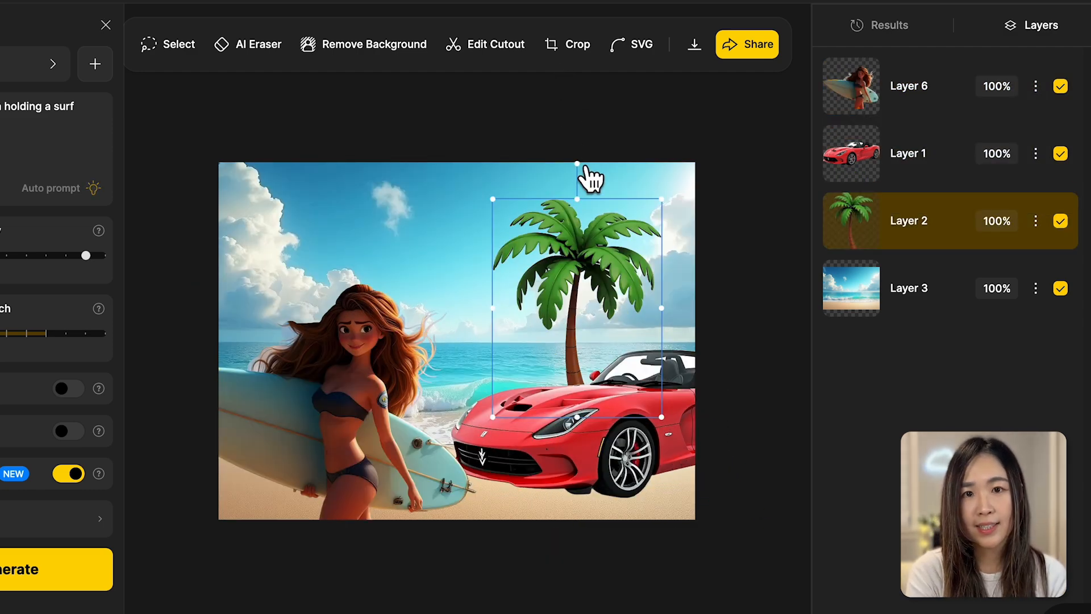
{"action": "mouse_move", "coordinate": [585, 172]}
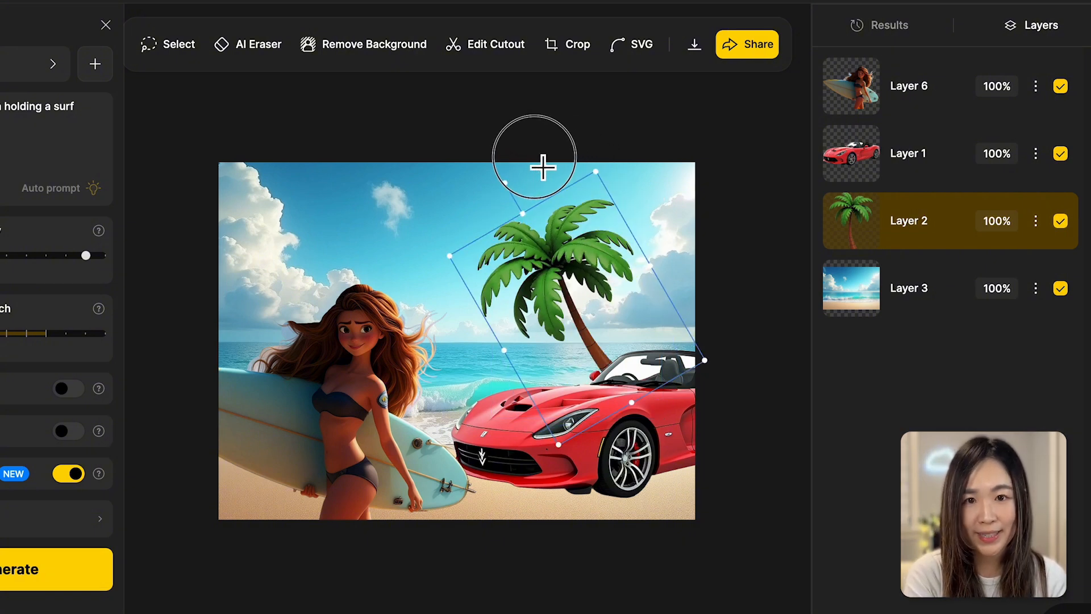
{"action": "left_click", "coordinate": [907, 153]}
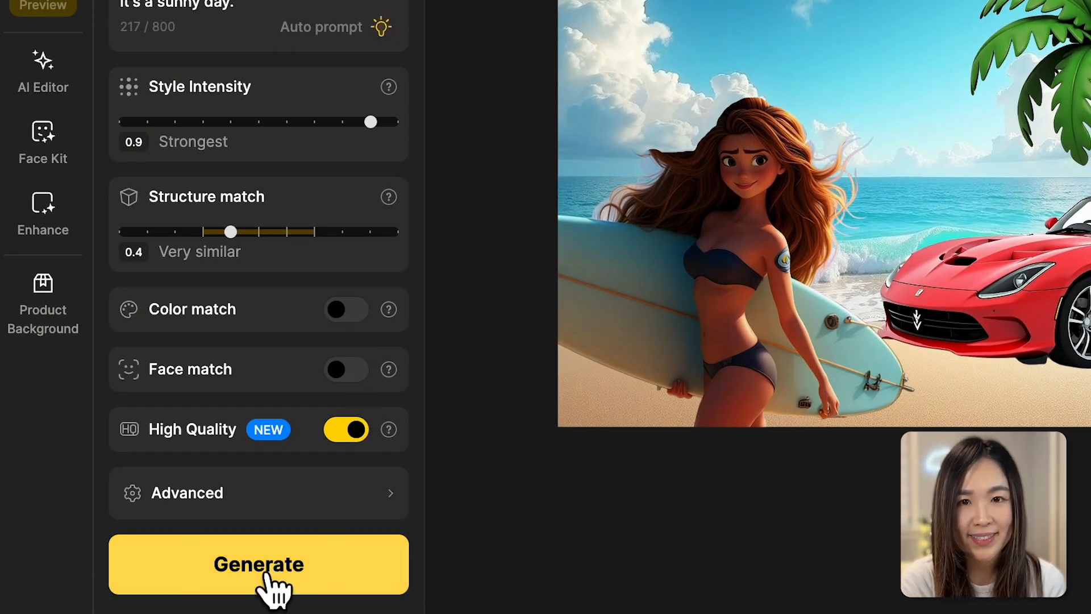
Generate the beach scene with 0.9 style intensity, 0.4 structure match and High Quality
{"action": "left_click", "coordinate": [258, 563]}
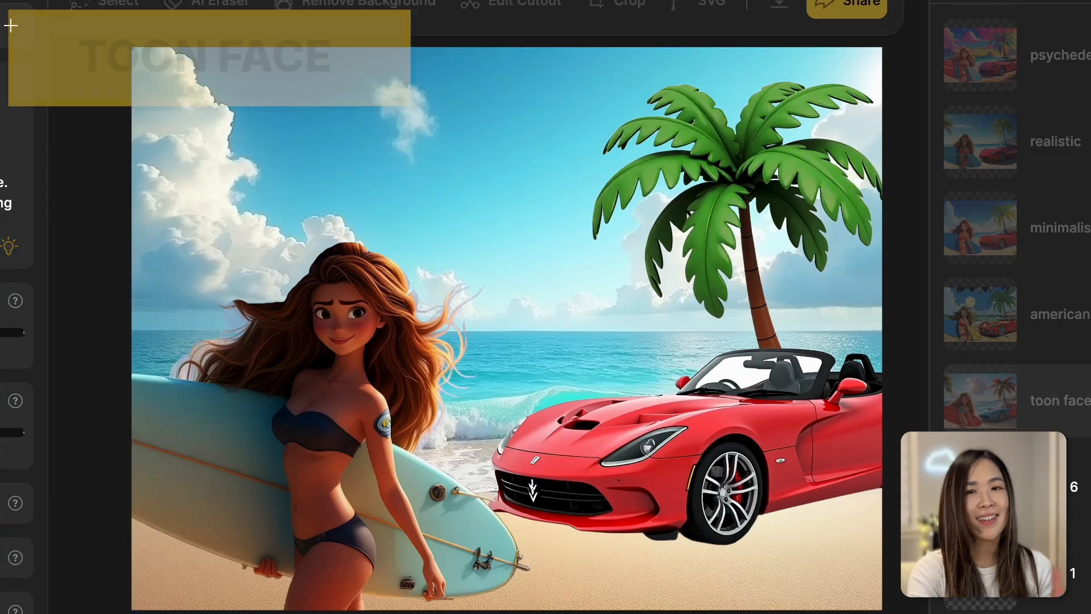
Preview the toon face, comic, minimalist, realistic and psychedelic layers in turn
{"action": "left_click", "coordinate": [979, 400]}
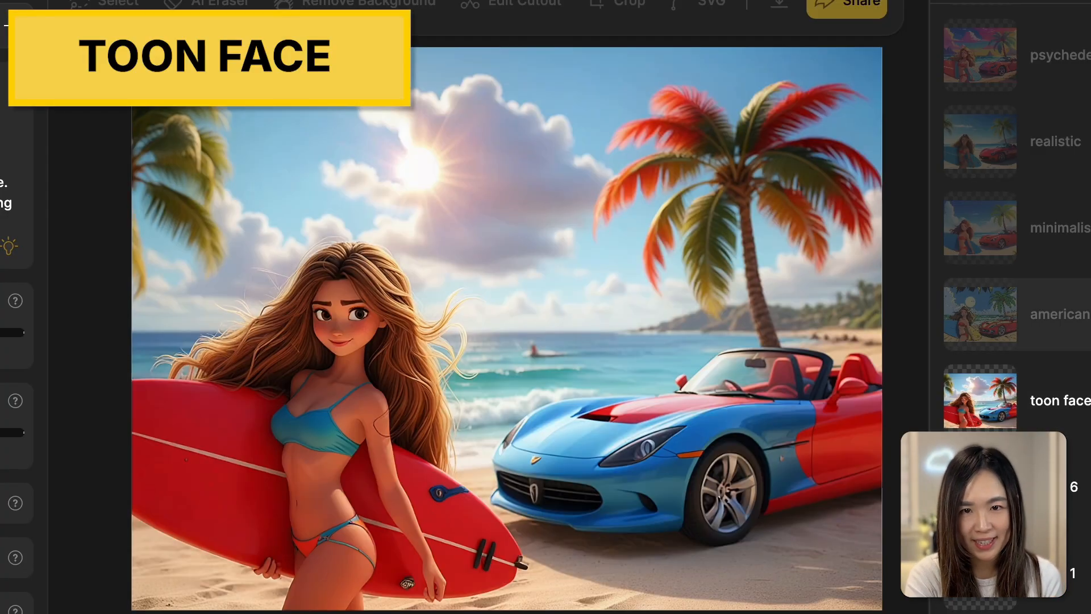
{"action": "left_click", "coordinate": [978, 314]}
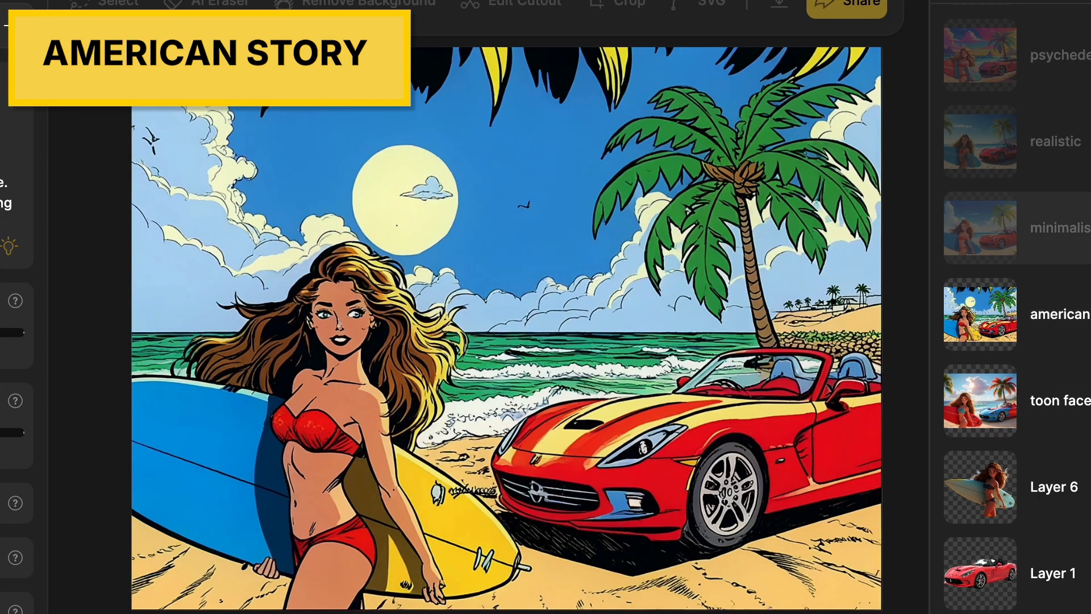
{"action": "left_click", "coordinate": [978, 227]}
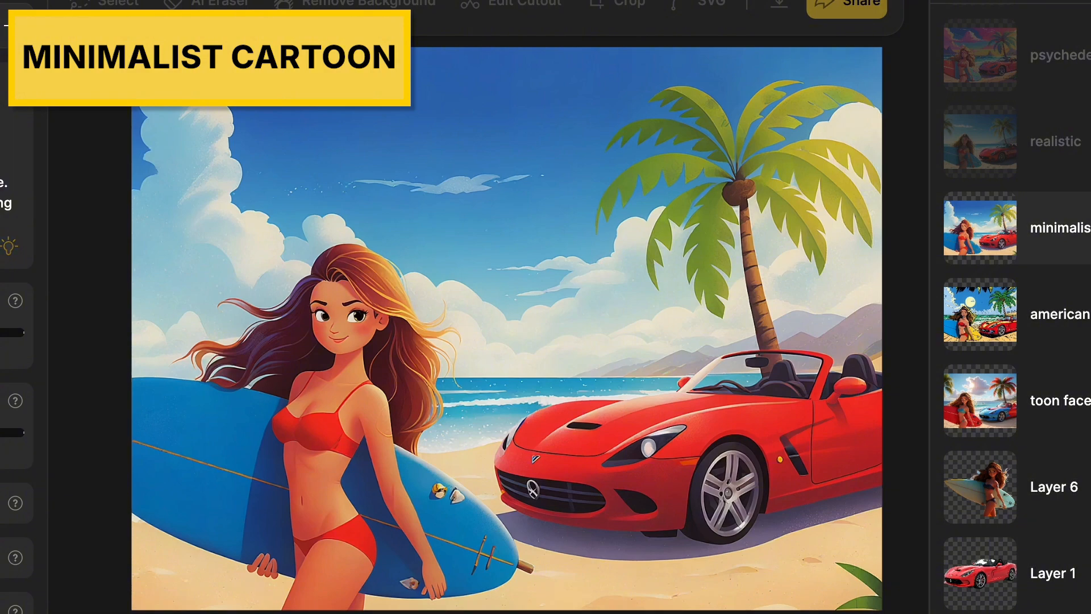
{"action": "left_click", "coordinate": [978, 141]}
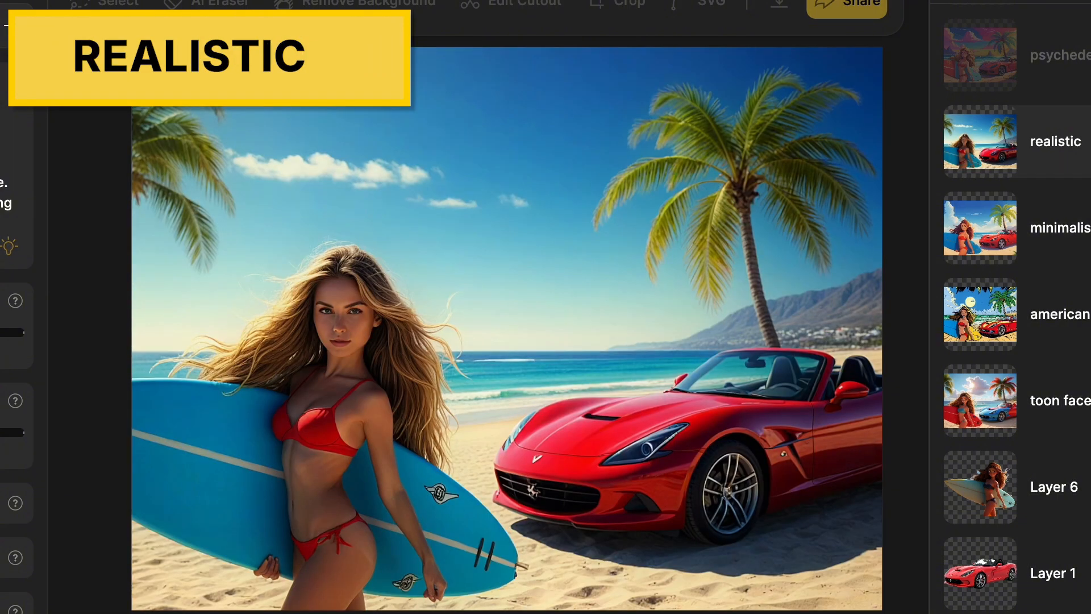
{"action": "left_click", "coordinate": [979, 56]}
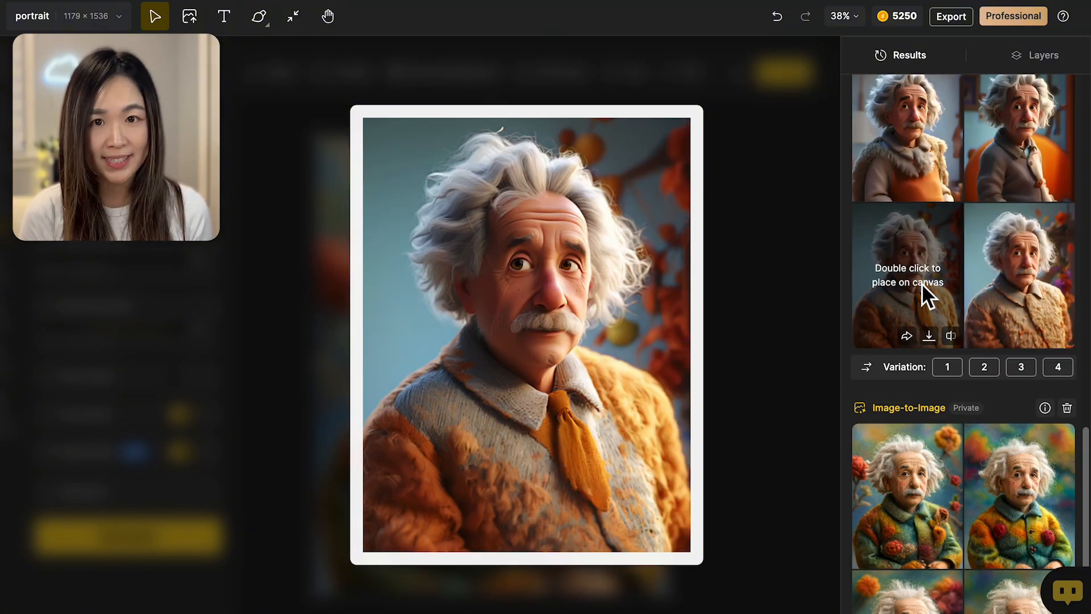
Place a cartoon Einstein variation on canvas and show the original black-and-white photo
{"action": "double_click", "coordinate": [906, 275]}
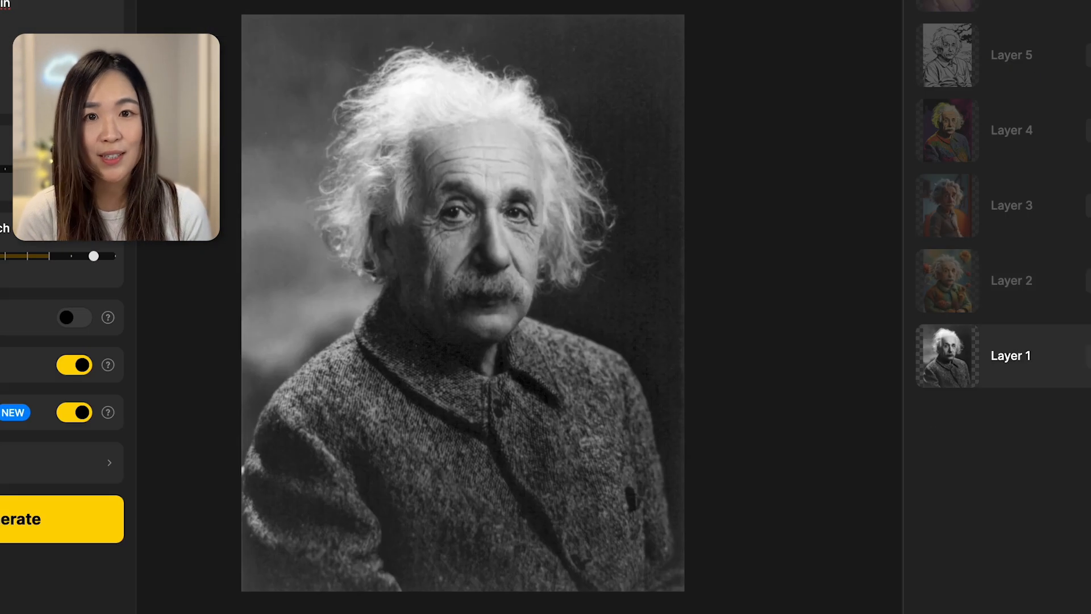
{"action": "left_click", "coordinate": [947, 280]}
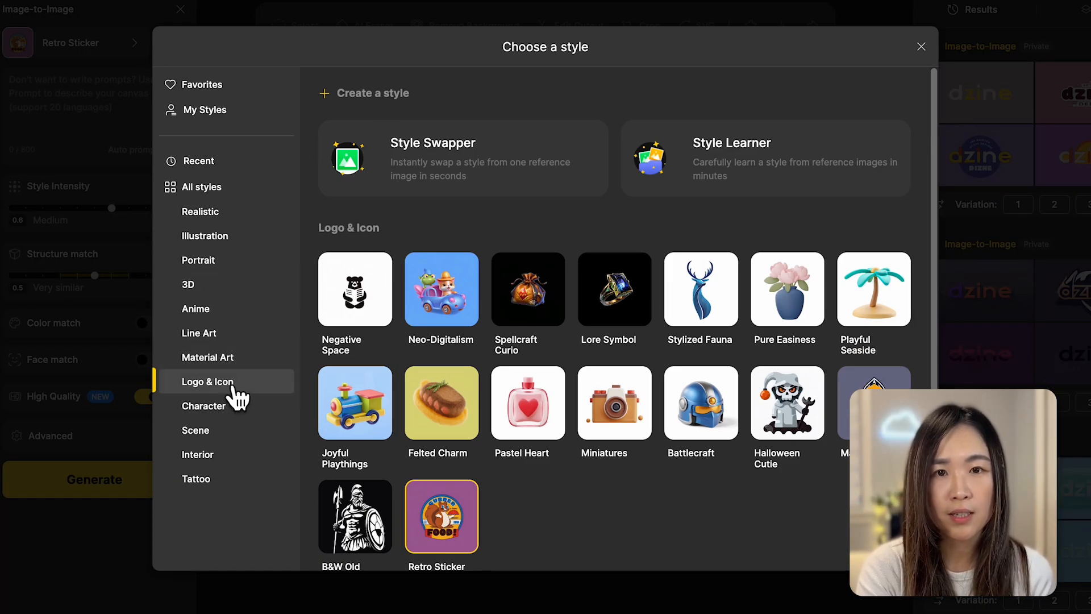
Browse the Logo & Icon and Material Art style categories toward Metallic Fluid
{"action": "left_click", "coordinate": [207, 357]}
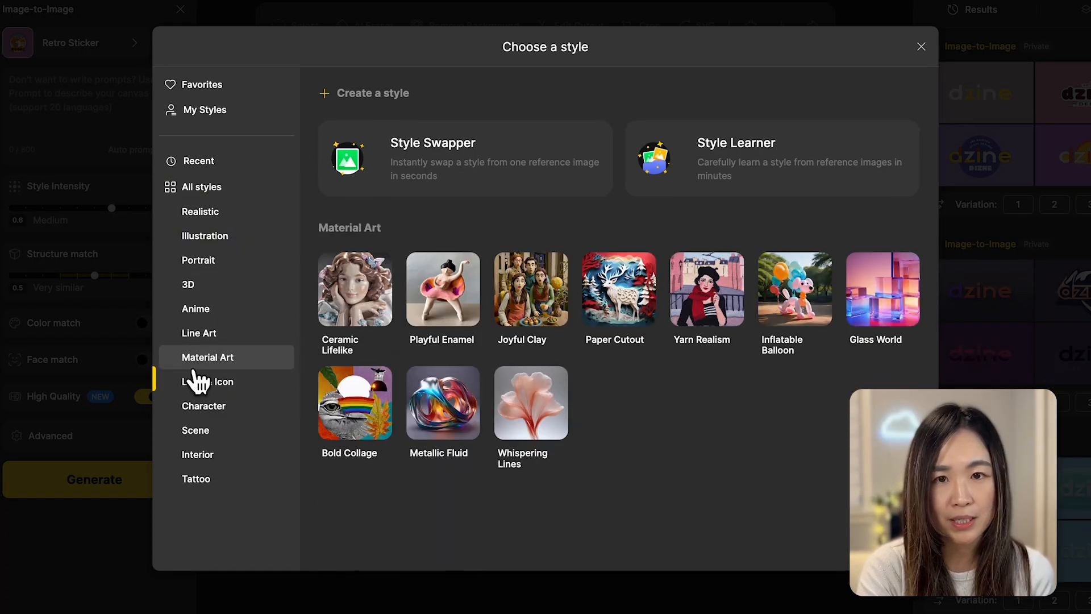
{"action": "left_click", "coordinate": [442, 403]}
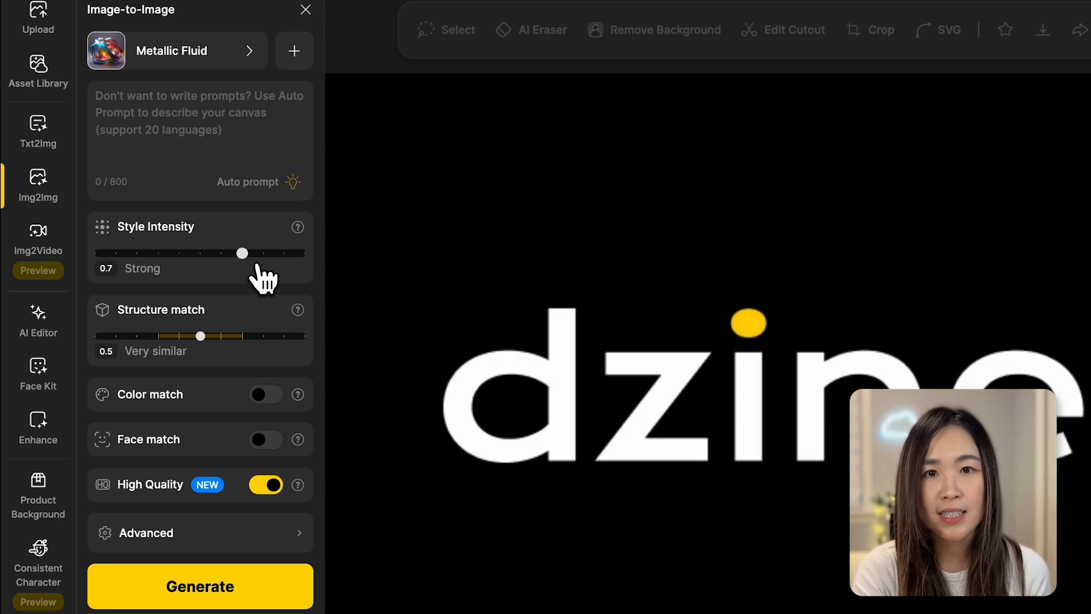
{"action": "mouse_move", "coordinate": [262, 364]}
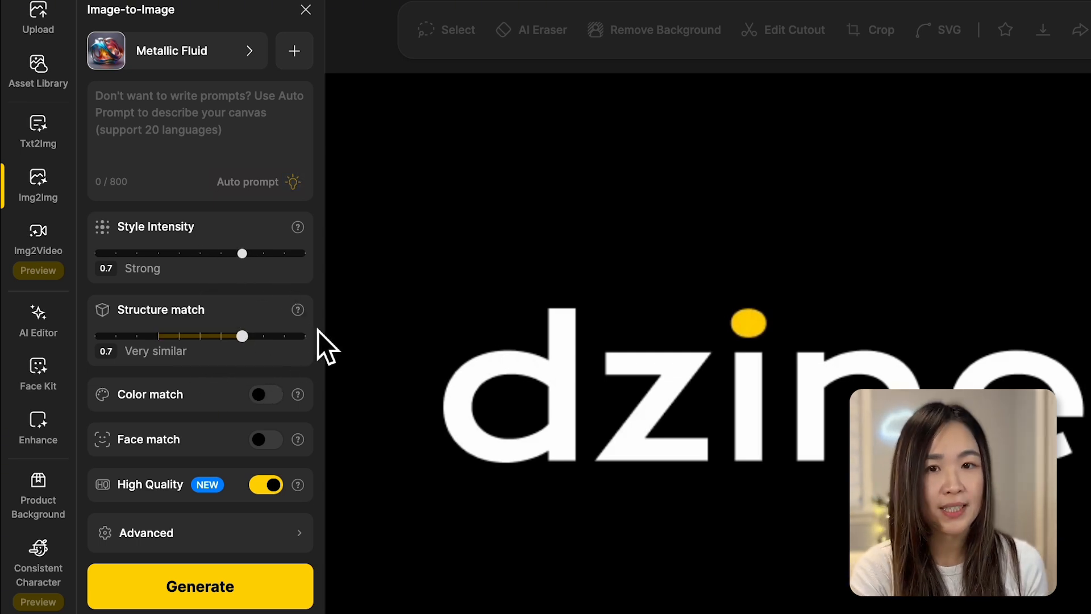
{"action": "mouse_move", "coordinate": [292, 417]}
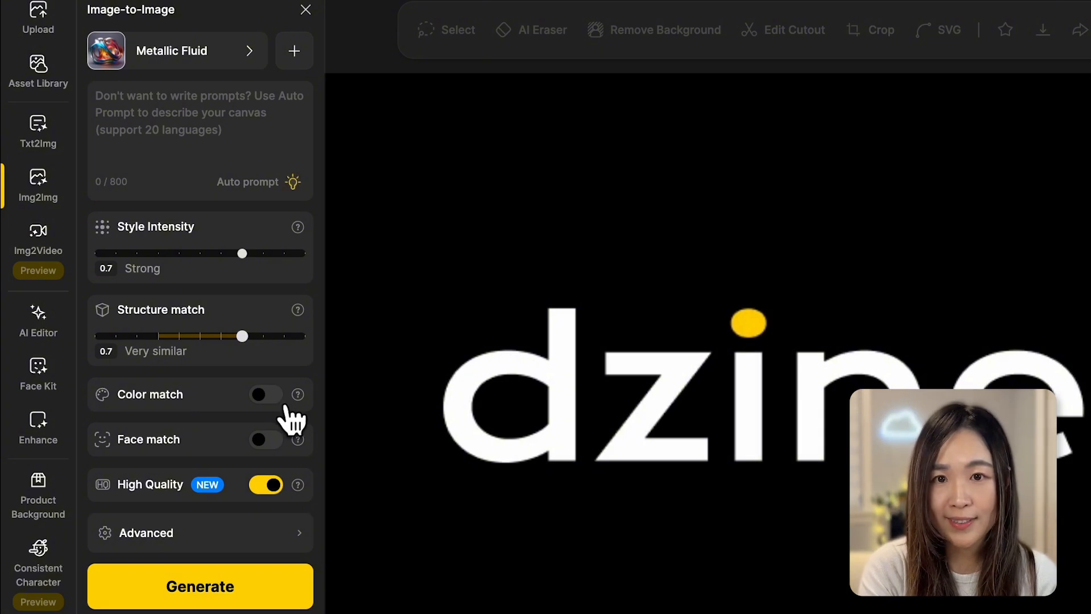
{"action": "mouse_move", "coordinate": [289, 466]}
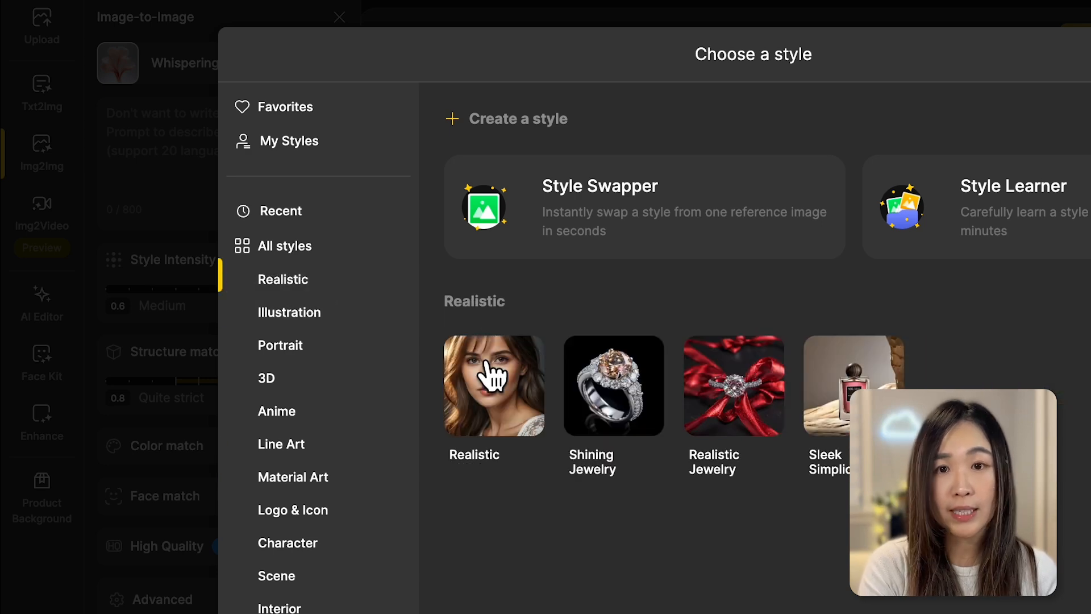
Generate a Realistic logo with the prompt 'bubbles form ... and floating in the ocean'
{"action": "left_click", "coordinate": [493, 386]}
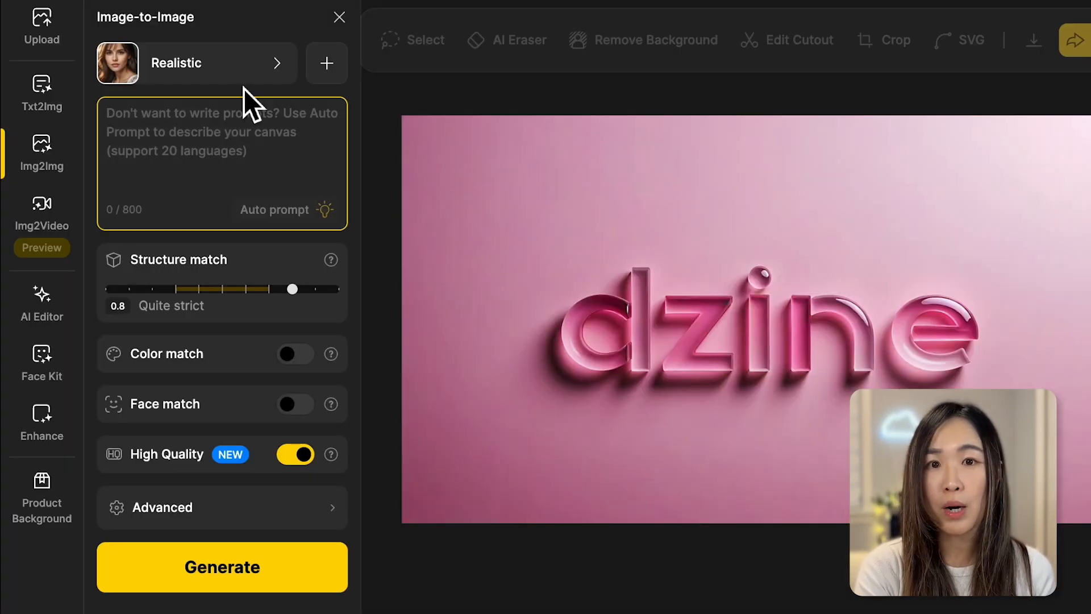
{"action": "type", "text": "bubbles forming in the the shape of the word \"dzine"}
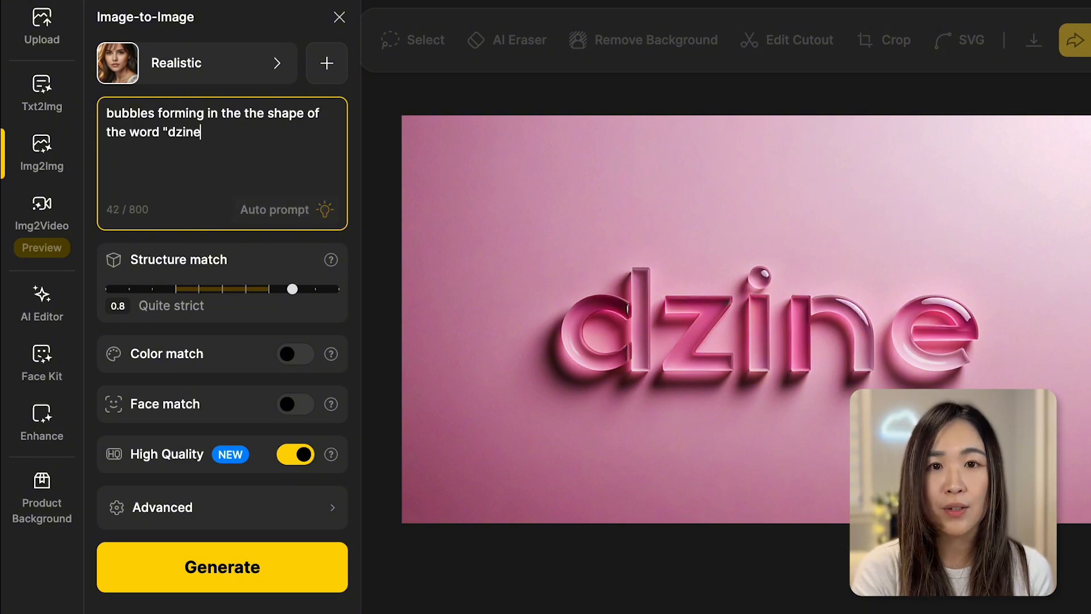
{"action": "type", "text": "\" and floating in the ocean"}
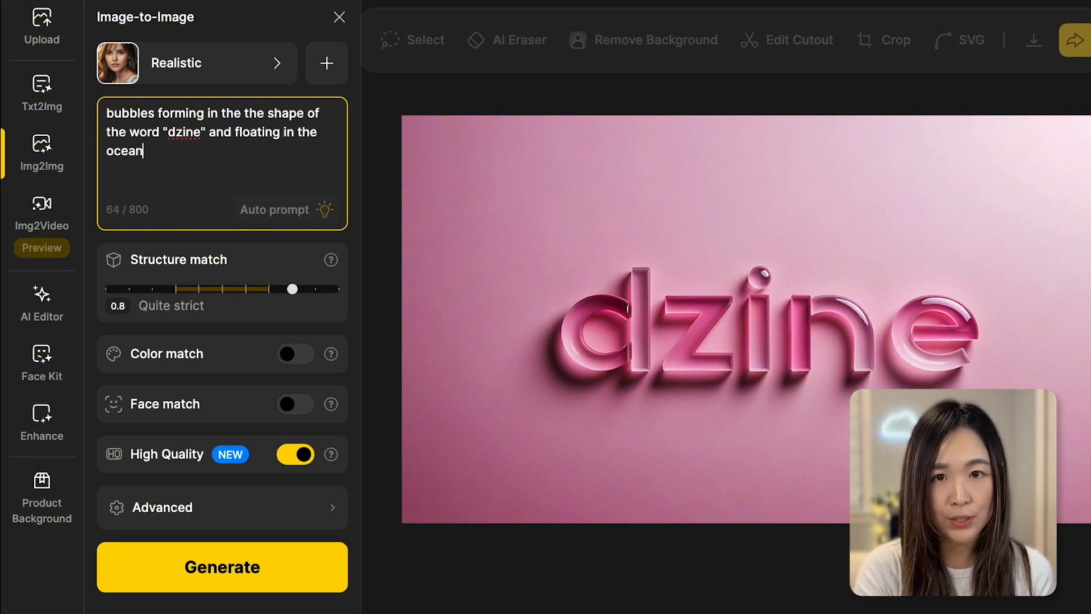
{"action": "left_click", "coordinate": [222, 566]}
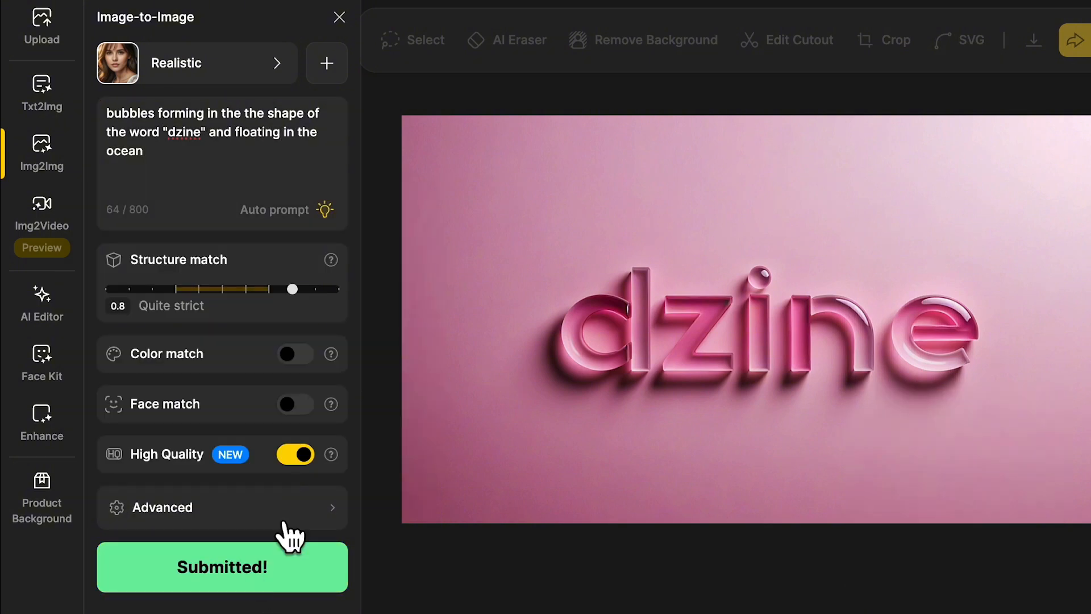
{"action": "left_click", "coordinate": [221, 566]}
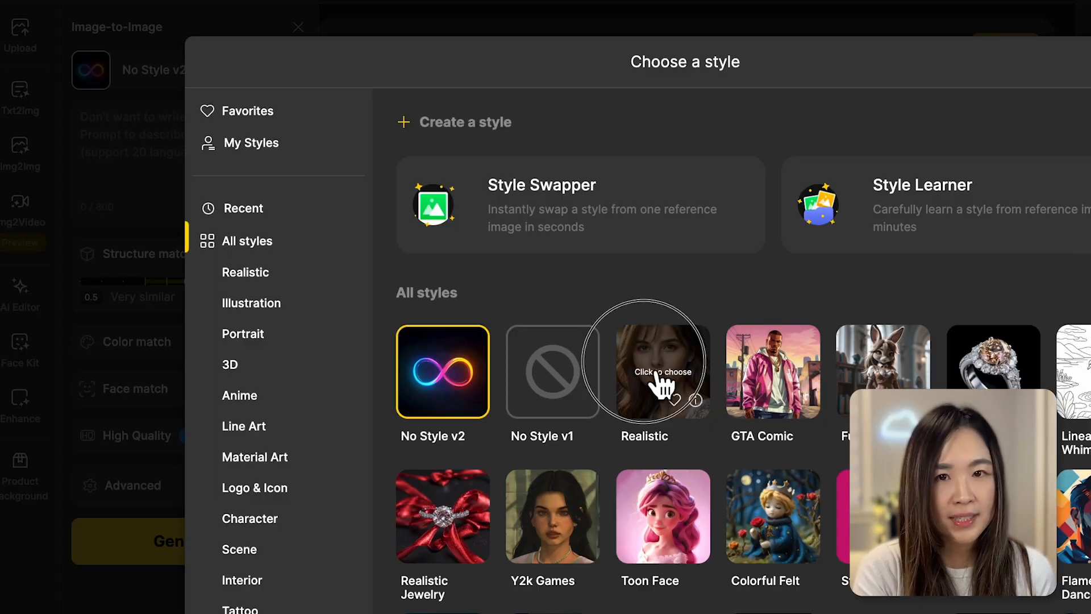
Set Realistic style, prompt 'a portrait of a beautiful woman', and turn off Color match
{"action": "left_click", "coordinate": [646, 373]}
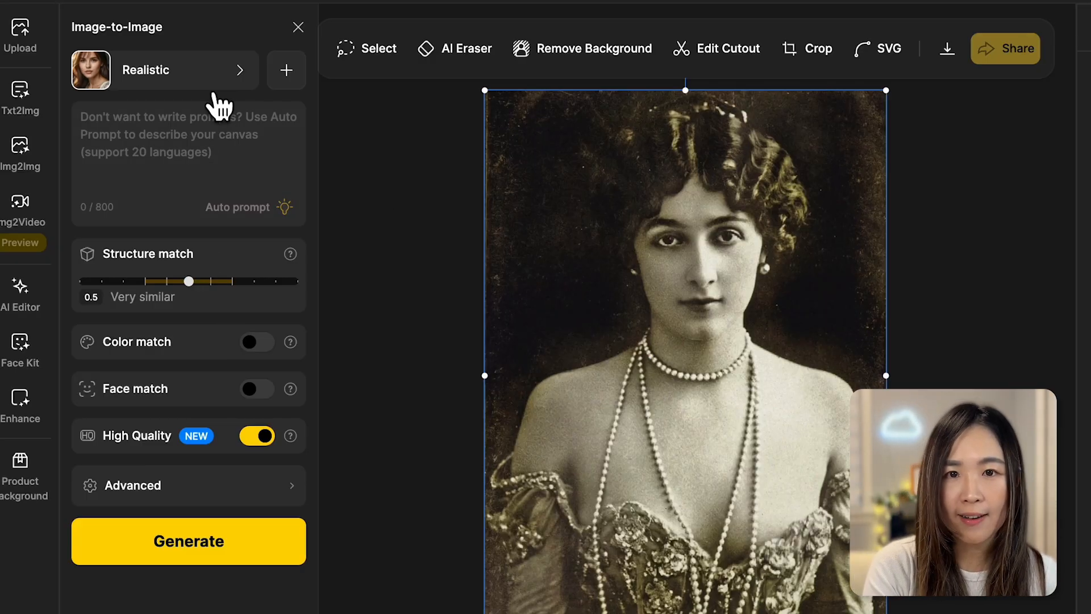
{"action": "type", "text": "a portrait of a beautiful woma"}
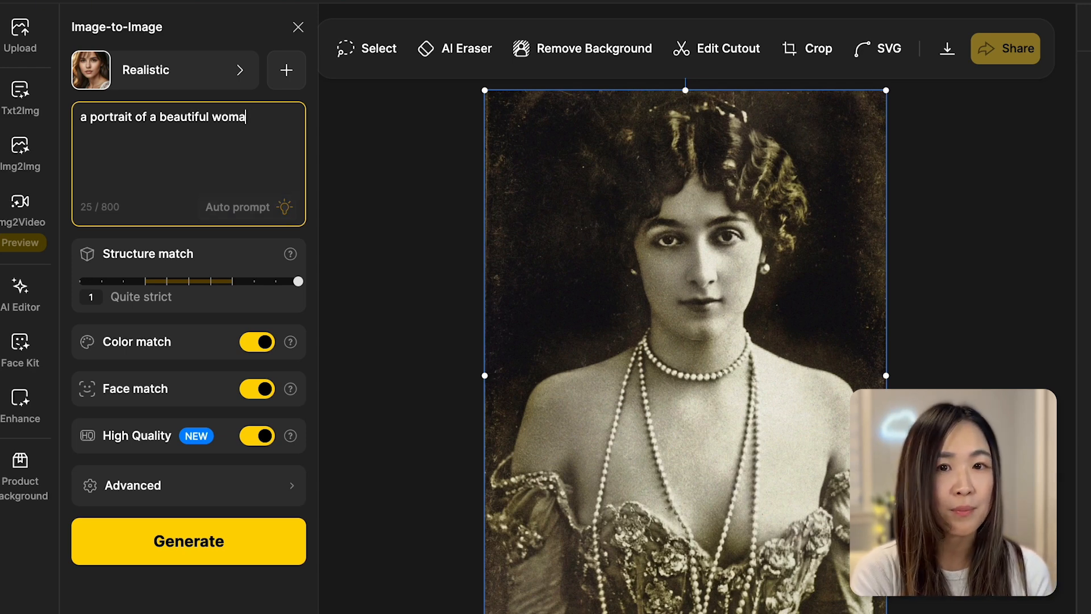
{"action": "type", "text": "n"}
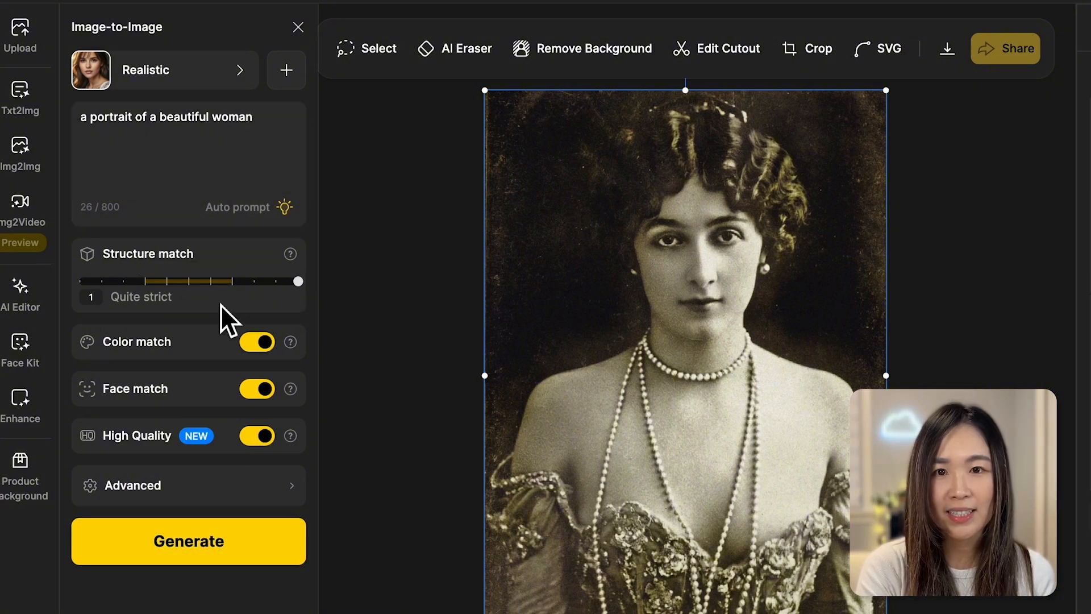
{"action": "left_click", "coordinate": [257, 341]}
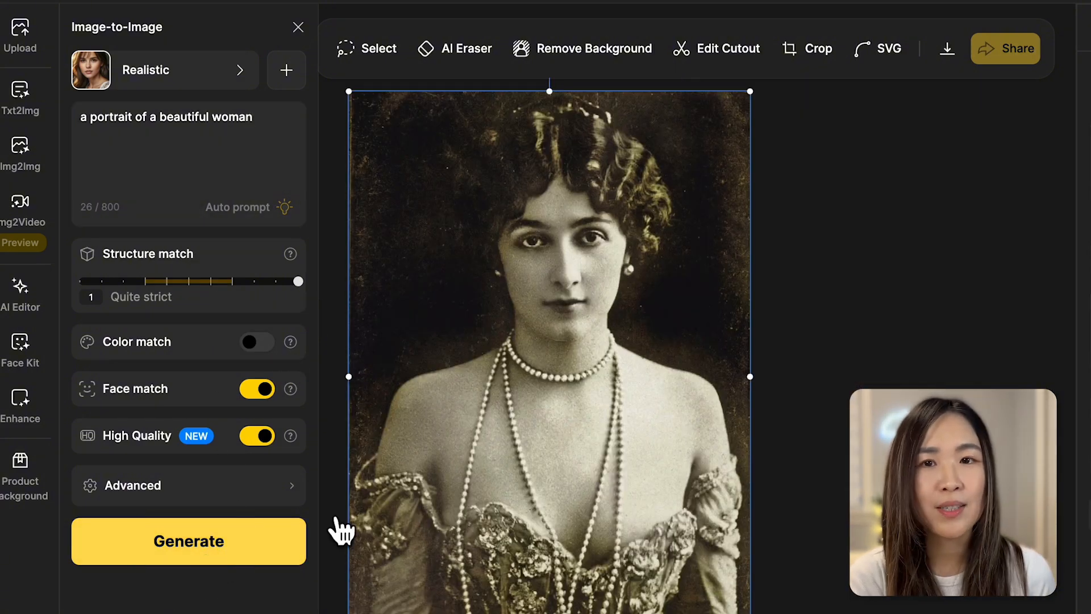
Generate colourized portraits and place the green-dress version on the canvas
{"action": "left_click", "coordinate": [188, 540]}
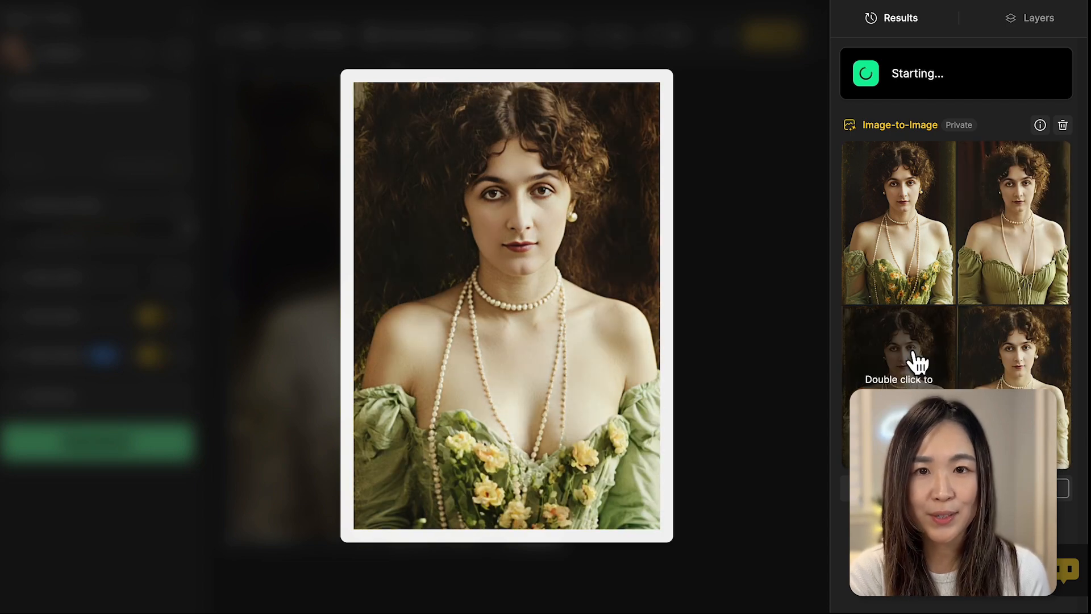
{"action": "double_click", "coordinate": [897, 348]}
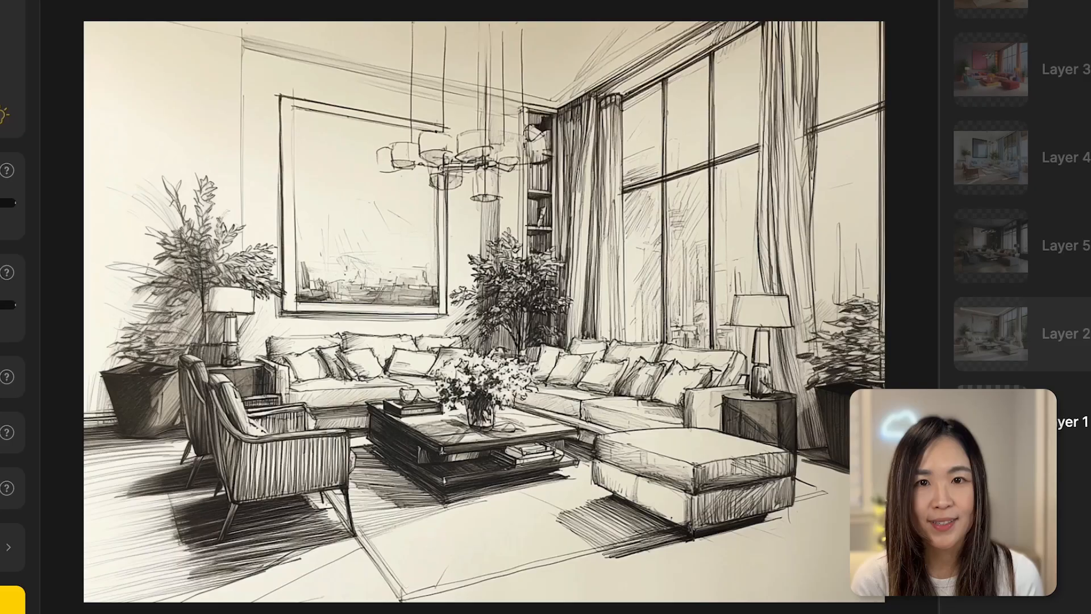
Select the Layer 1 living-room sketch and bring up the style catalog for it
{"action": "left_click", "coordinate": [989, 157]}
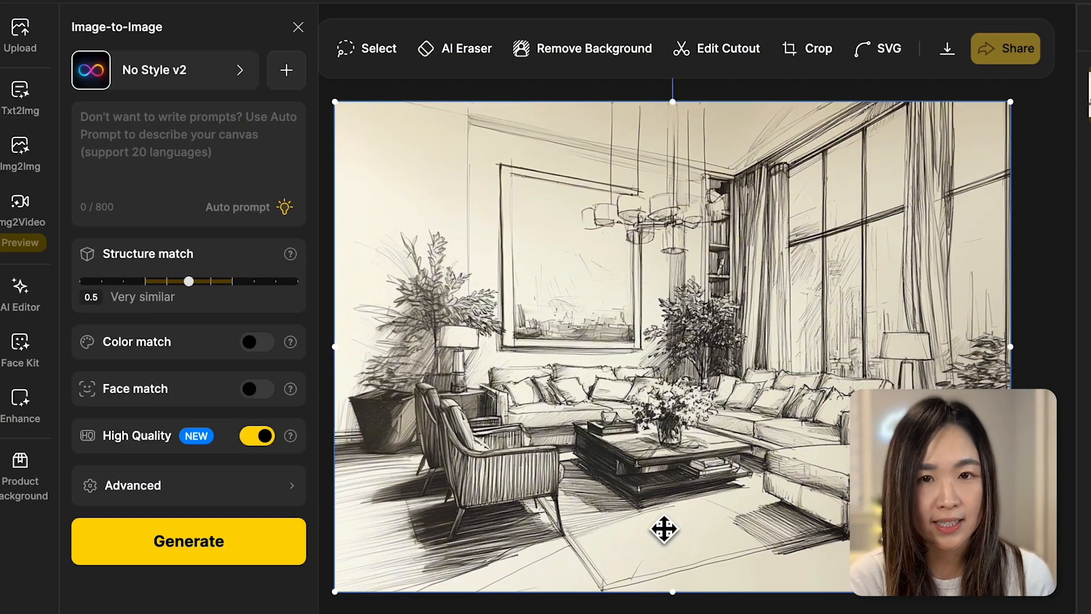
{"action": "left_click", "coordinate": [164, 70]}
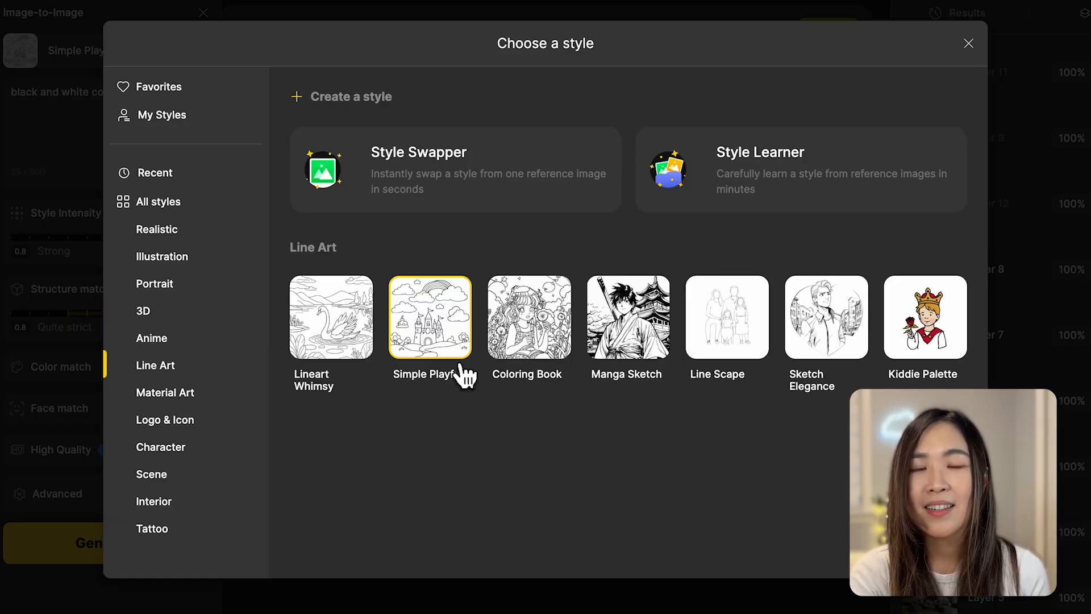
Choose the Lineart Whimsy style and generate the wizard coloring page
{"action": "left_click", "coordinate": [430, 317]}
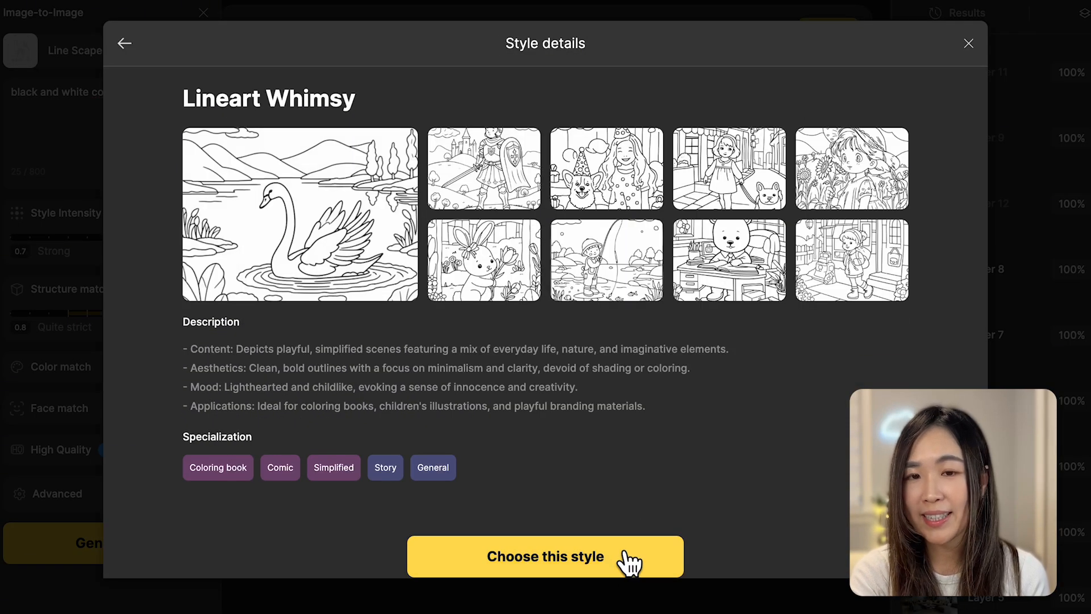
{"action": "left_click", "coordinate": [544, 555]}
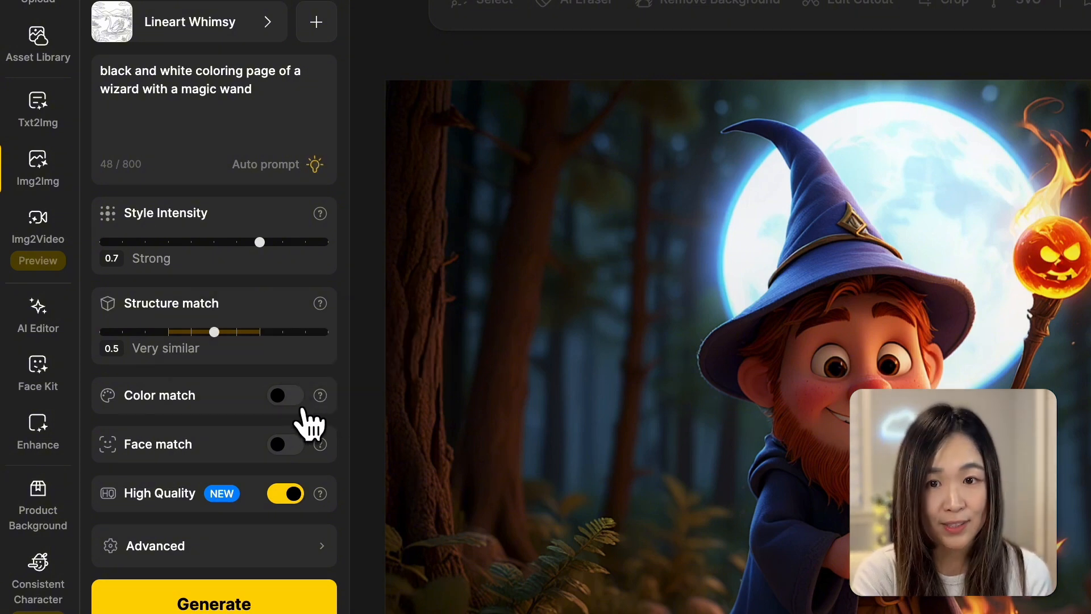
{"action": "left_click", "coordinate": [214, 602]}
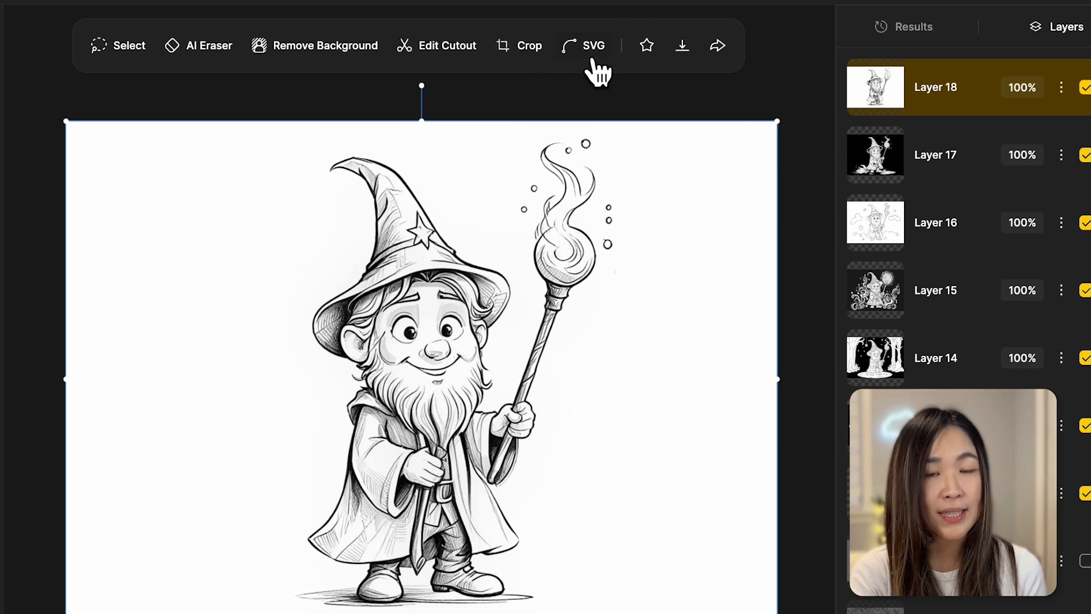
Vectorize the wizard coloring page to SVG with default options
{"action": "left_click", "coordinate": [593, 45]}
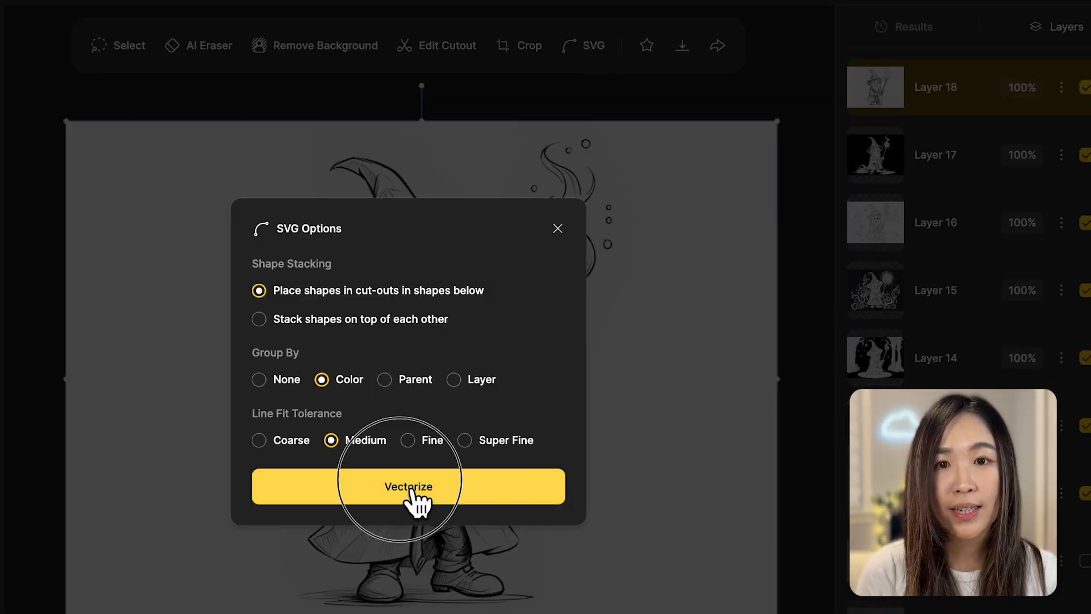
{"action": "left_click", "coordinate": [408, 485]}
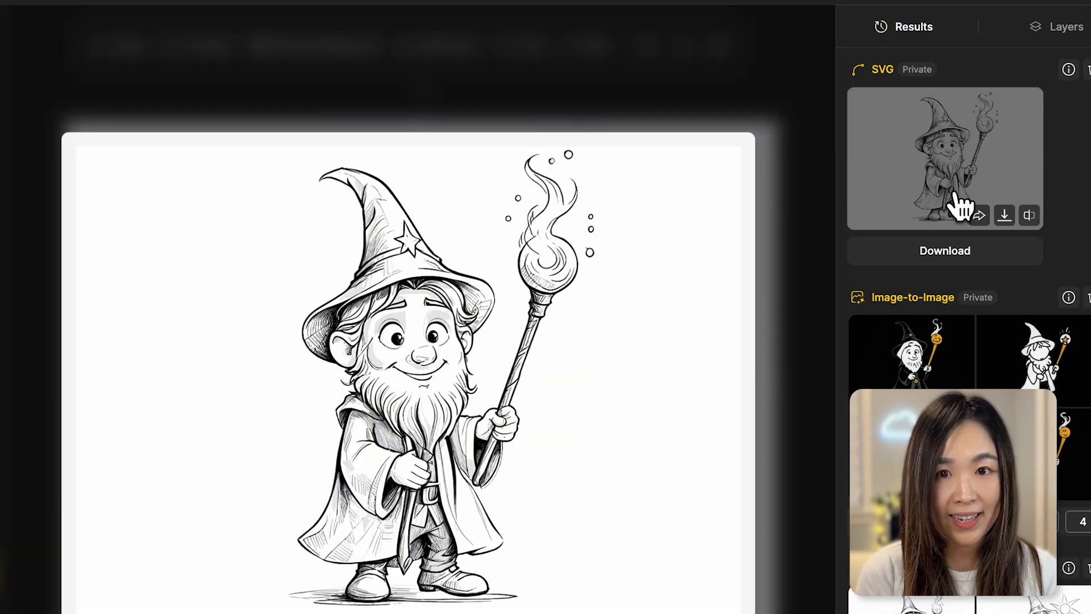